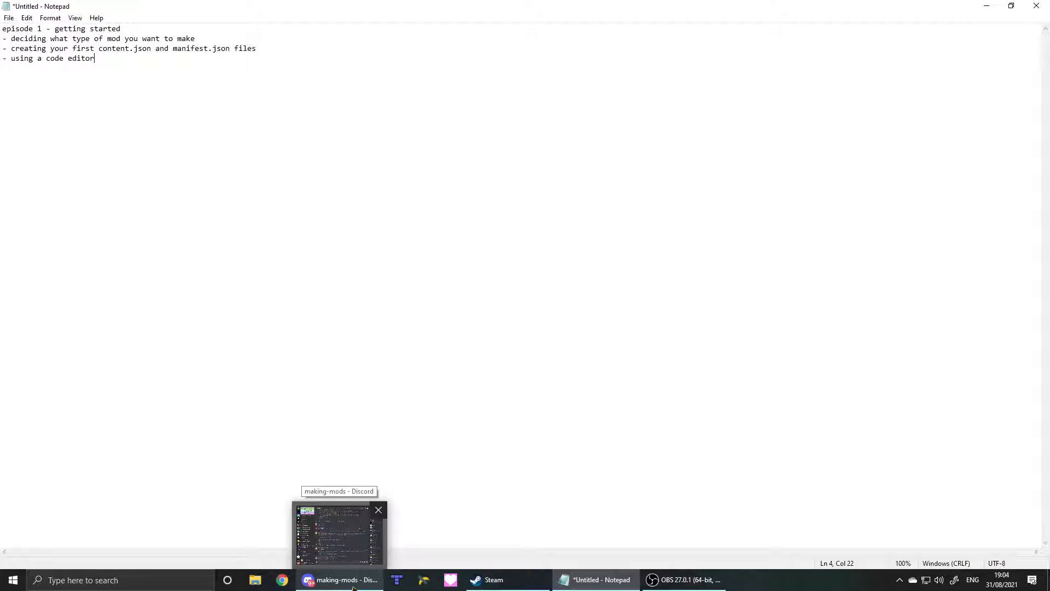
mouse_move(142, 86)
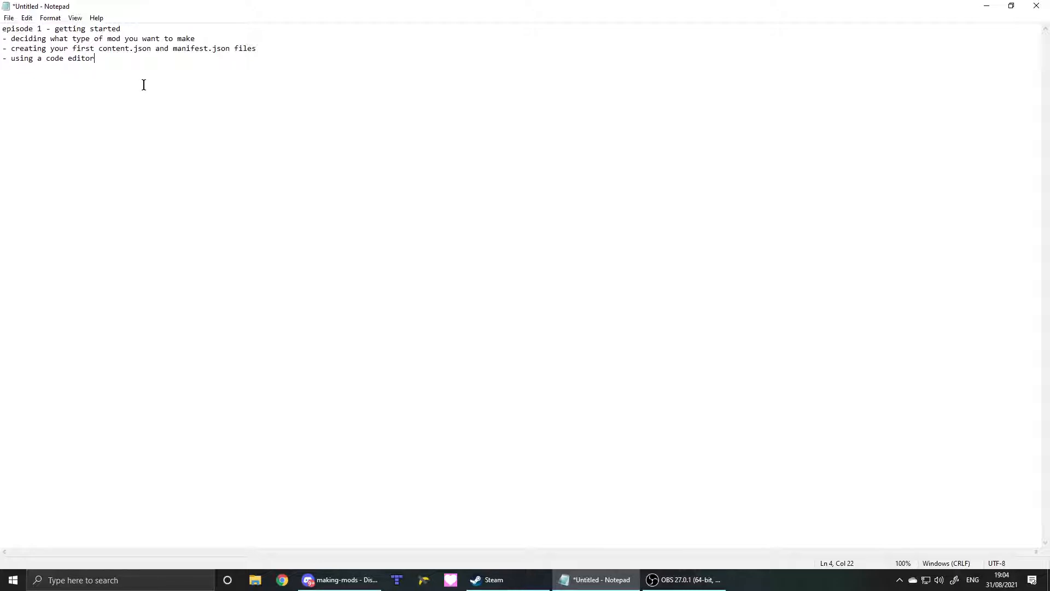
mouse_move(237, 38)
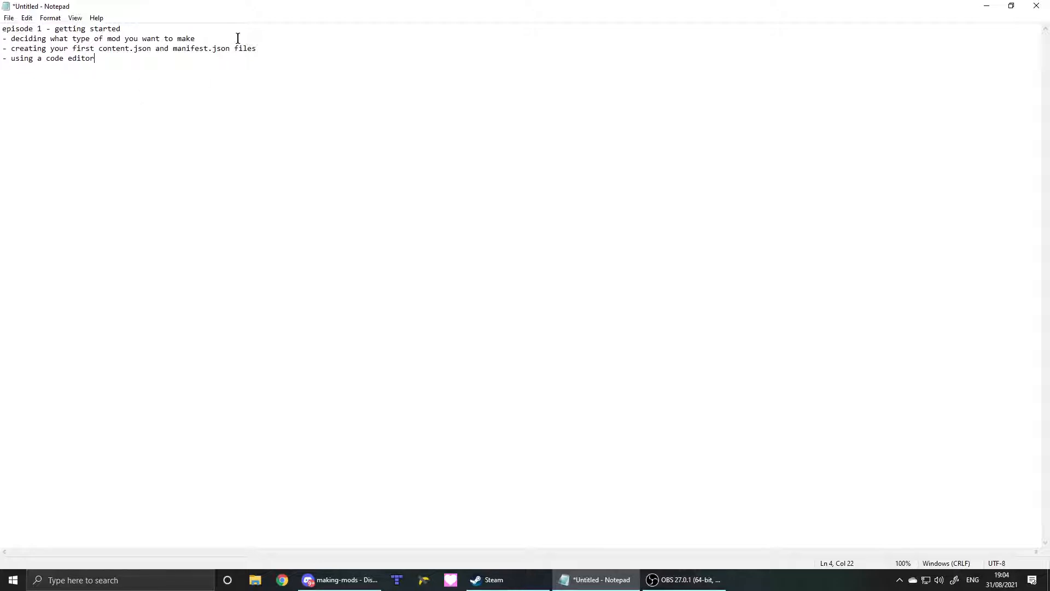
Step: Highlight the outline notes about choosing a mod type and the content.json file
drag(3, 38, 94, 58)
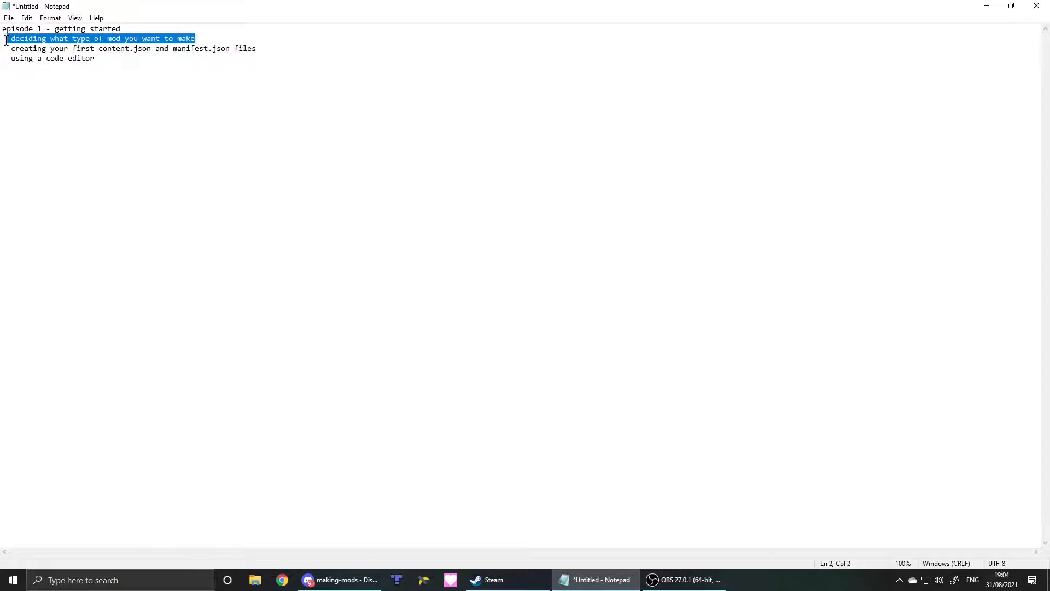
mouse_move(213, 39)
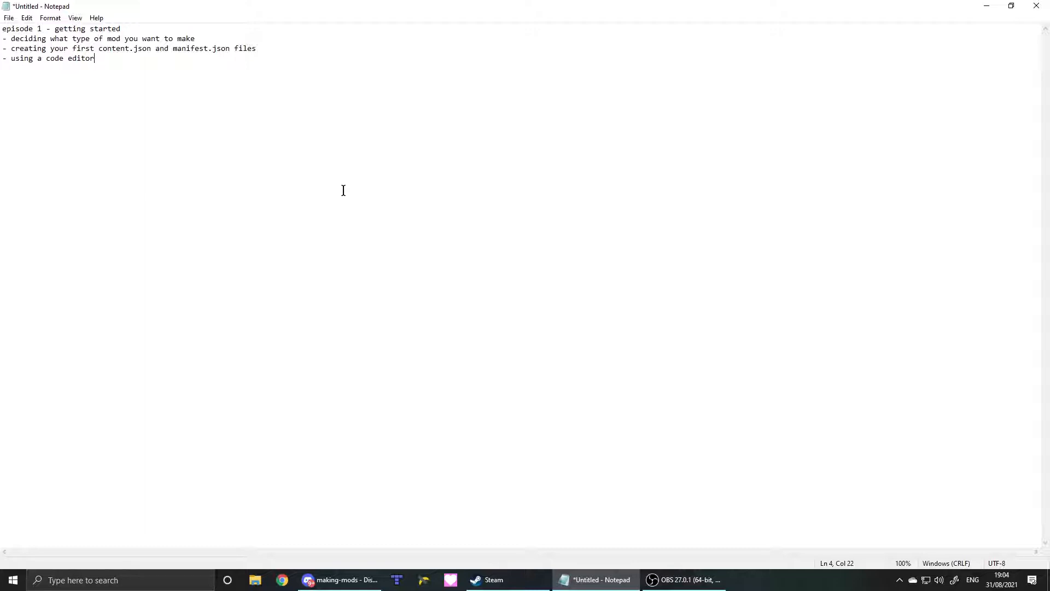
mouse_move(223, 37)
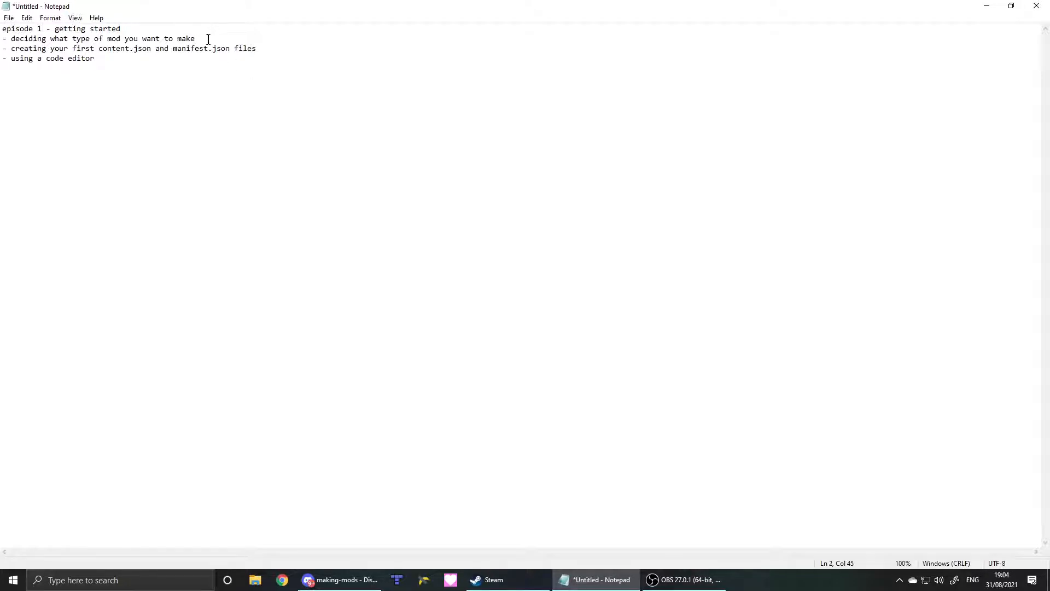
mouse_move(475, 213)
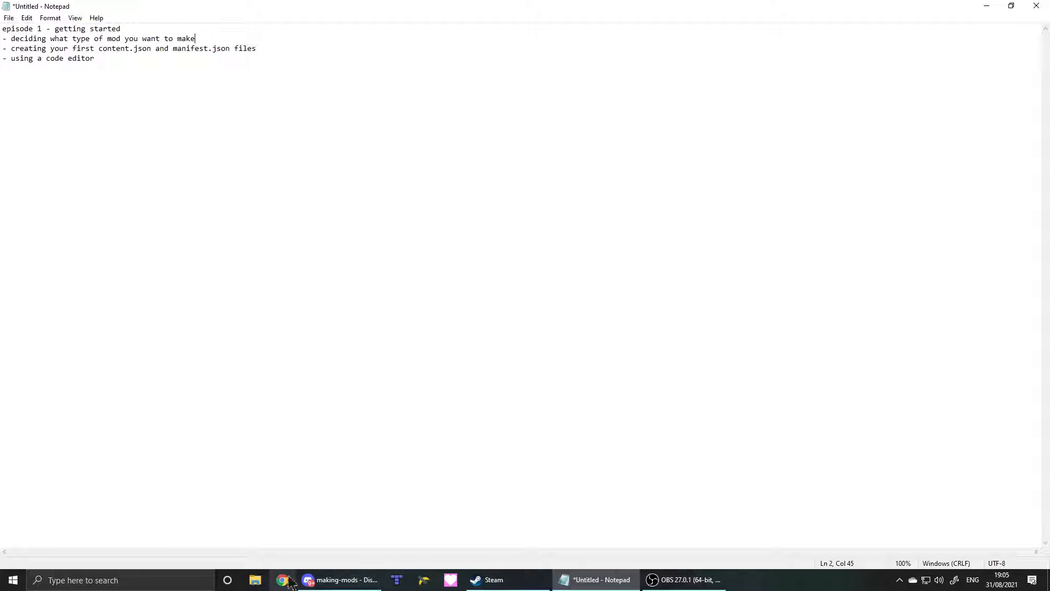
mouse_move(283, 580)
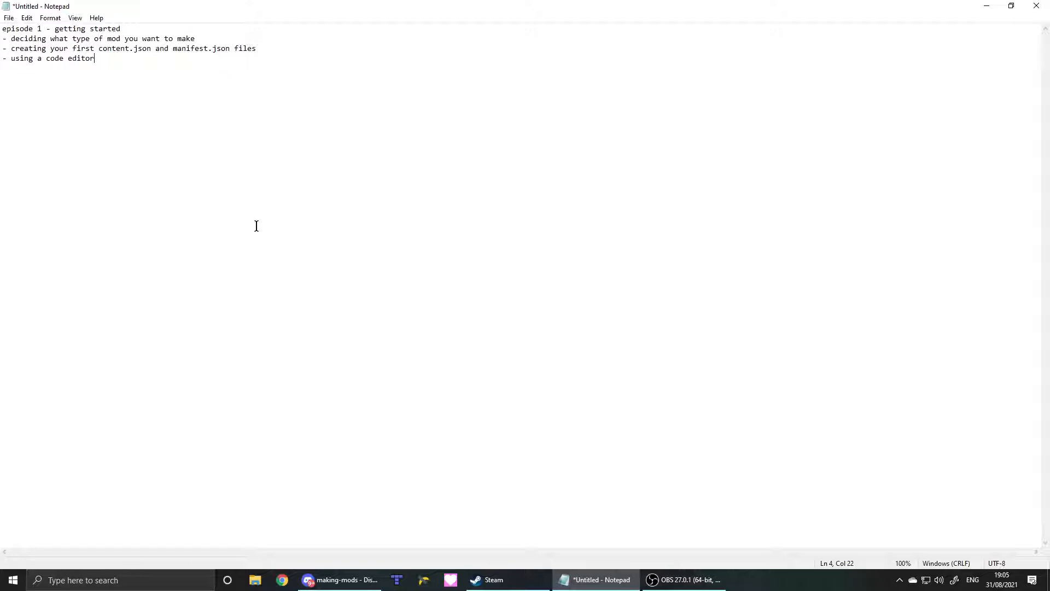
mouse_move(296, 51)
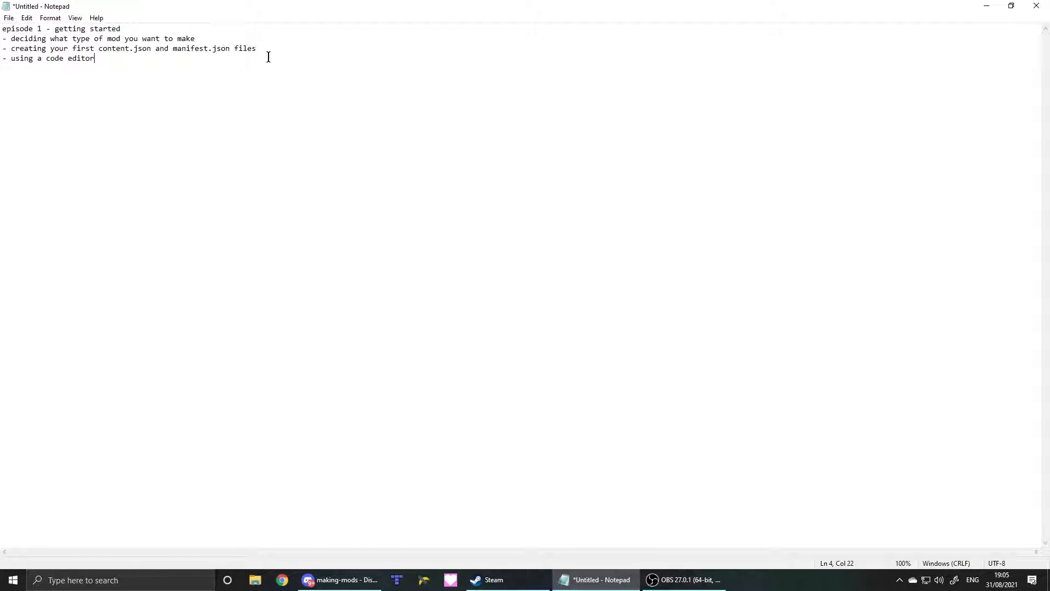
double_click(124, 48)
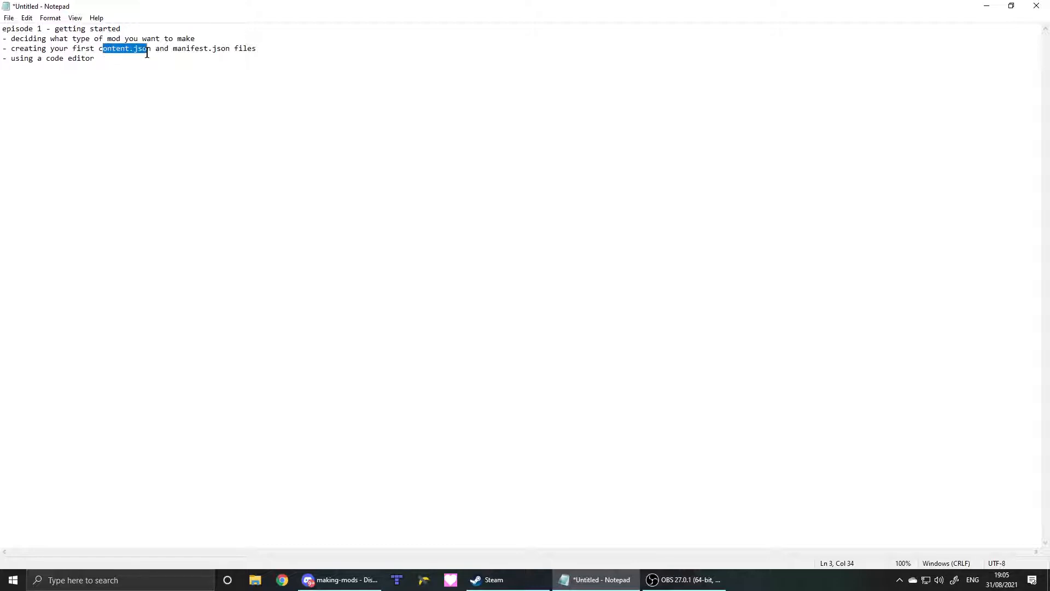
double_click(199, 48)
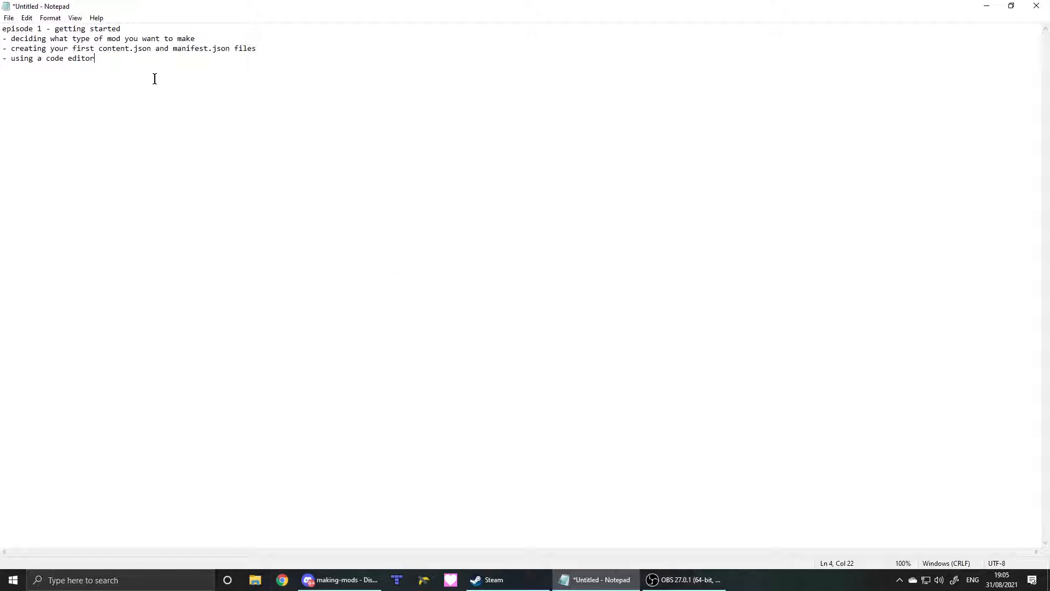
mouse_move(288, 467)
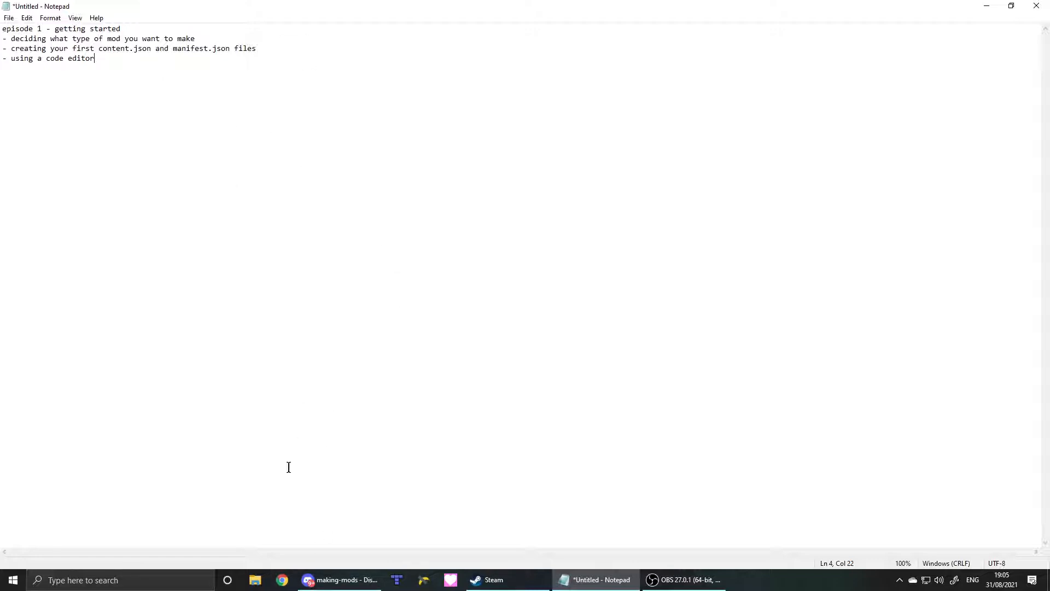
mouse_move(248, 154)
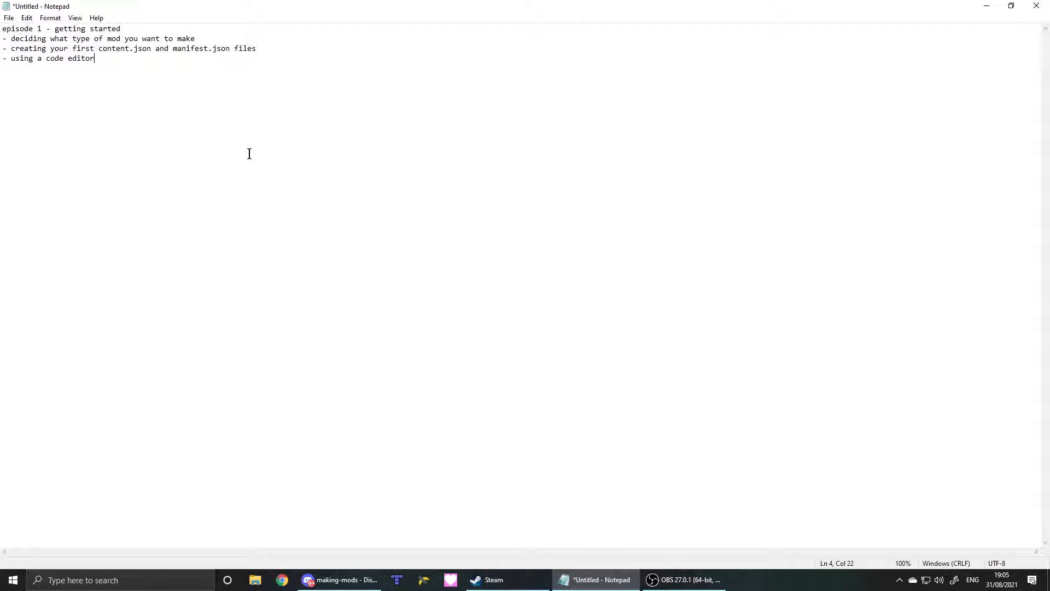
mouse_move(258, 153)
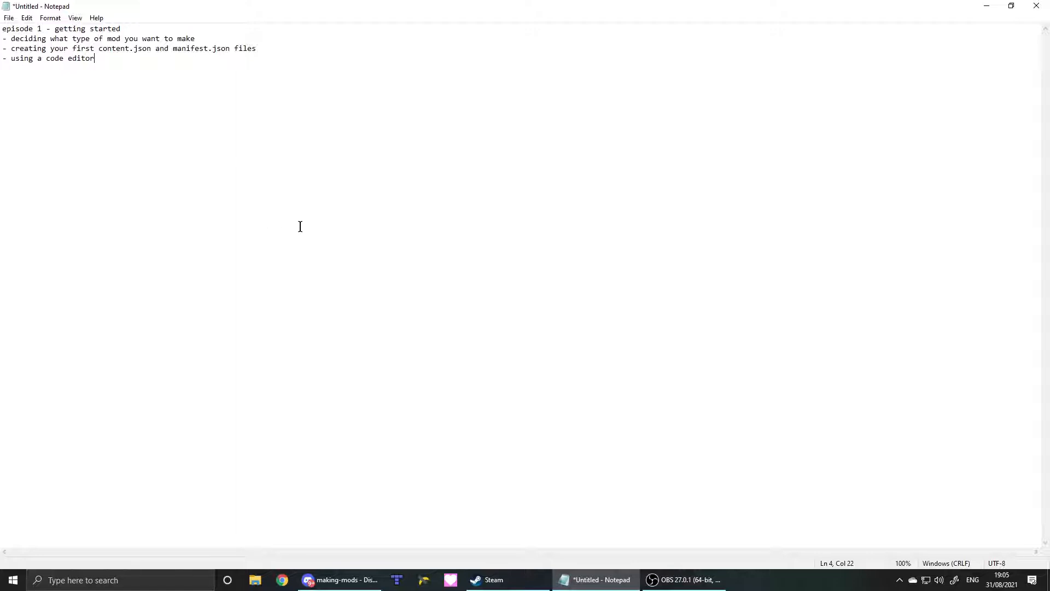
mouse_move(264, 546)
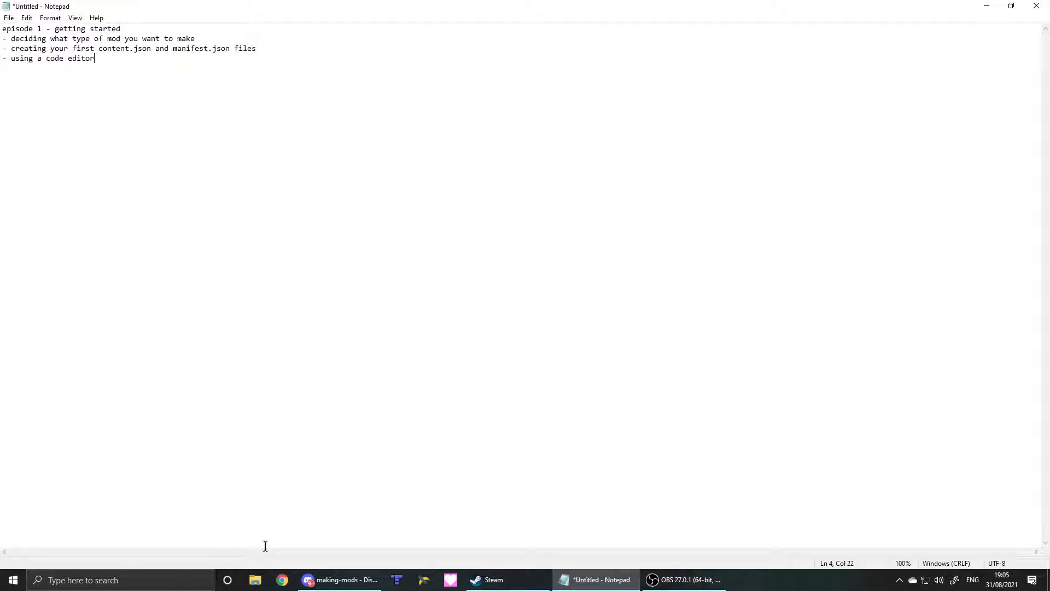
Step: Search 'visual' in Start, dismiss the Visual Studio 2019 window and launch Visual Studio Code
text(vb)
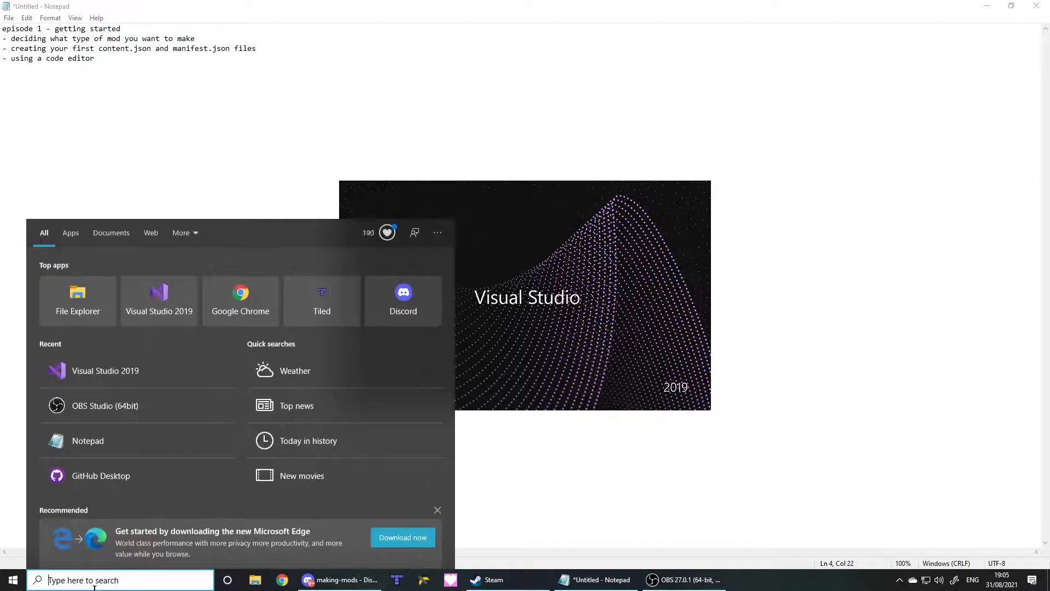
text(visua)
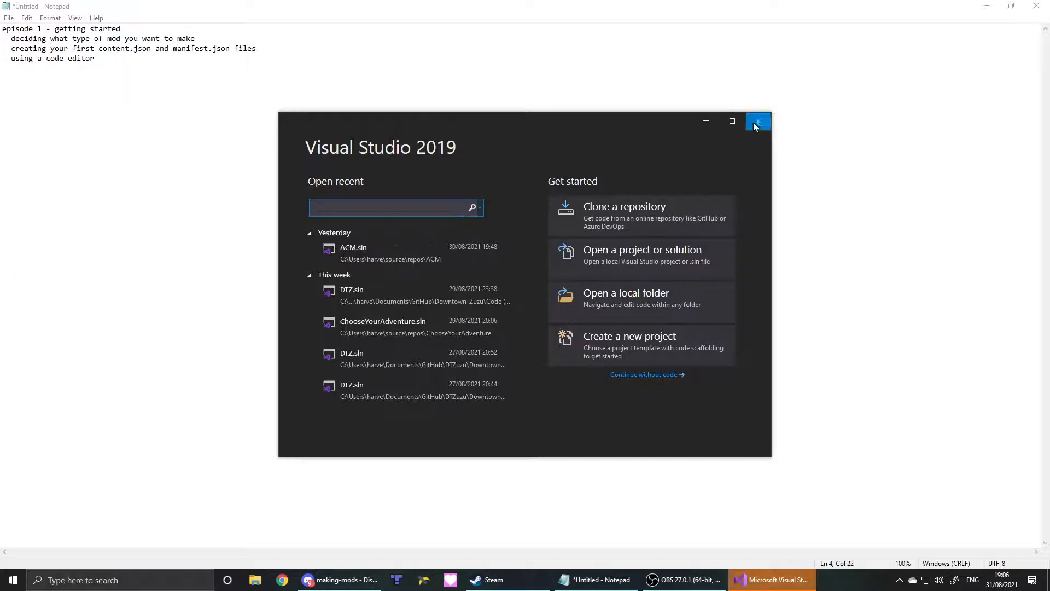
click(757, 122)
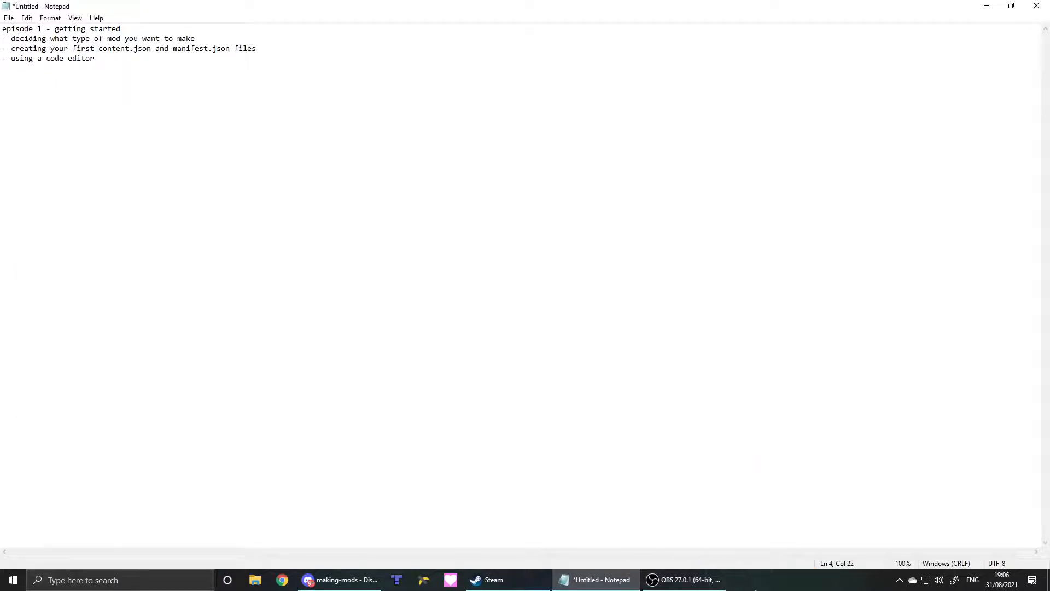
click(770, 579)
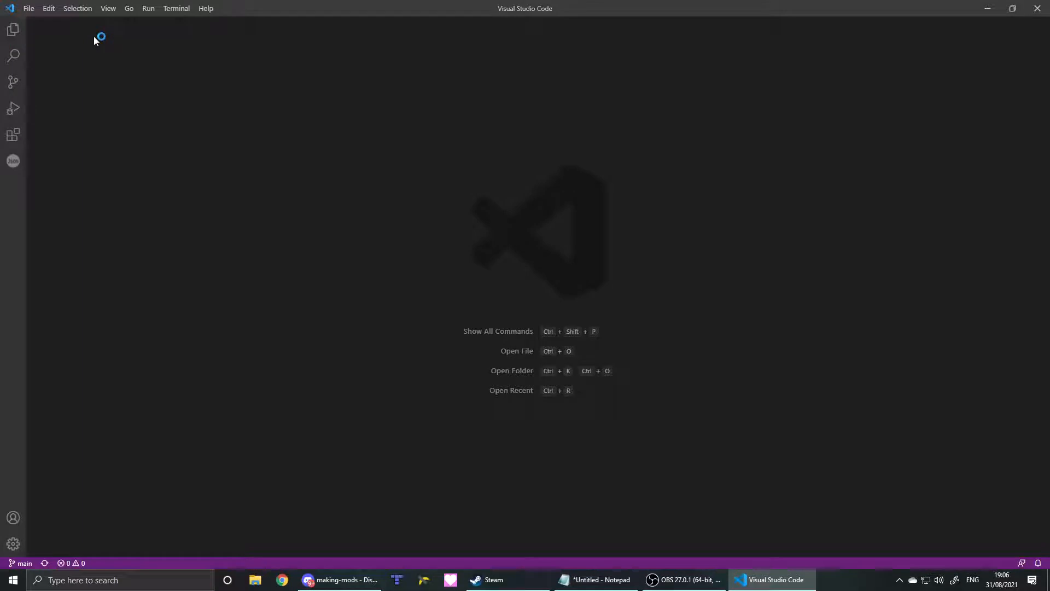
Step: Create a new untitled file and set its language mode to Json
click(29, 8)
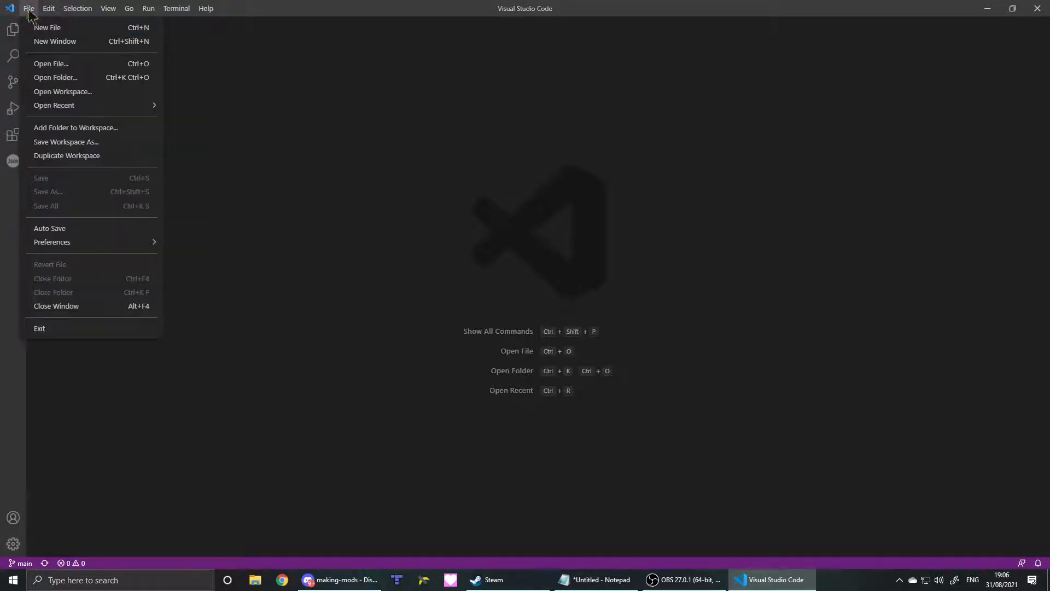
click(48, 26)
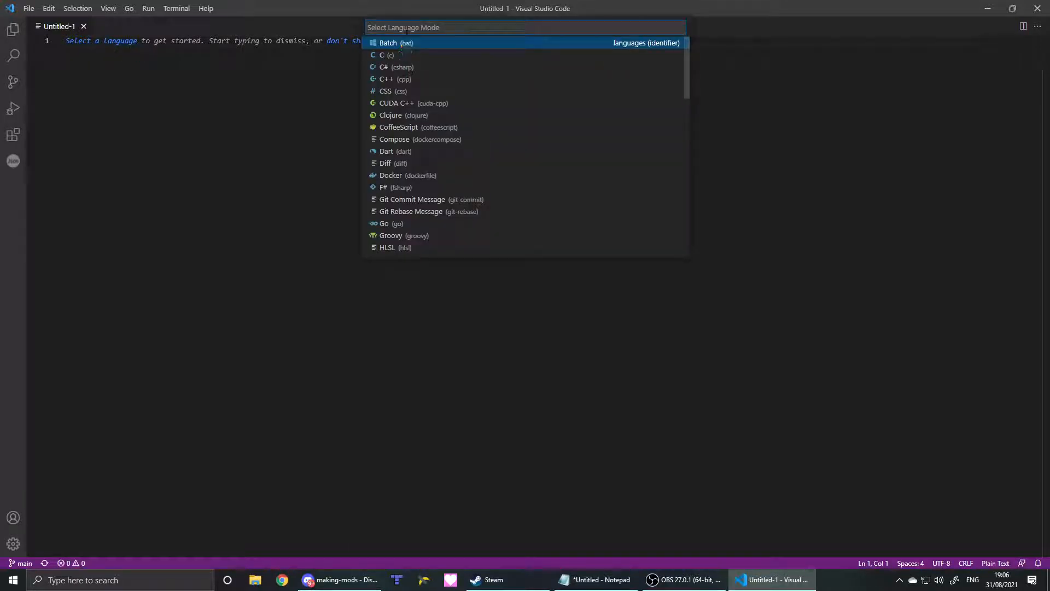
text(json)
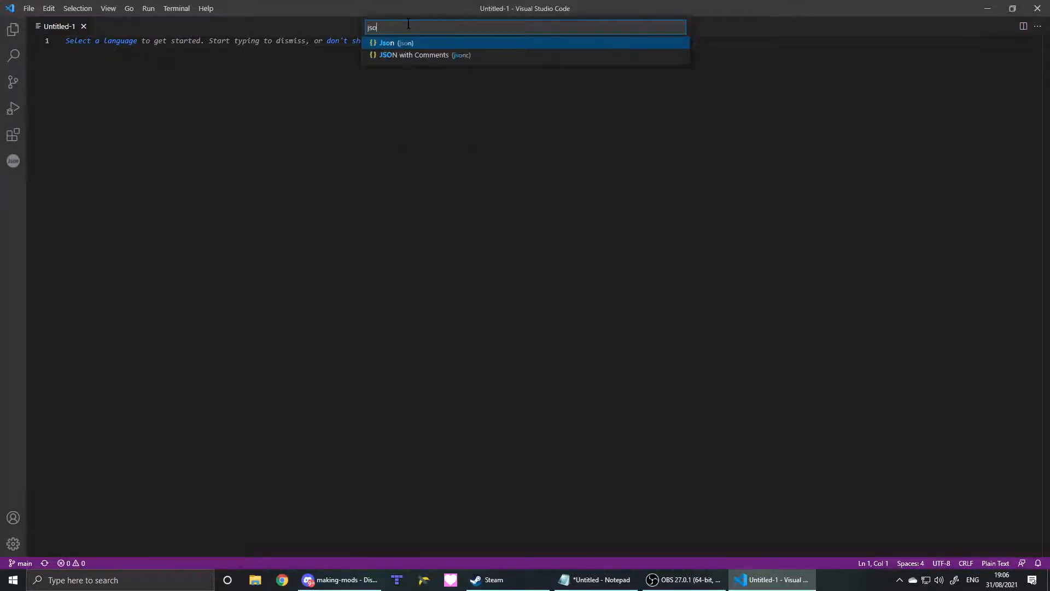
text(n)
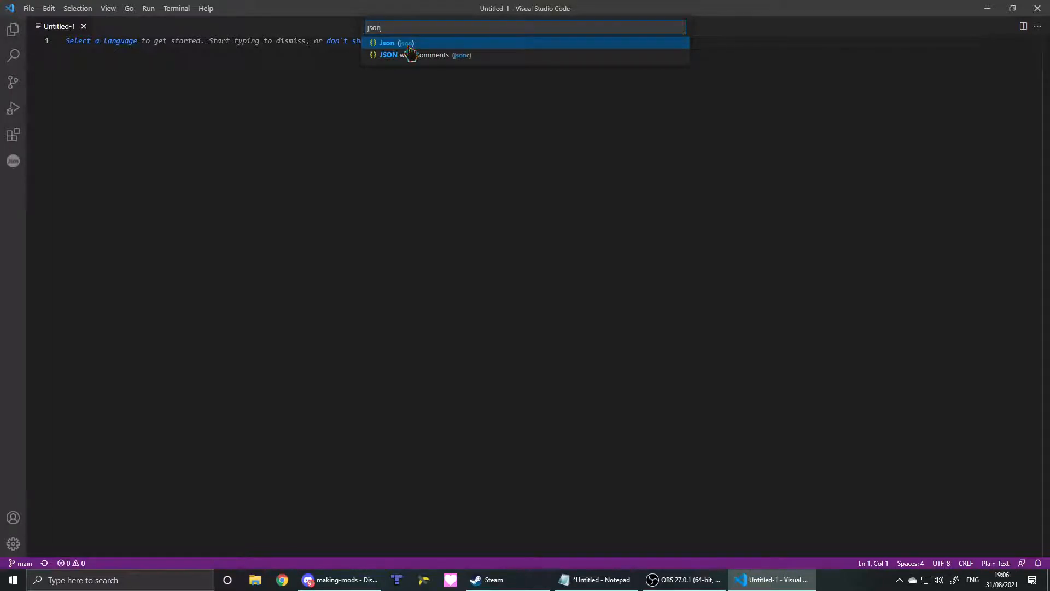
click(386, 43)
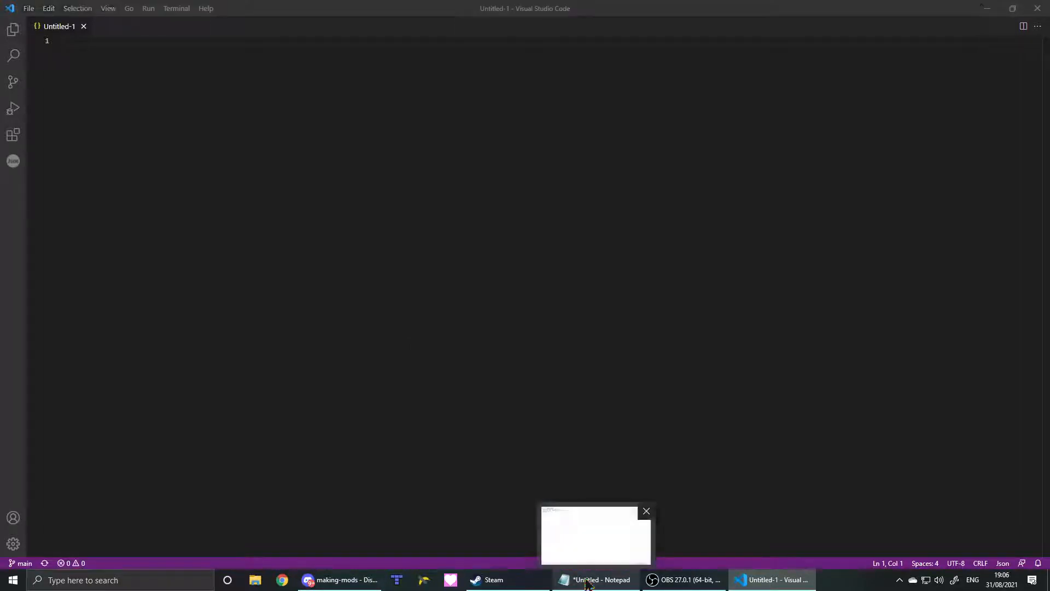
Step: Switch back to the Notepad outline and point out the manifest.json item
click(595, 580)
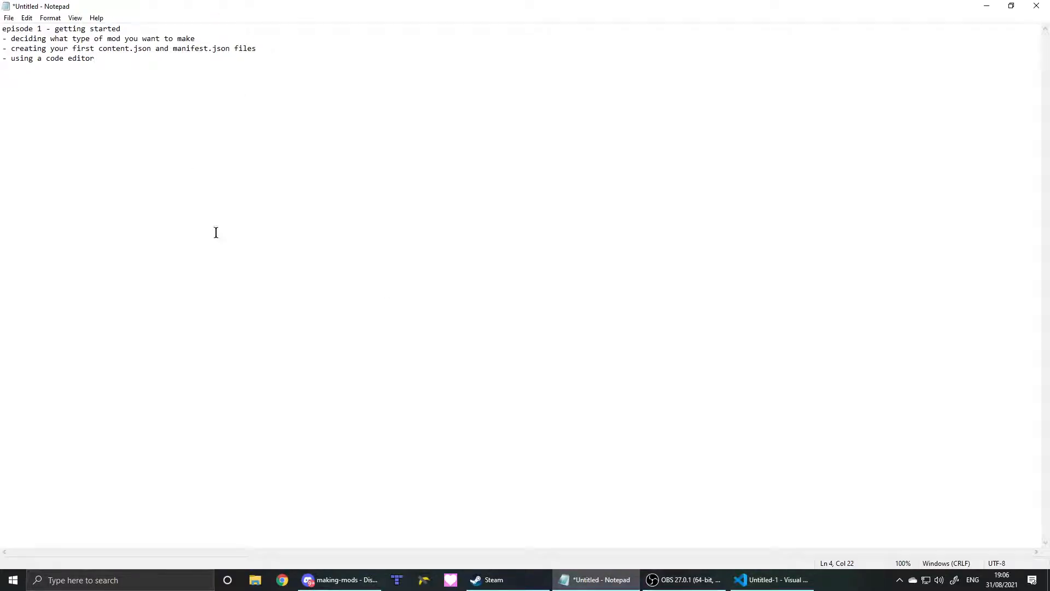
mouse_move(155, 58)
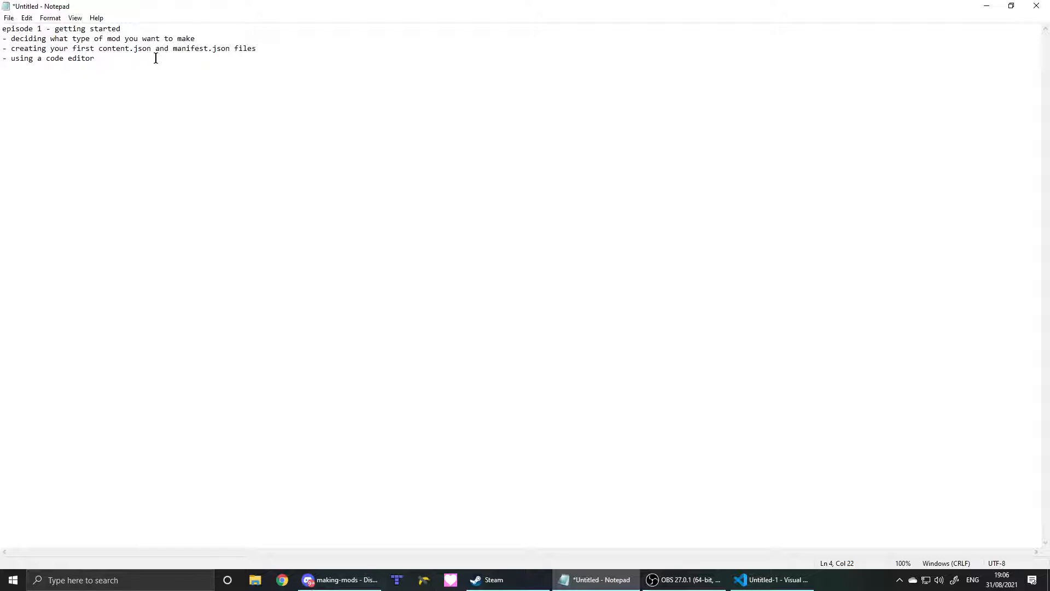
click(186, 48)
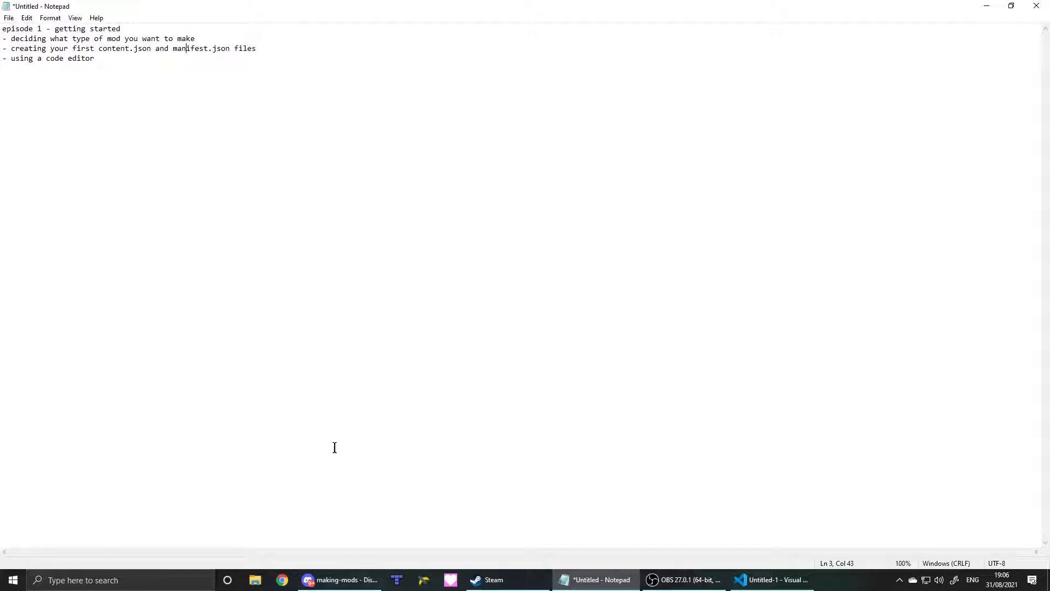
mouse_move(67, 66)
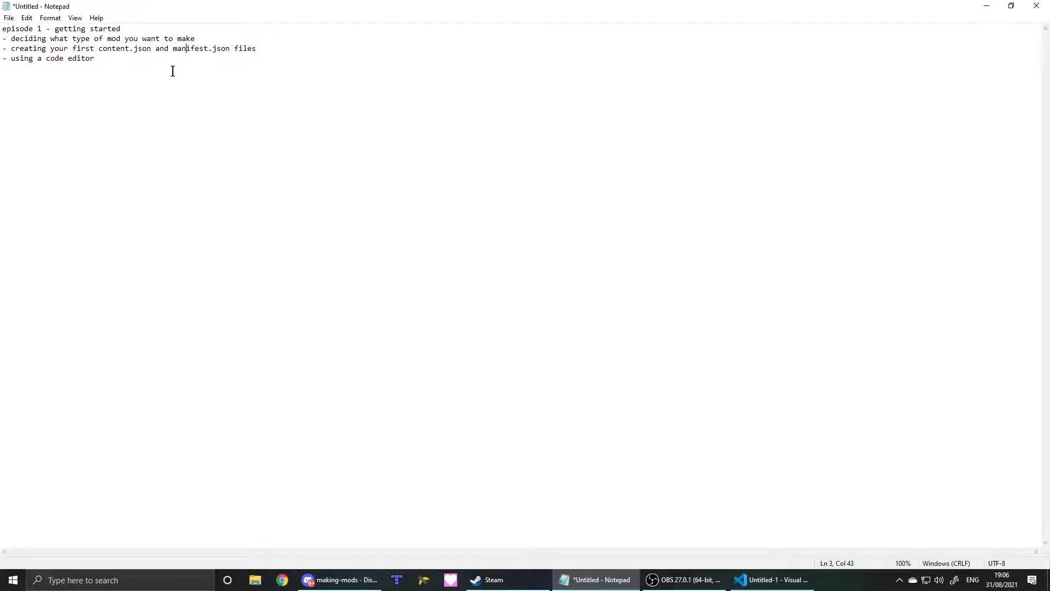
mouse_move(208, 61)
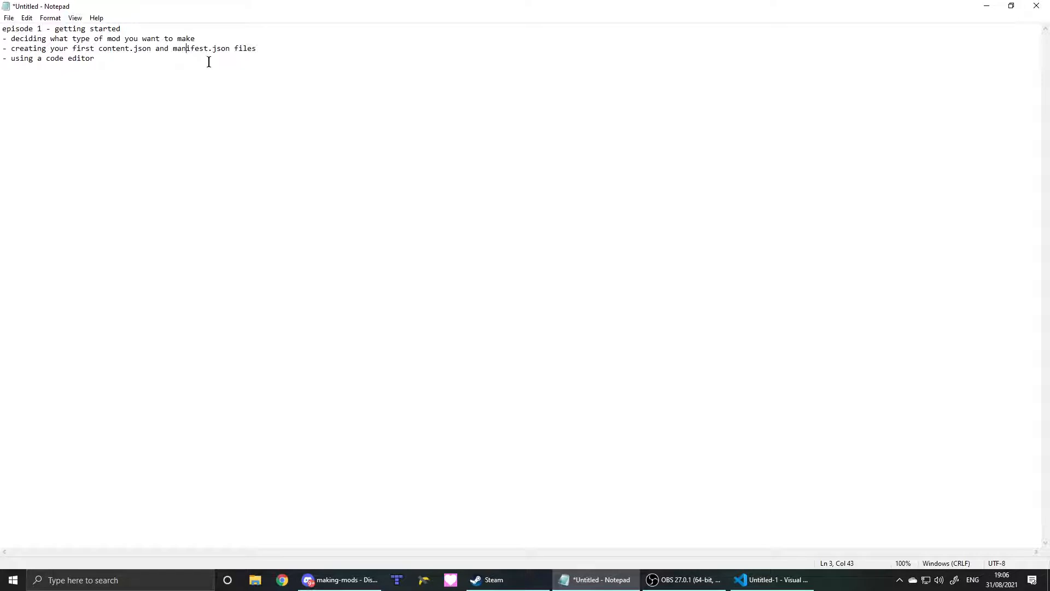
mouse_move(219, 78)
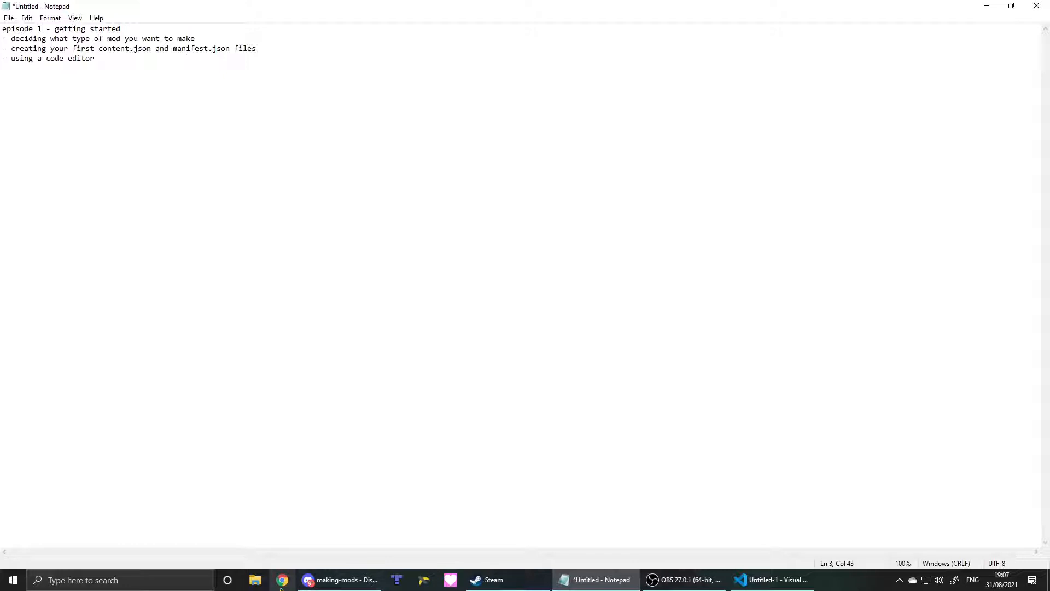
mouse_move(432, 162)
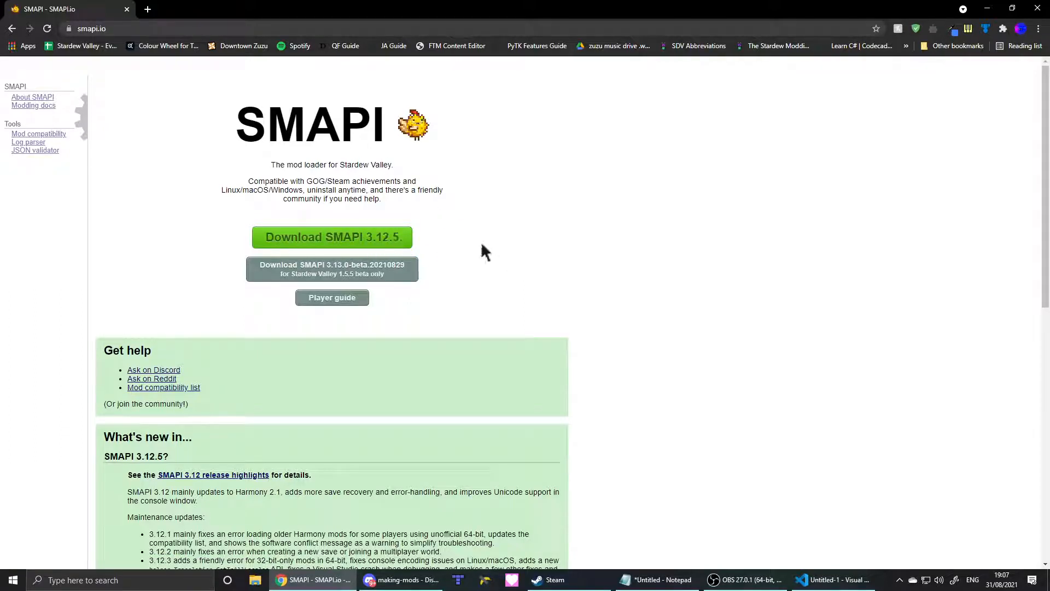
mouse_move(447, 249)
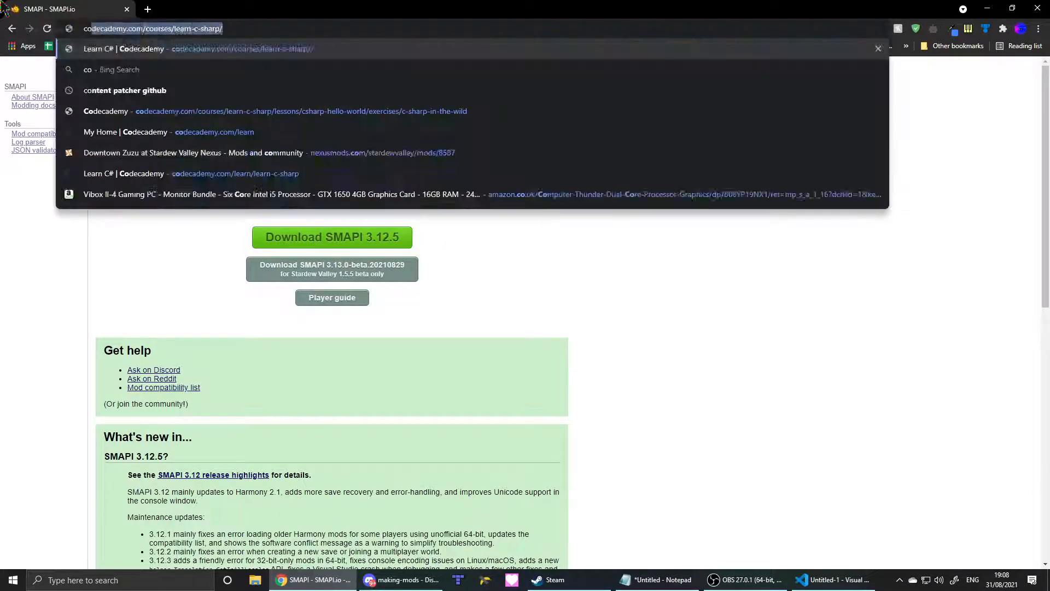
Step: Search Content Patcher on Nexus Mods and request the manual download of version 1.23.3
text(content patcher)
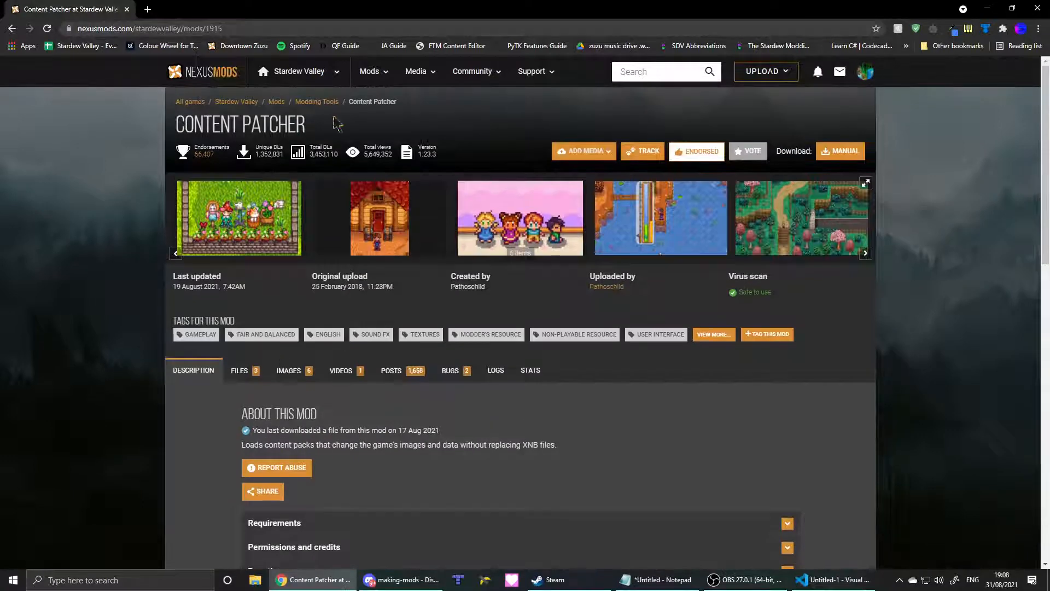
click(240, 370)
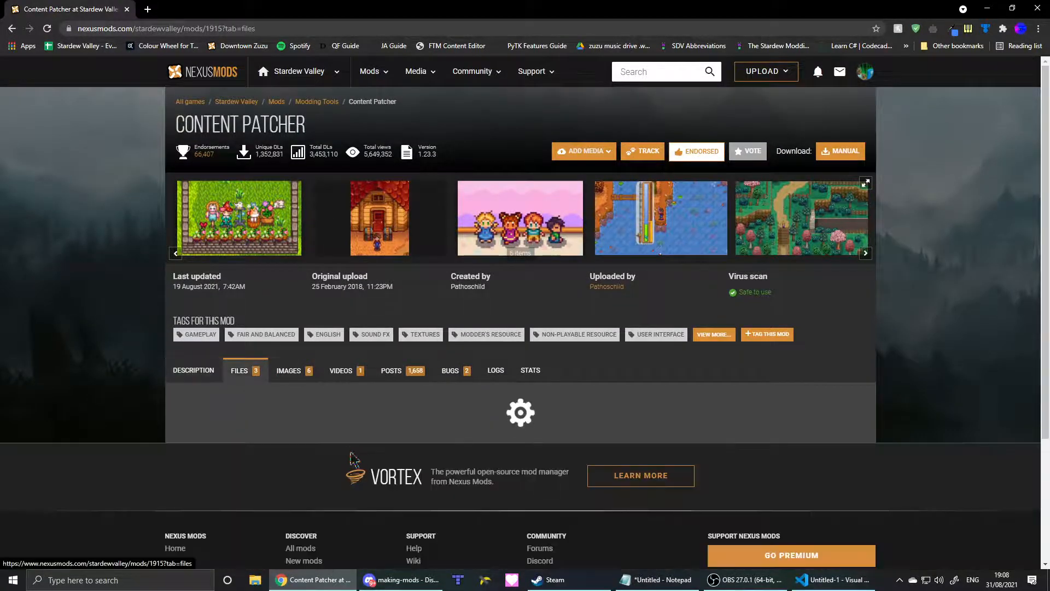
scroll(down, 3)
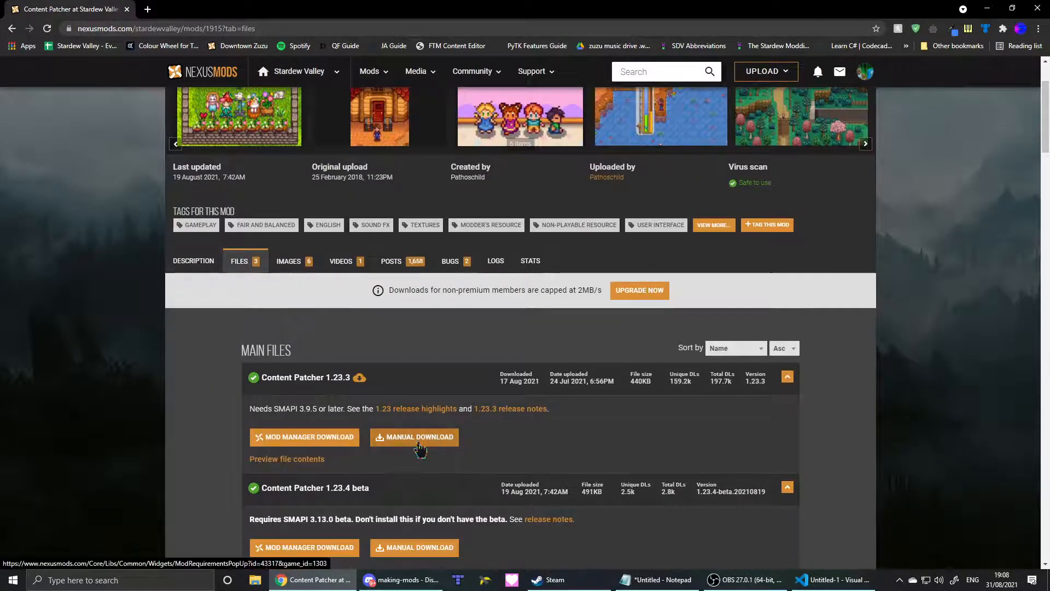
click(414, 436)
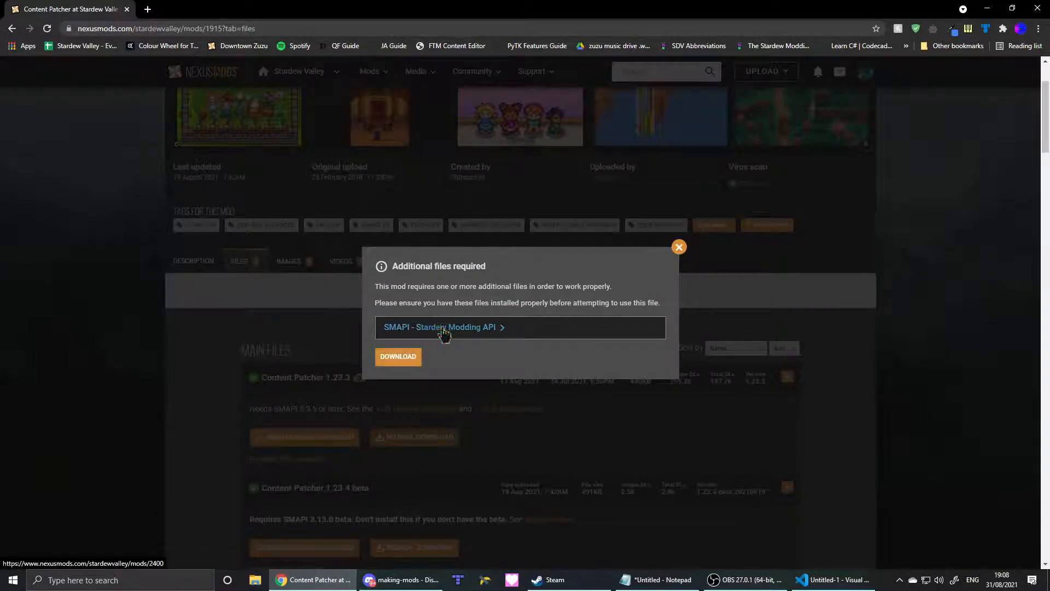
click(398, 357)
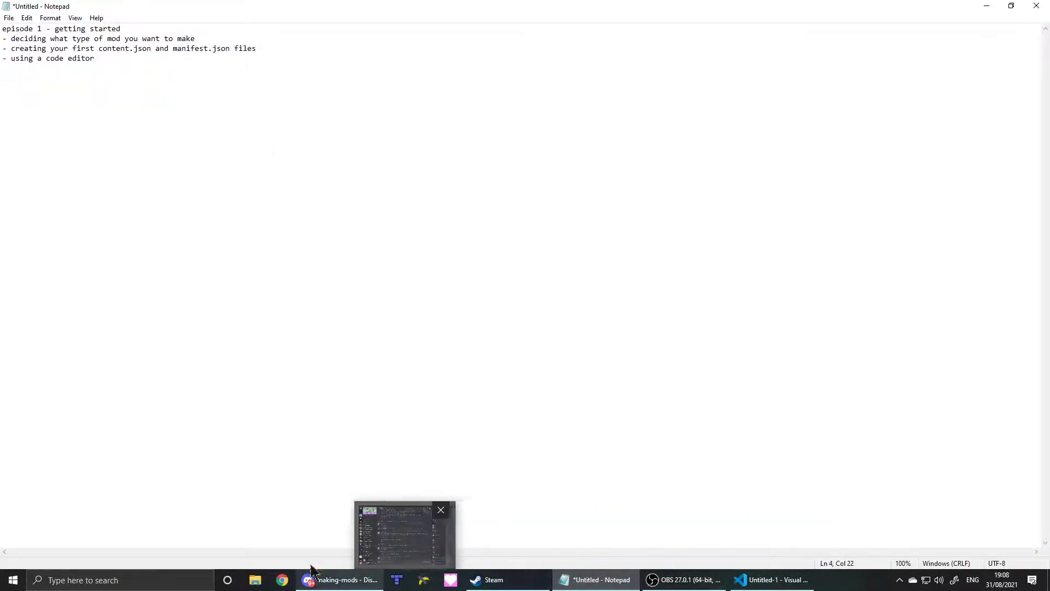
Step: Return to the untitled JSON file and briefly type a brace and "Name" before undoing
click(773, 580)
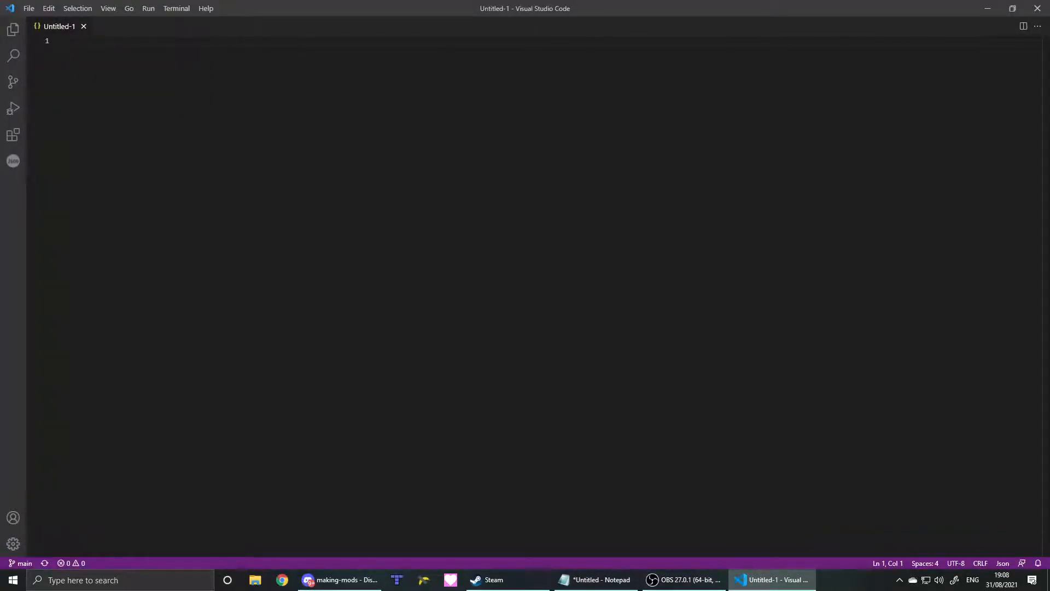
text({)
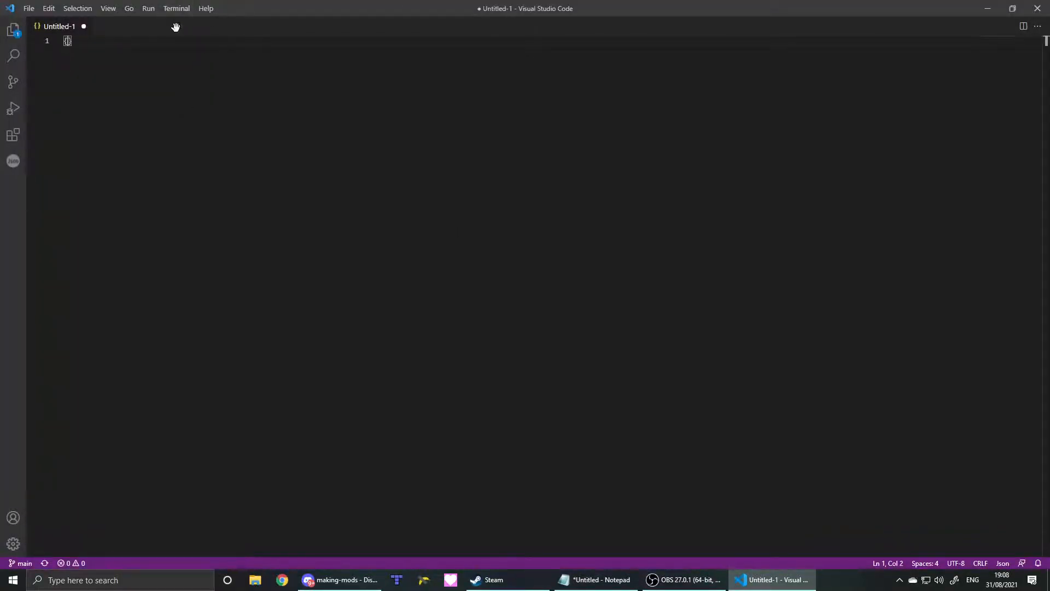
text("Name")
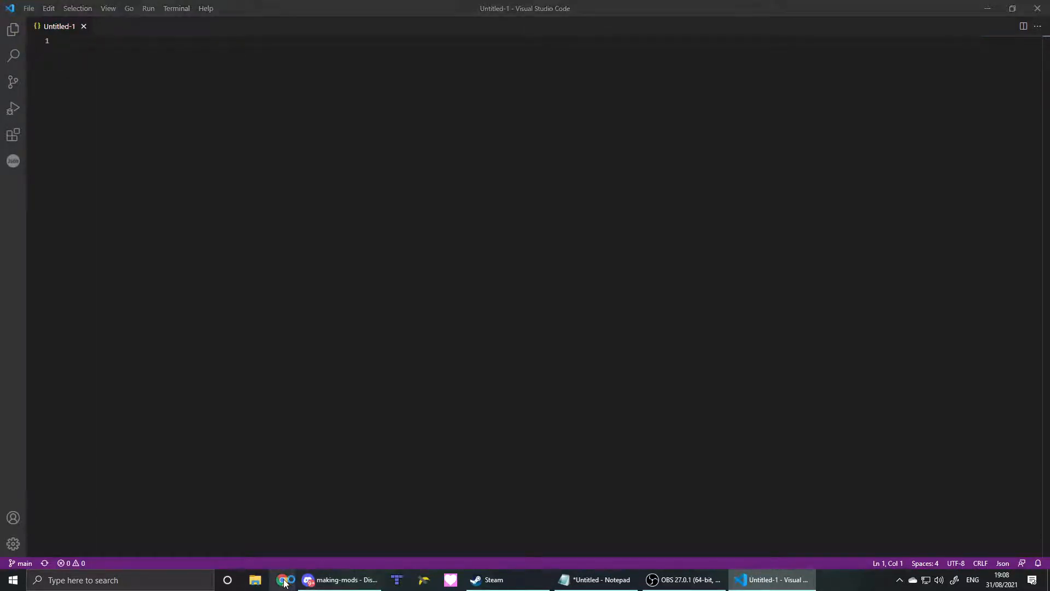
Step: Search 'smapi mod' on Bing and reach the wiki's Manifest documentation page
click(286, 580)
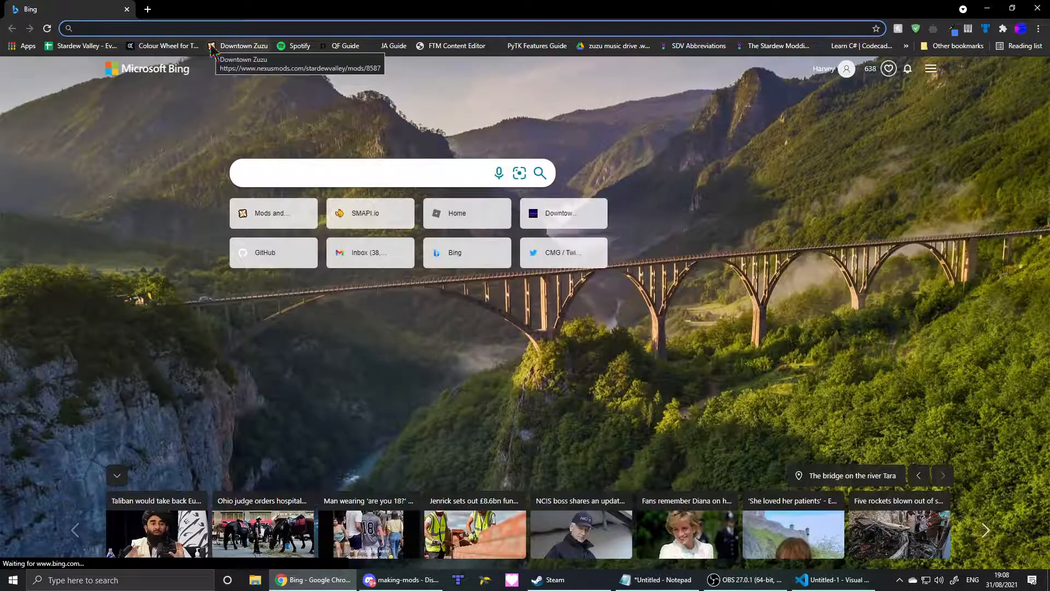
text(smapi modding guide)
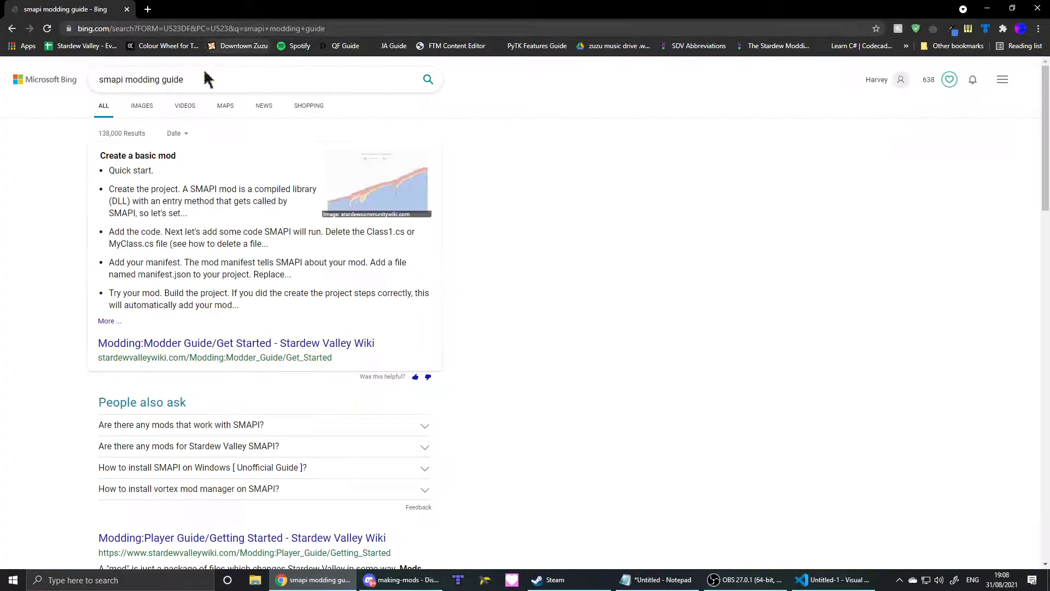
scroll(down, 3)
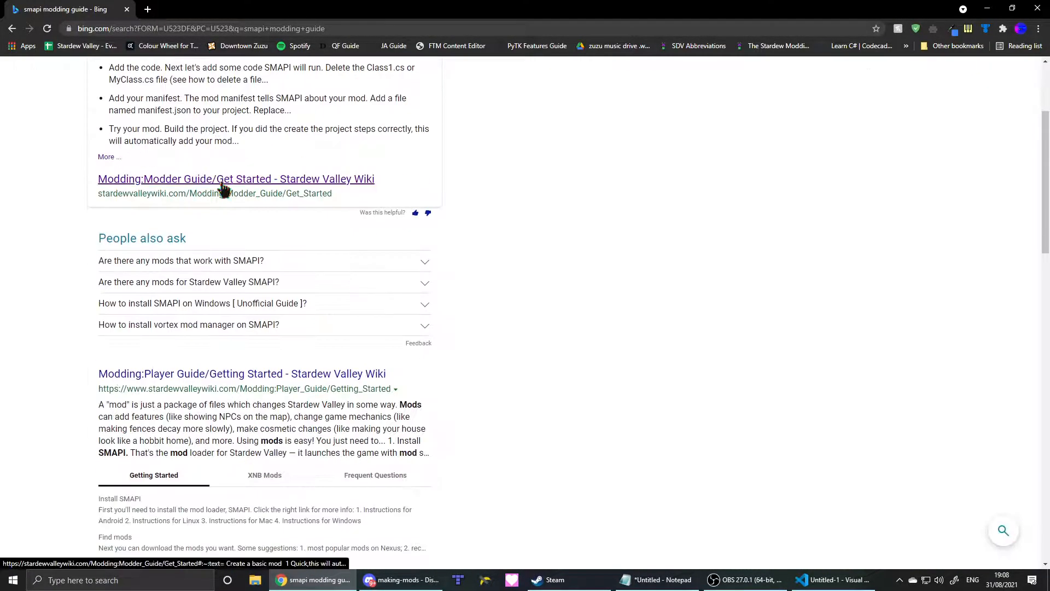
click(236, 179)
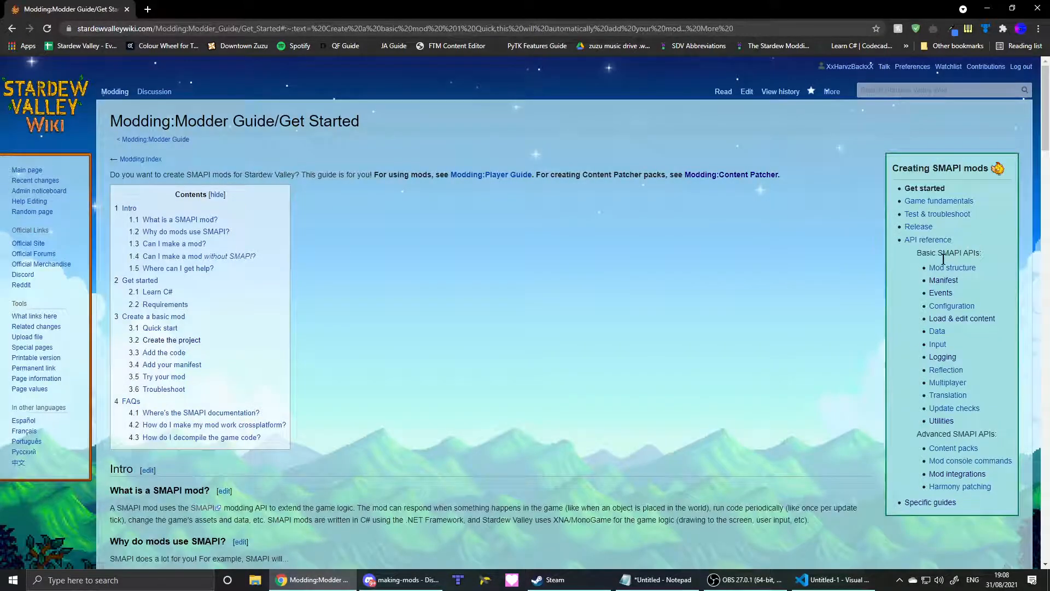
click(943, 280)
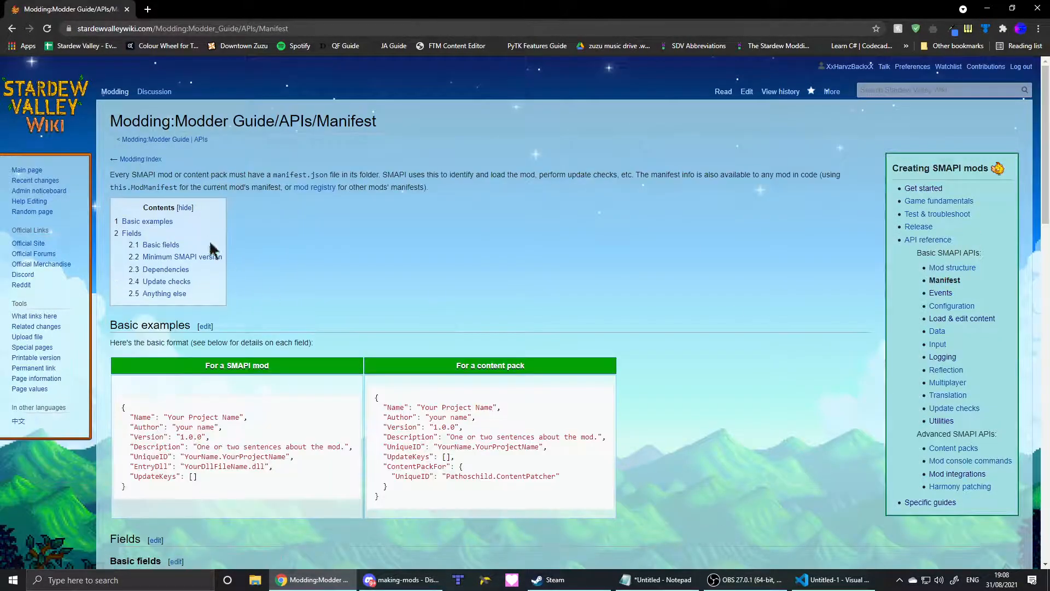
Step: Copy the content pack manifest example from the wiki for the new editor file
scroll(down, 3)
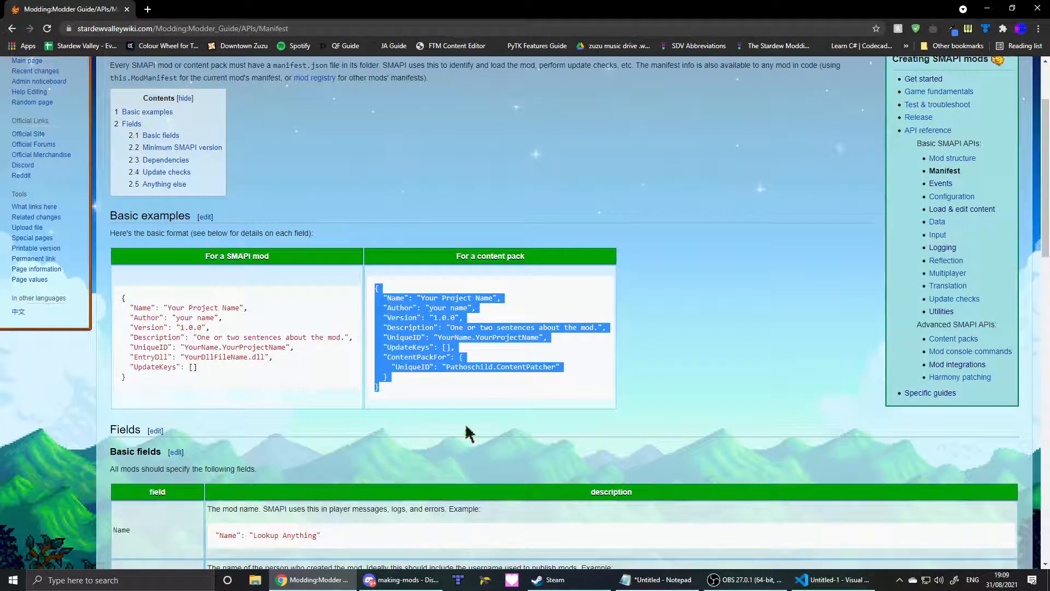
click(470, 432)
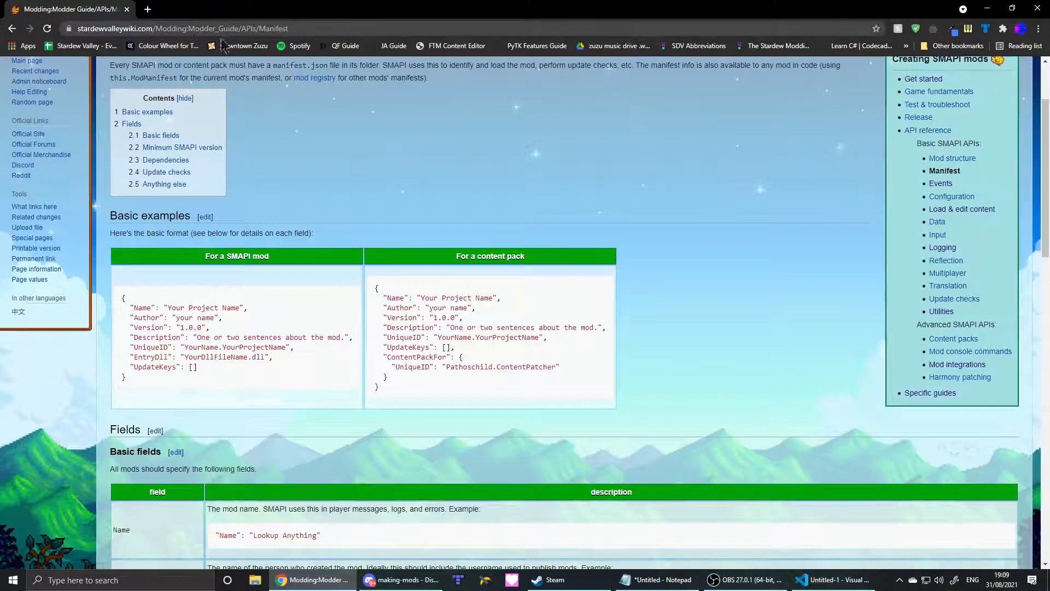
scroll(down, 3)
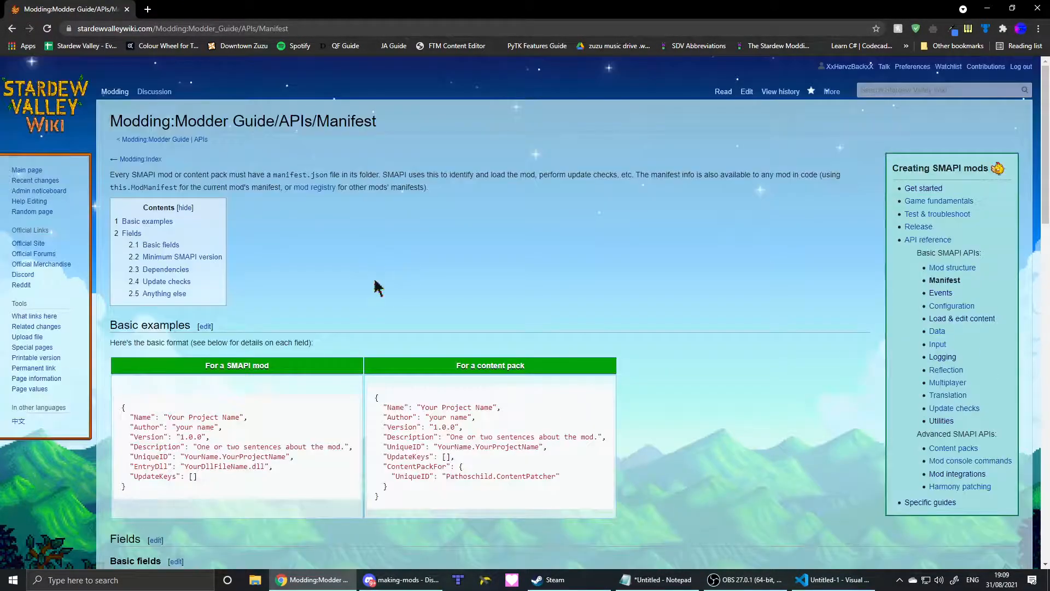
scroll(down, 3)
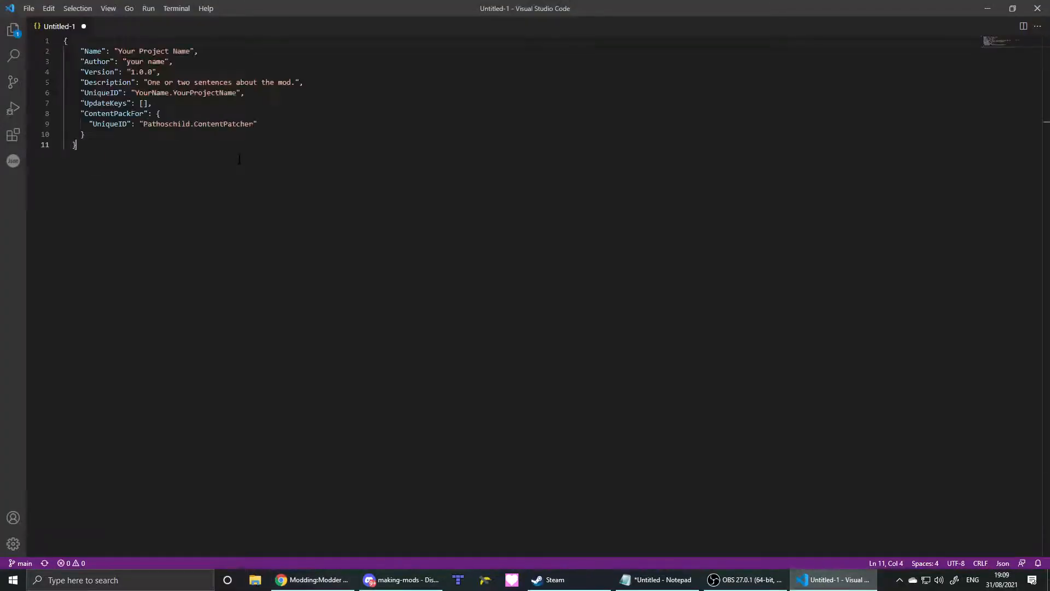
click(312, 579)
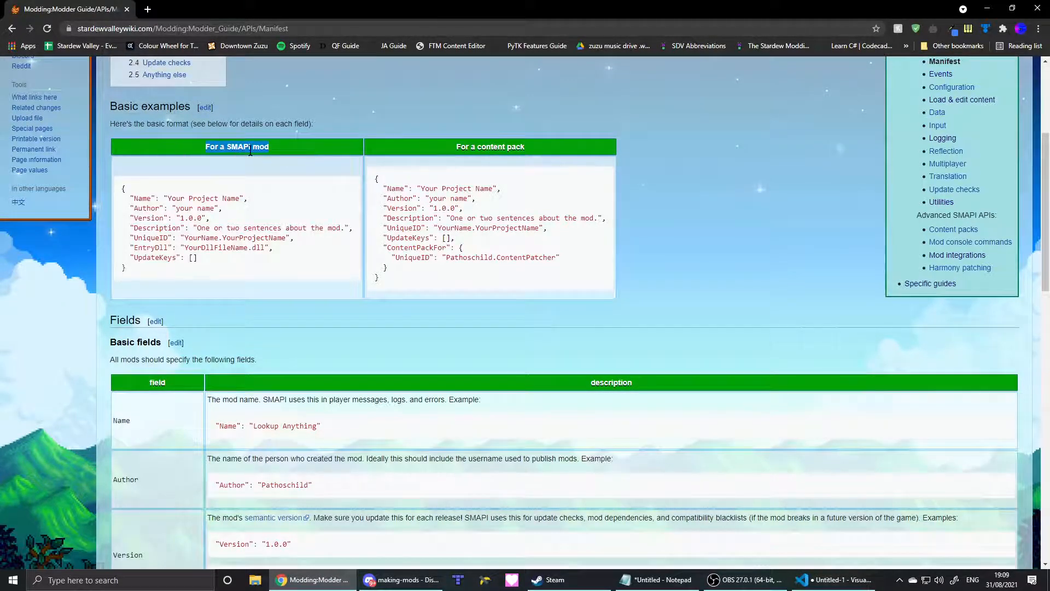
mouse_move(272, 193)
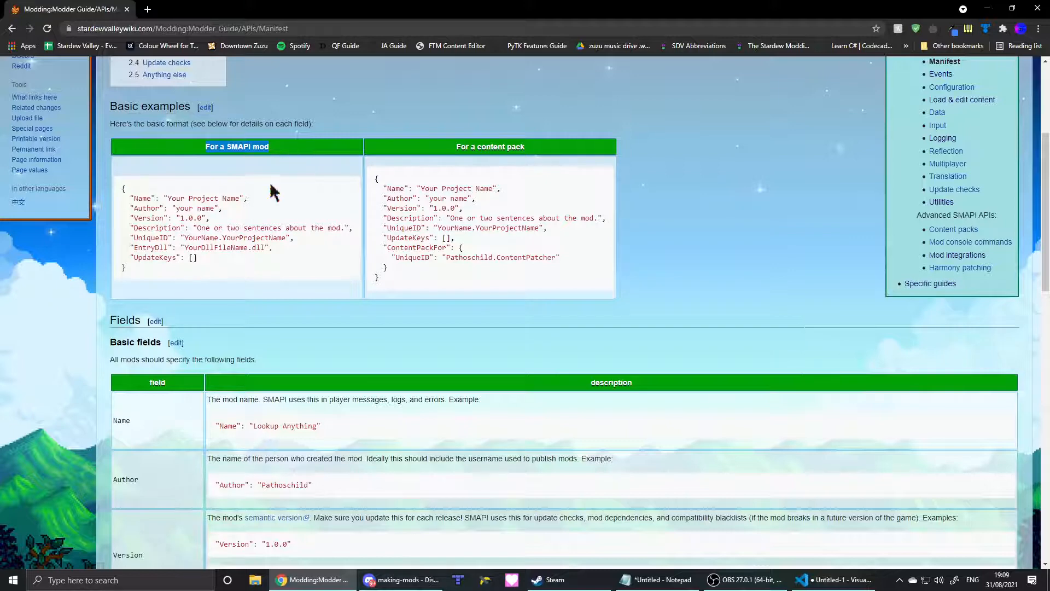
mouse_move(300, 187)
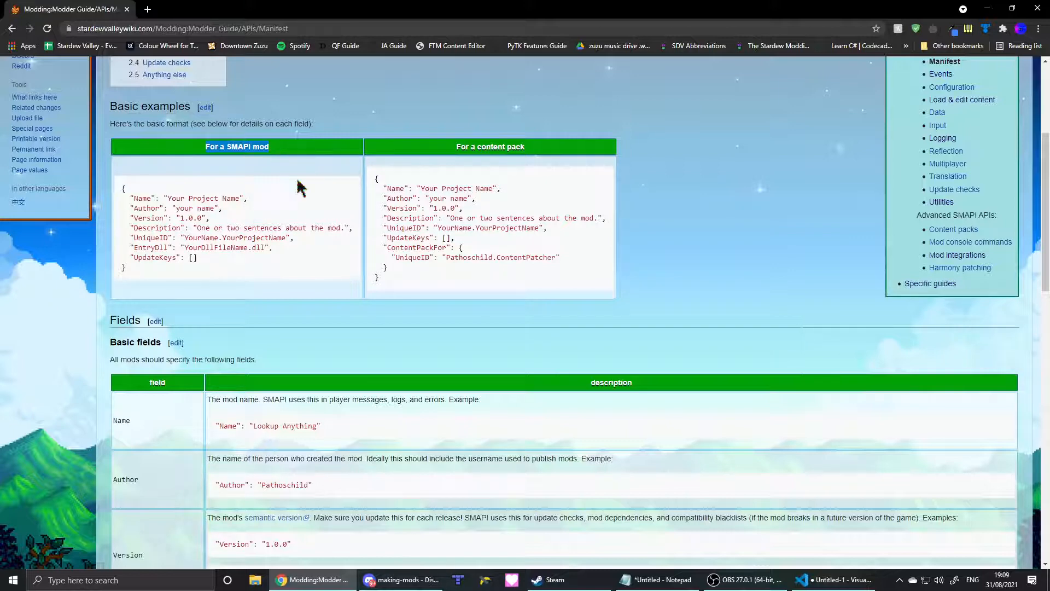
mouse_move(435, 153)
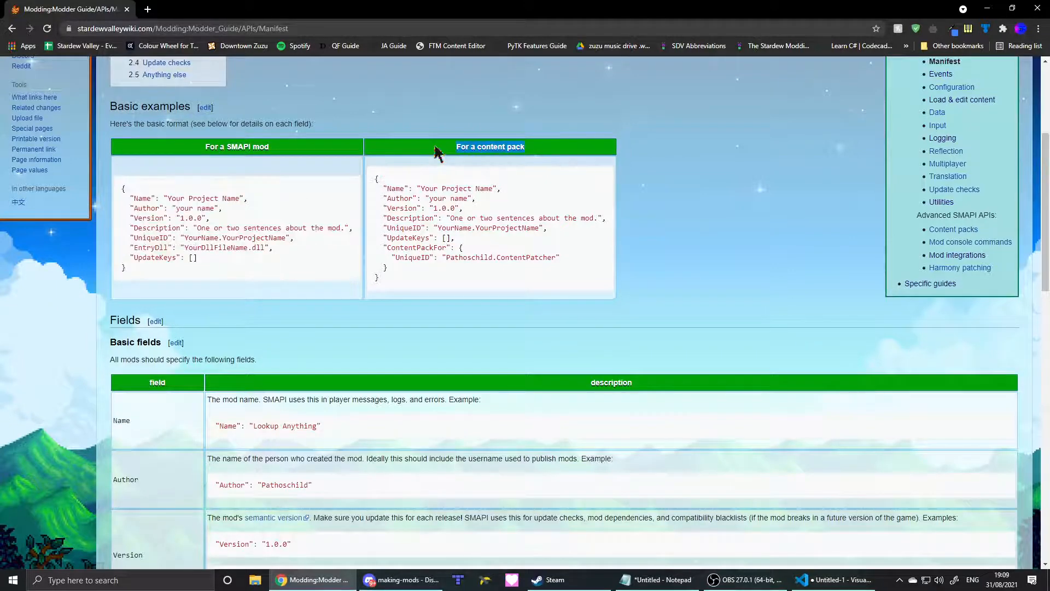
mouse_move(288, 154)
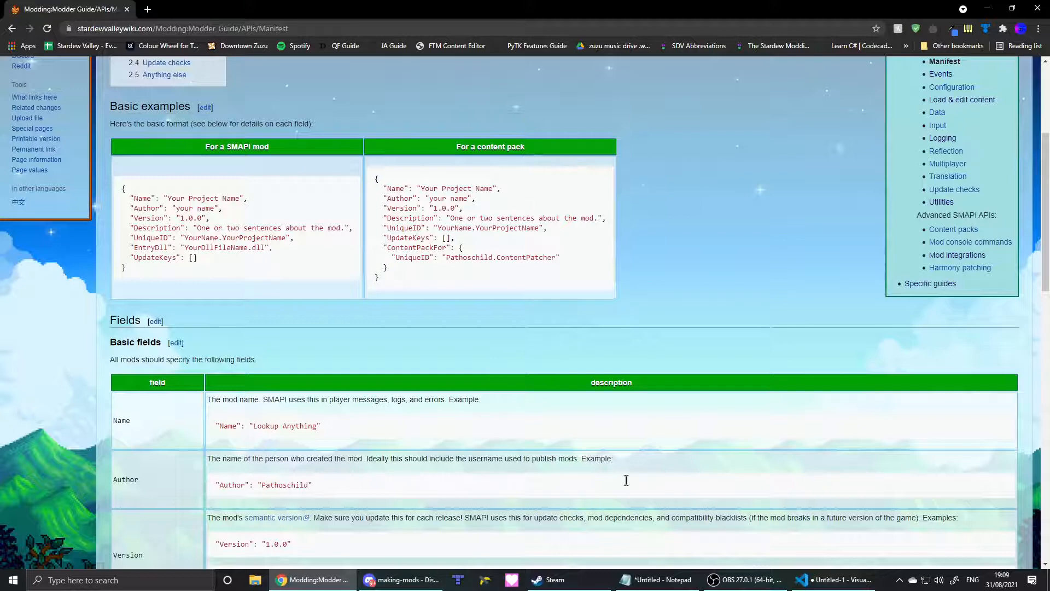
Step: Select the placeholder project name in the copied manifest
double_click(499, 147)
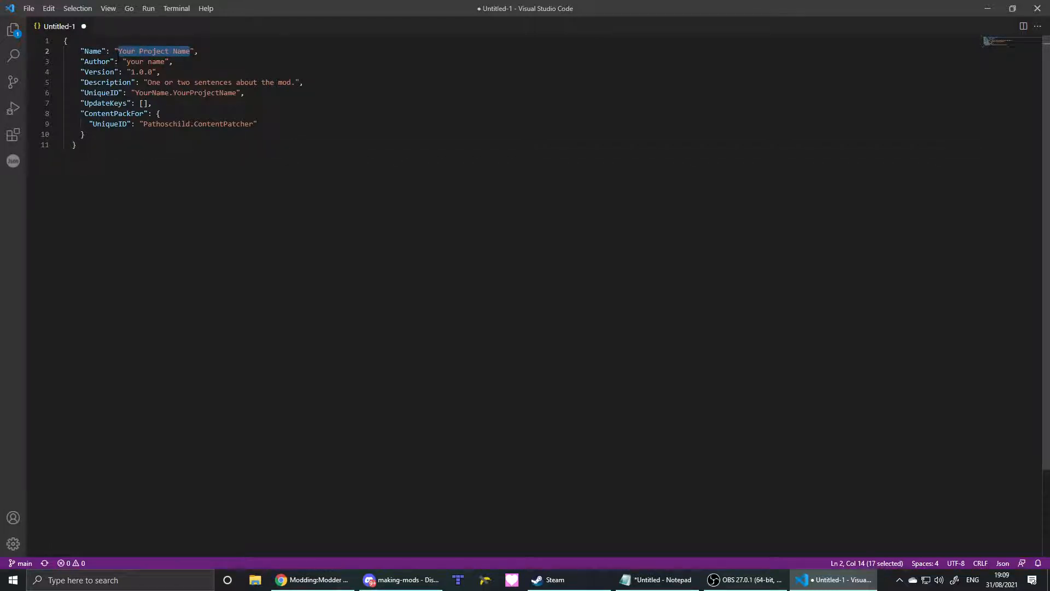
Step: Set the manifest Name to "Village" and fill the Author field with the author's handle
text(Village)
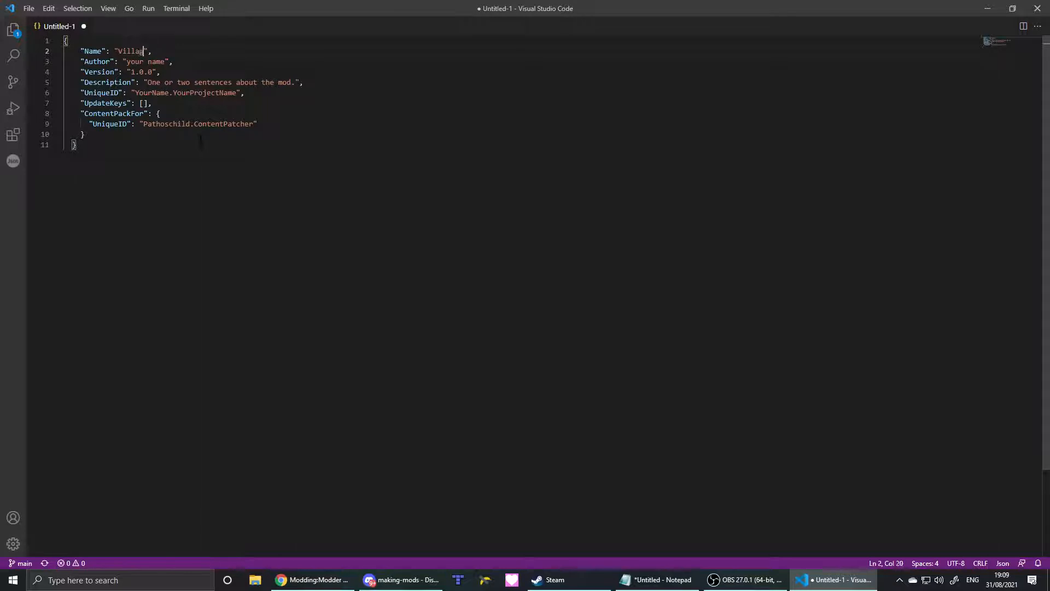
key(Backspace)
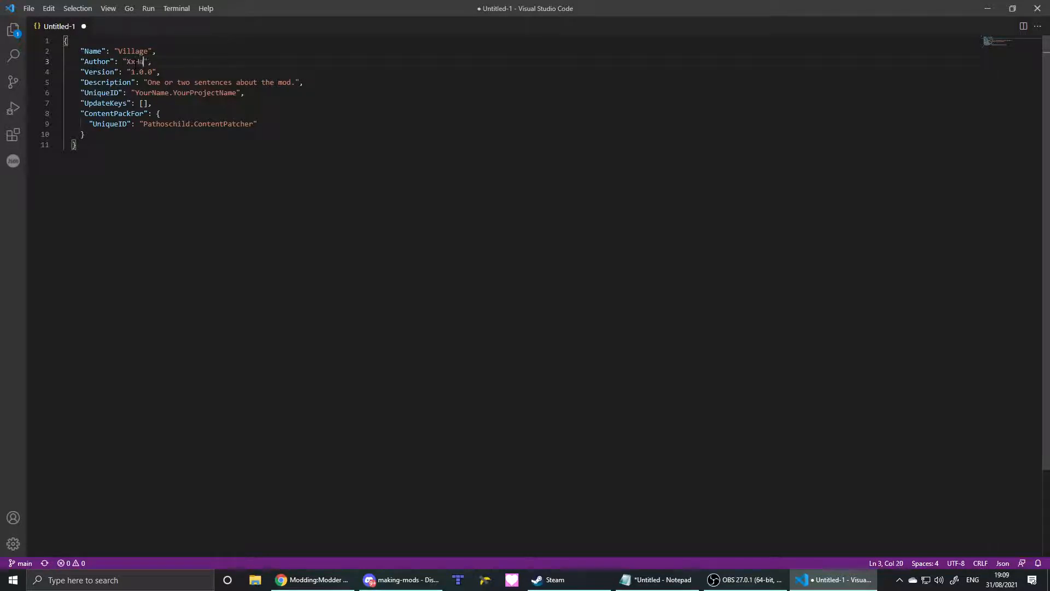
text(rvzBackxX)
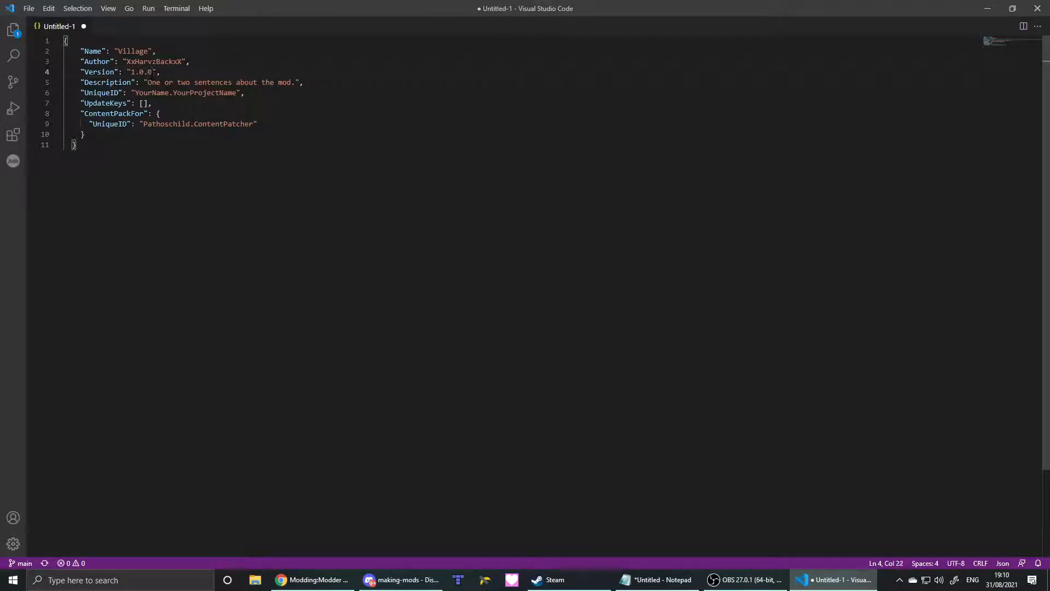
Step: Replace the Description with "A simple location mod for testing."
drag(152, 82, 293, 82)
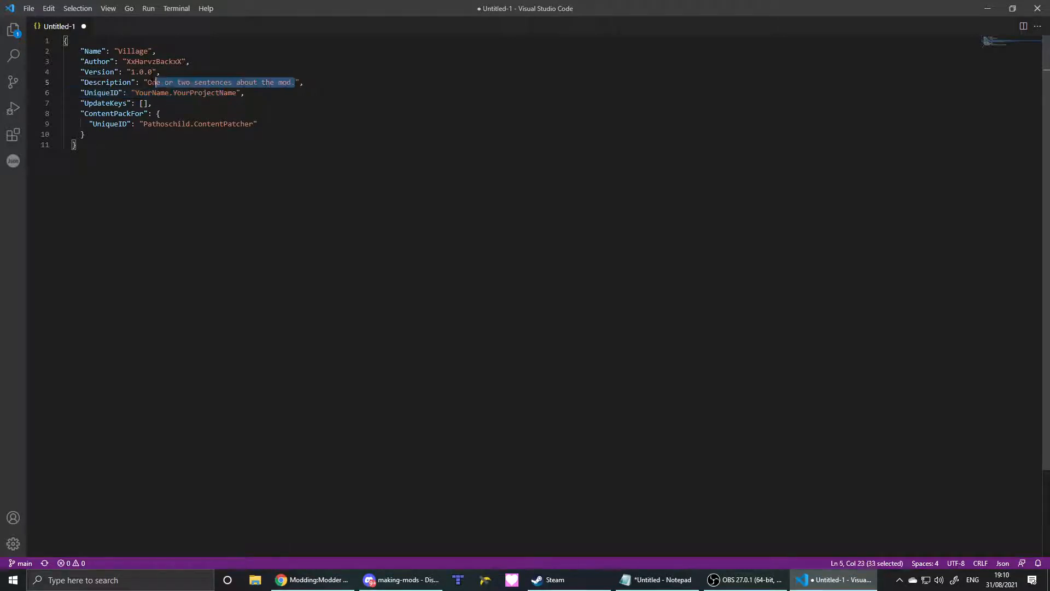
key(Delete)
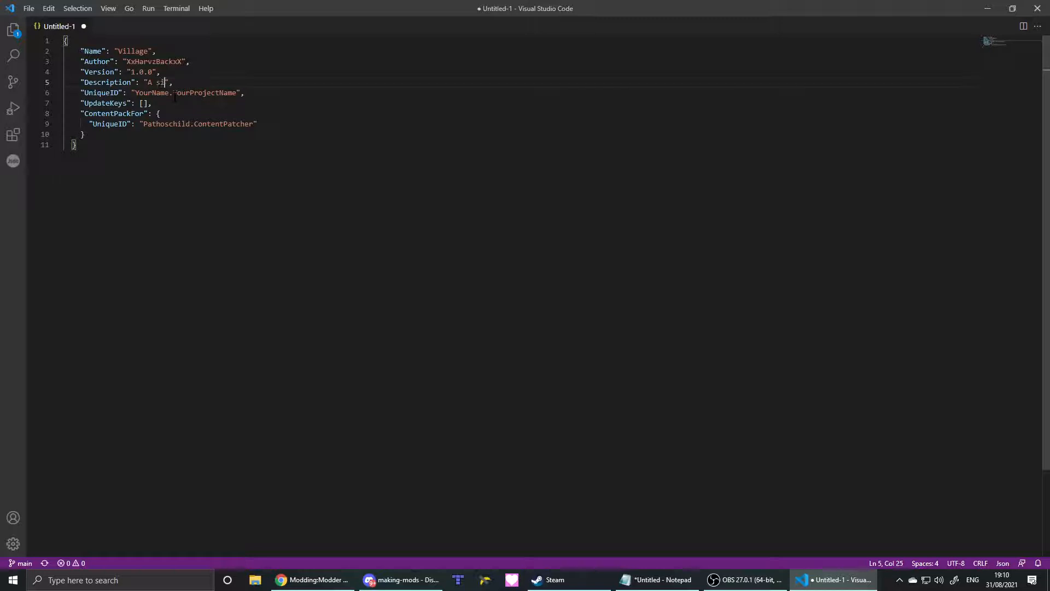
text(imple location mod for)
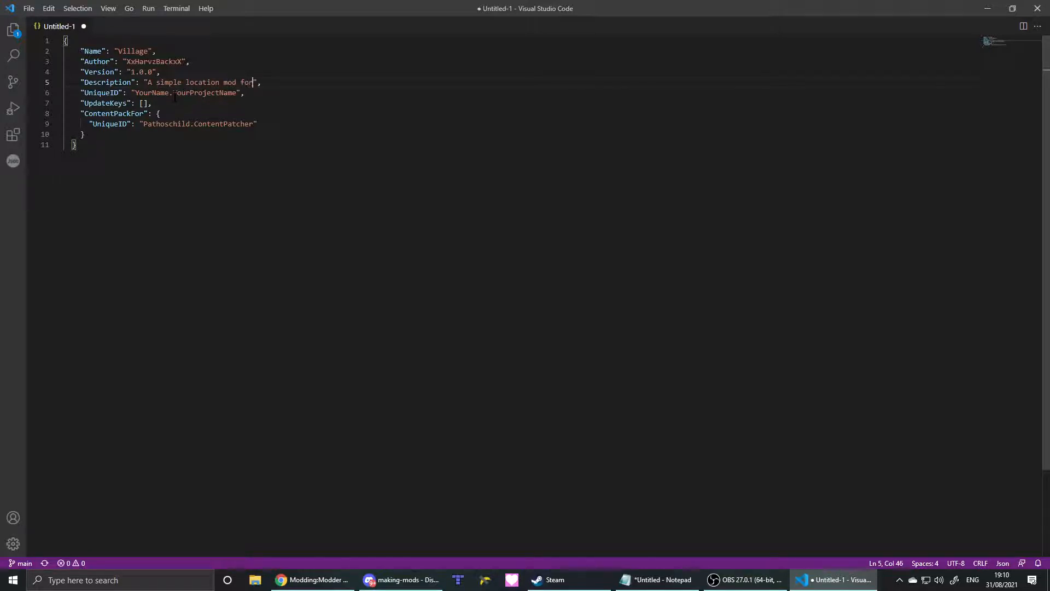
text(testing.)
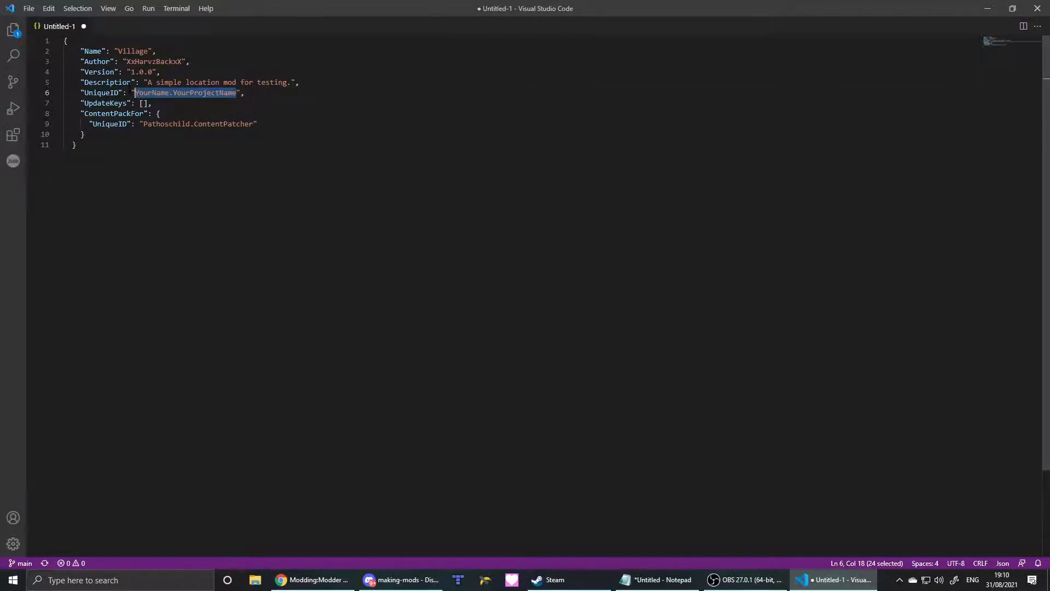
Step: Set the UniqueID to the author's handle followed by .Village
key(Delete)
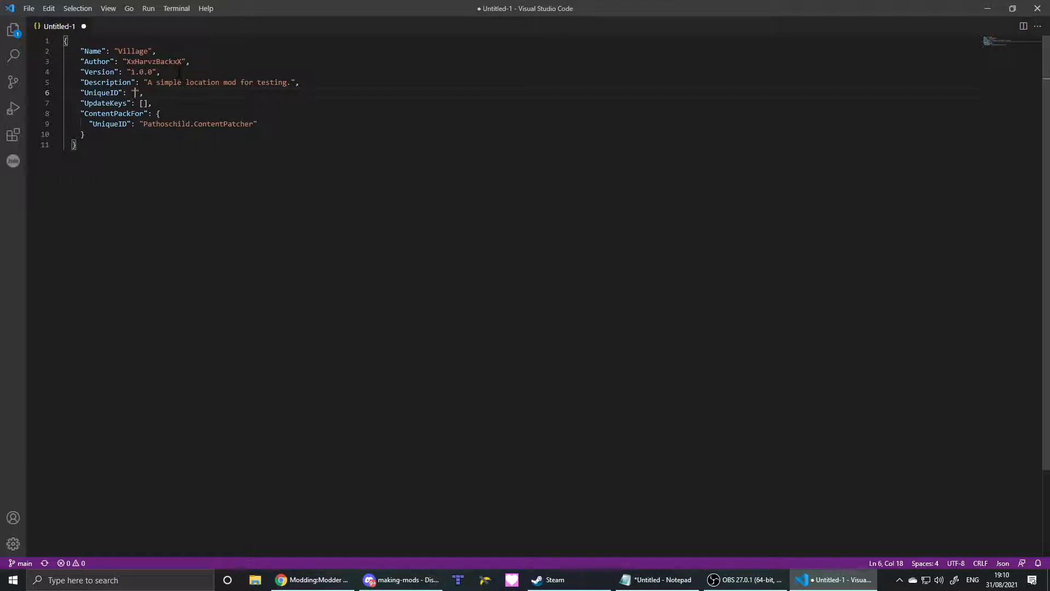
text(Xx)
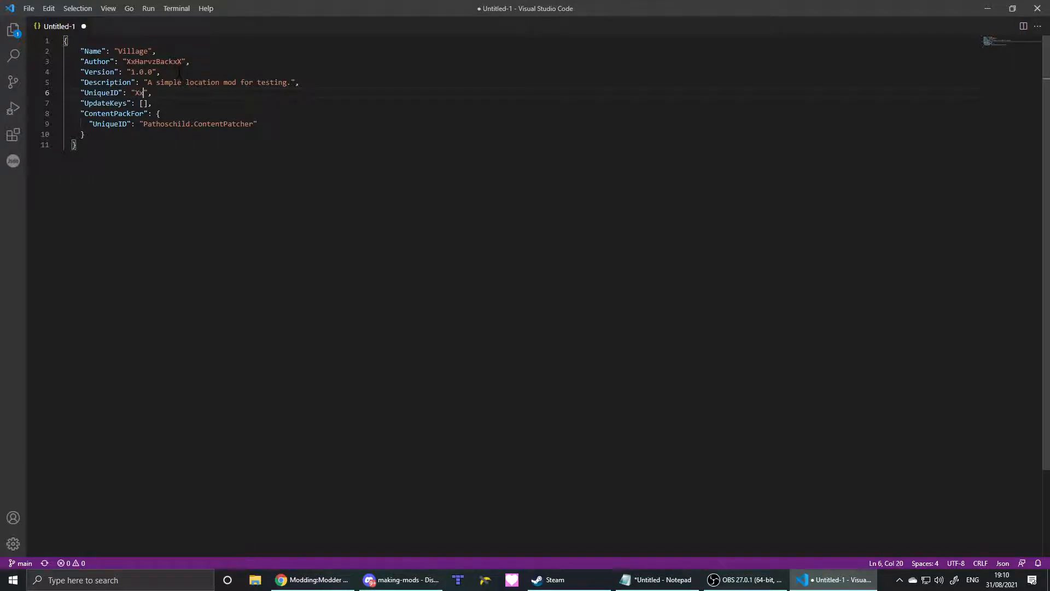
text(Harv)
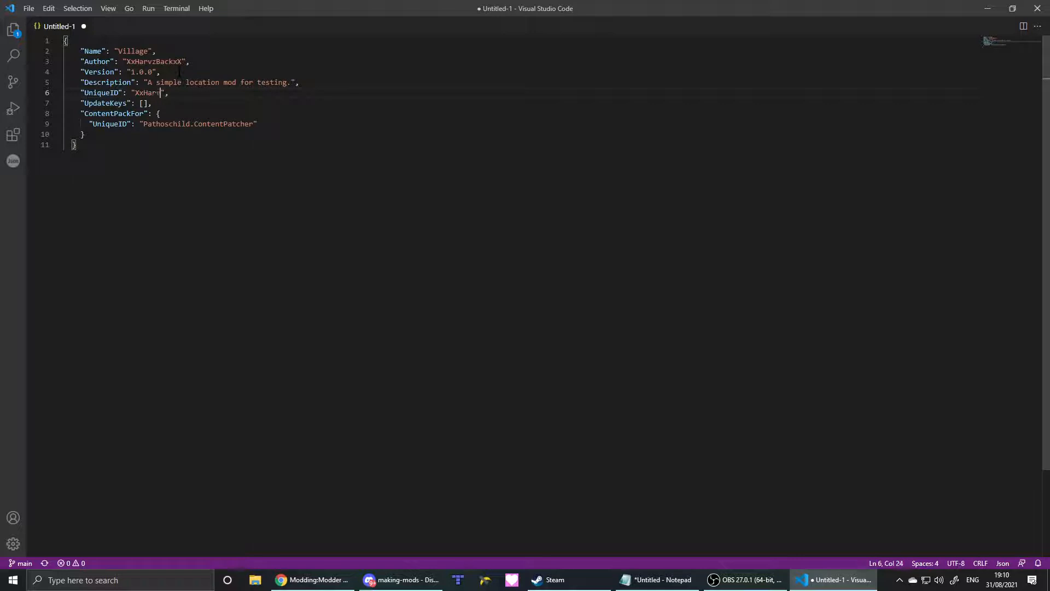
text(zBackxX)
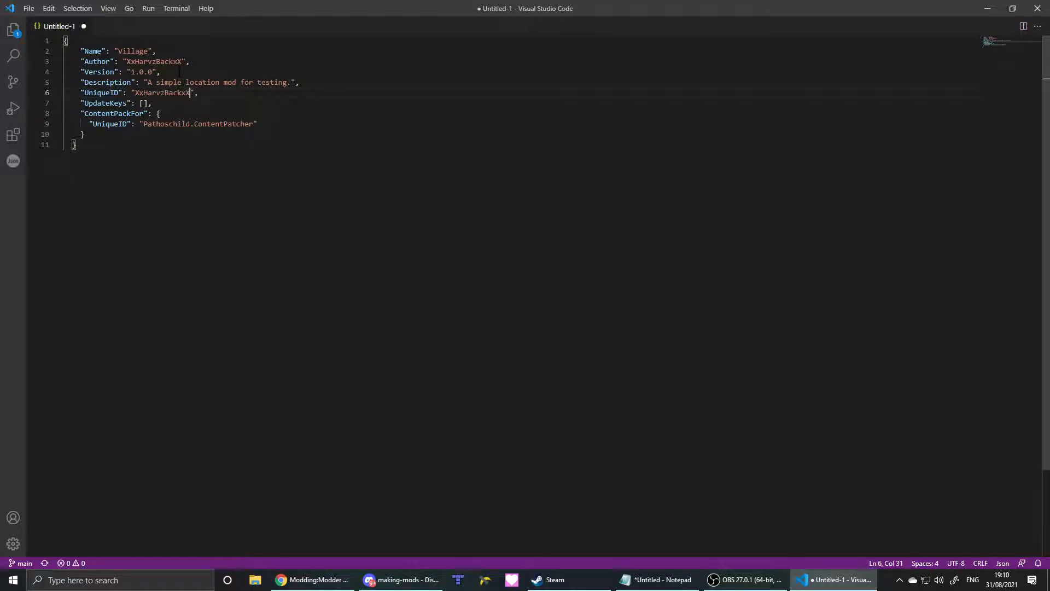
text(.)
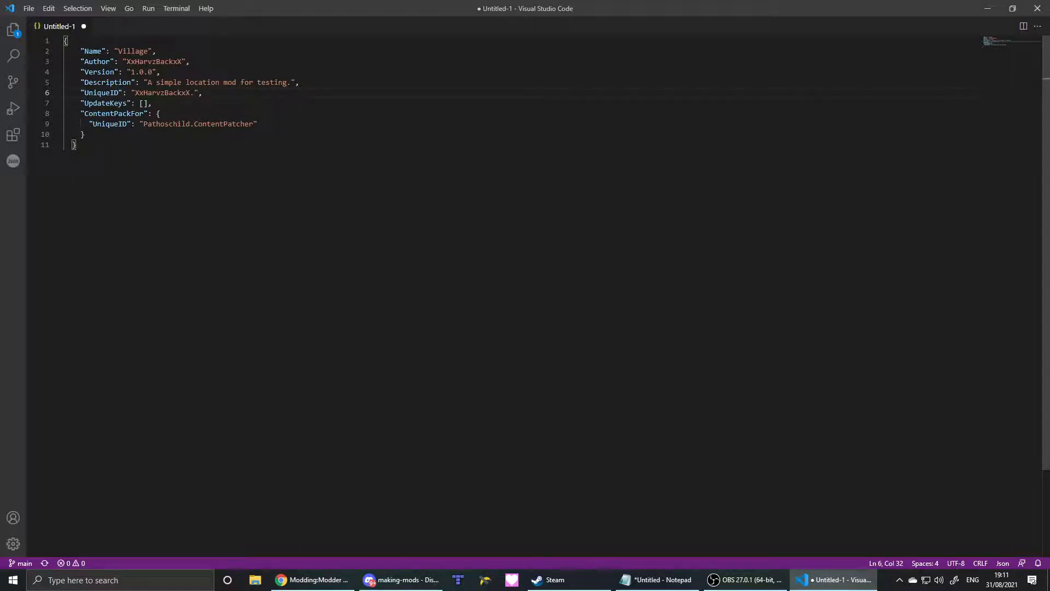
text(\)
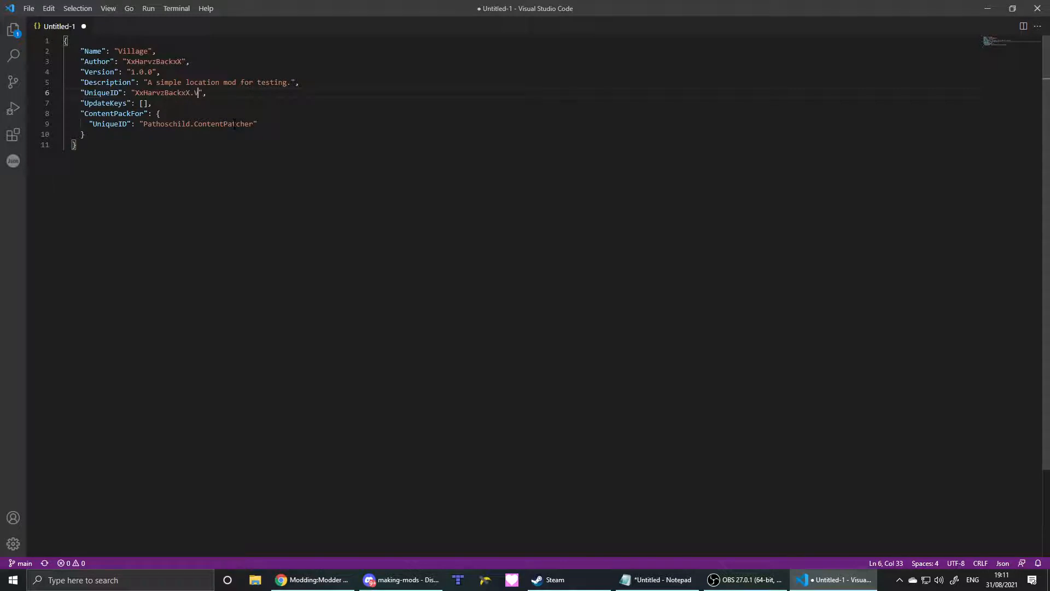
text(Village)
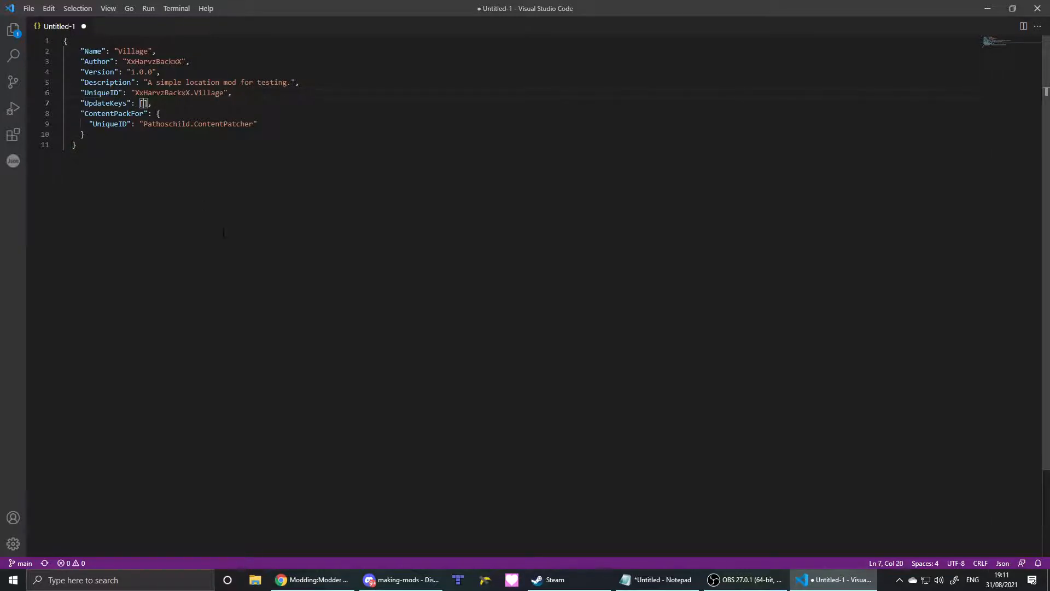
Step: Enter "Nexus:???" between the empty UpdateKeys brackets of the manifest
text(" ")
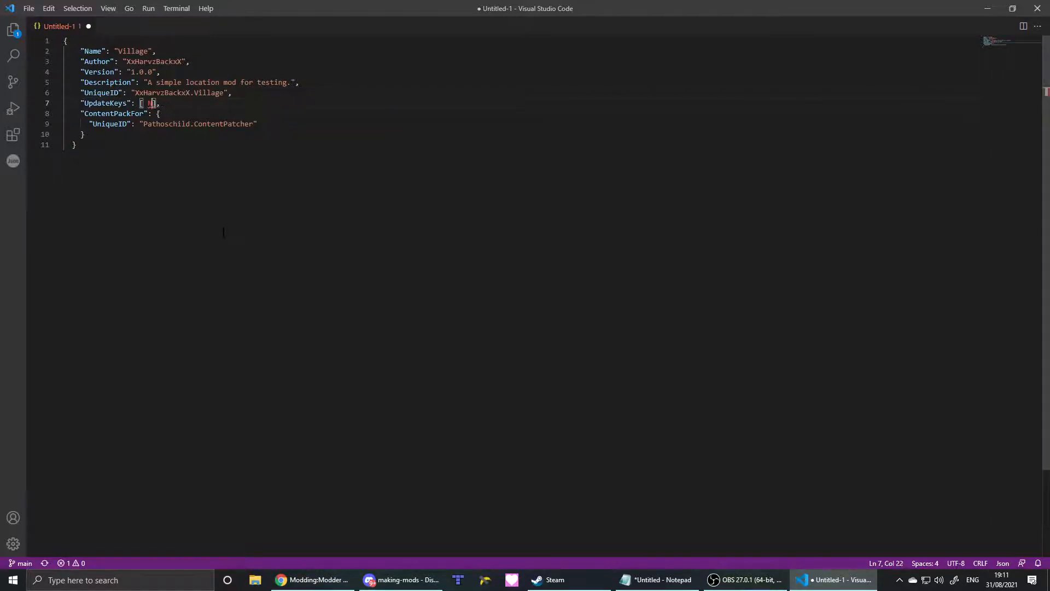
text("")
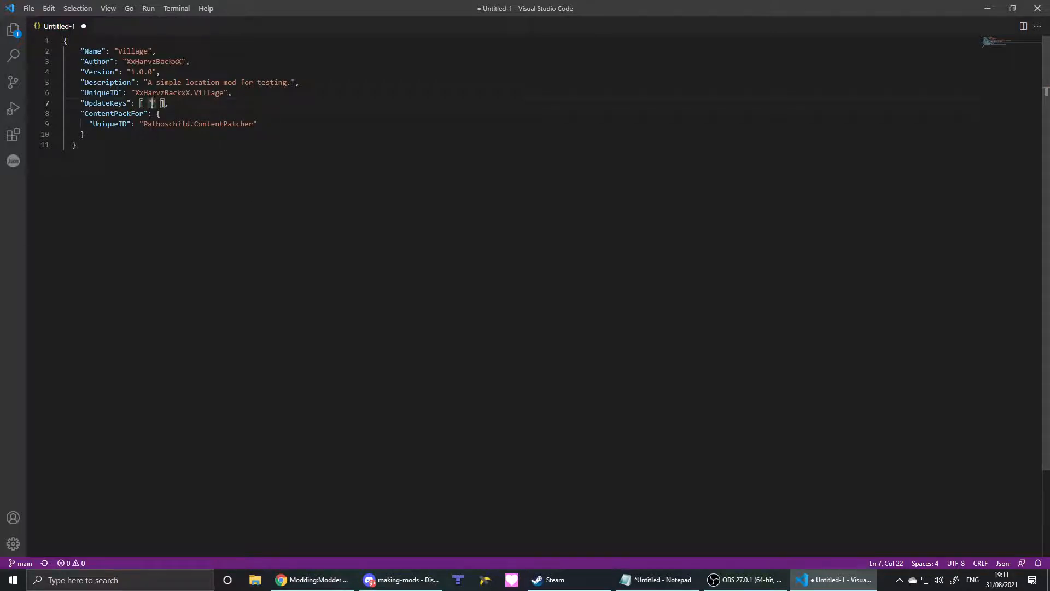
text(Nexus:)
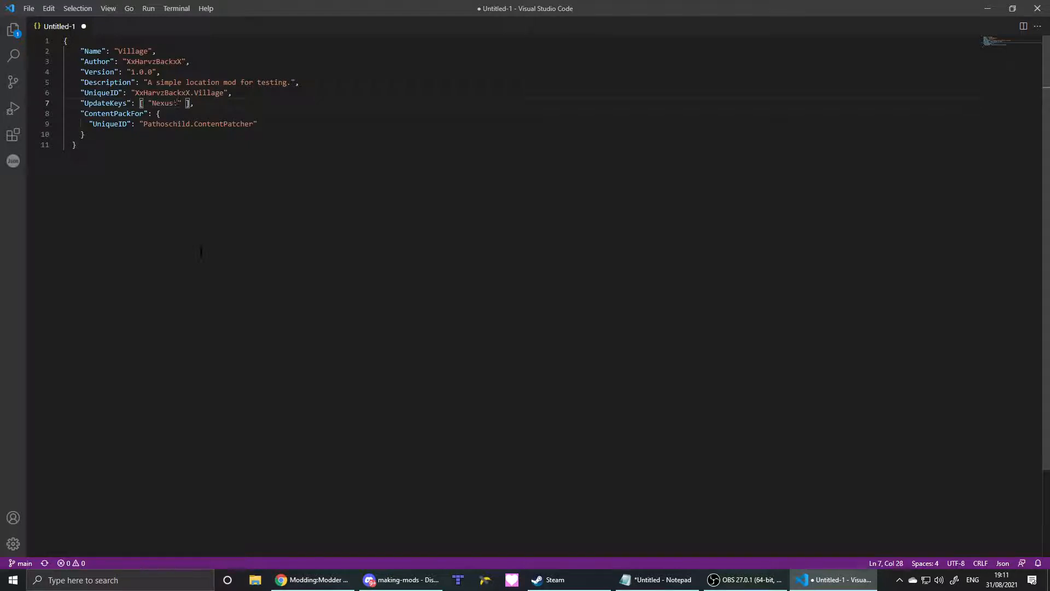
text(???)
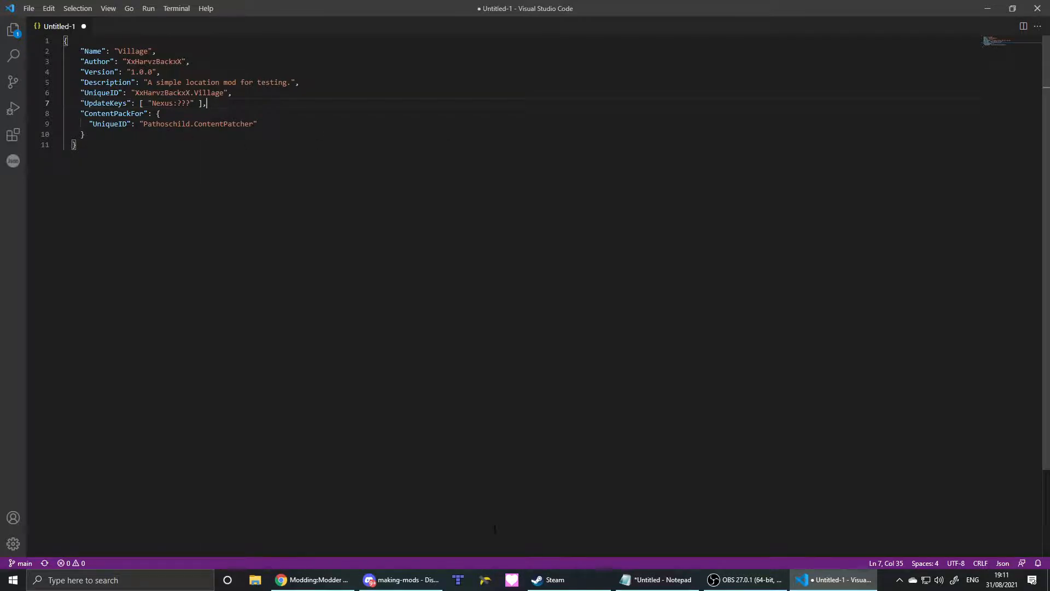
mouse_move(401, 580)
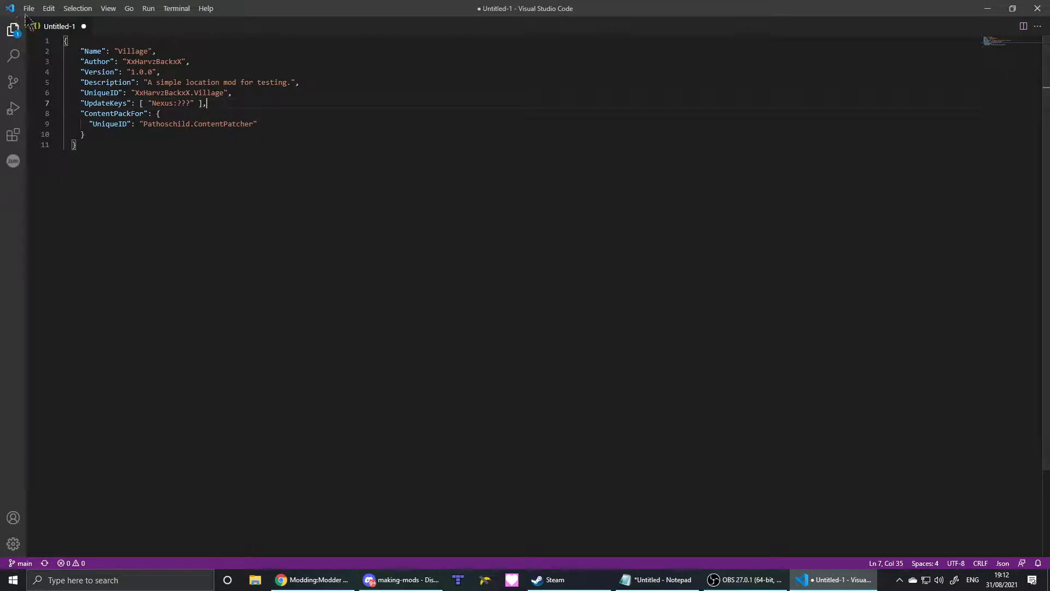
Step: Start Save As and create a new Village Tutorial Mod folder on the Desktop
click(28, 8)
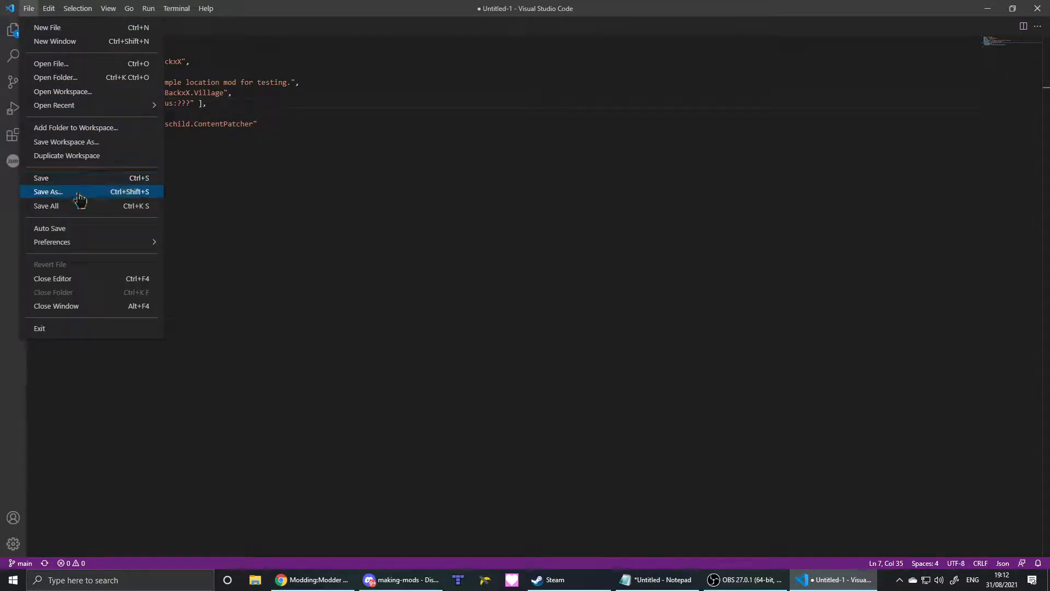
click(47, 192)
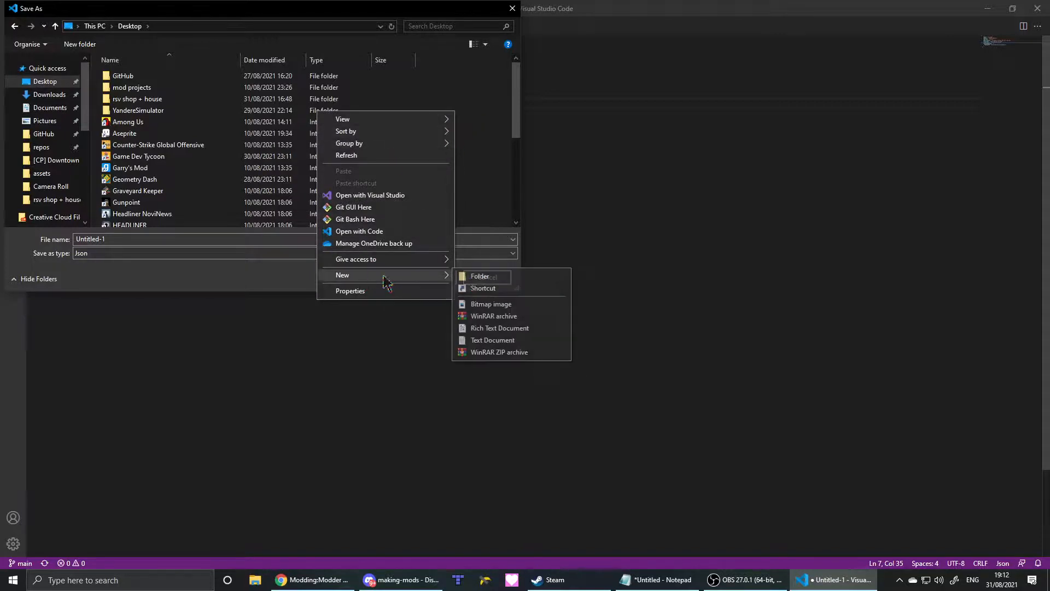
click(480, 275)
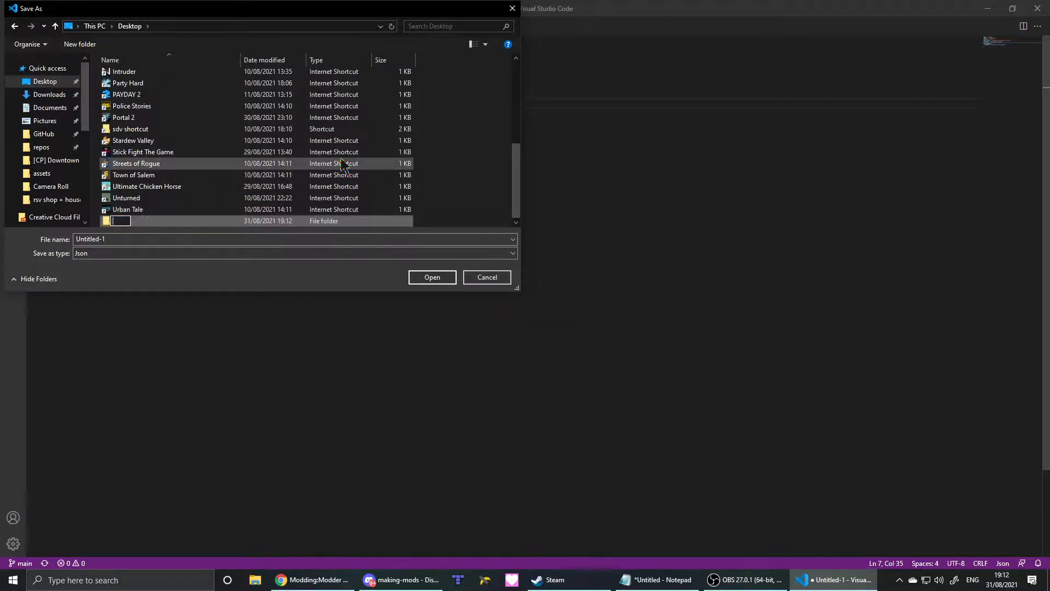
text(Village Tutorial Mod)
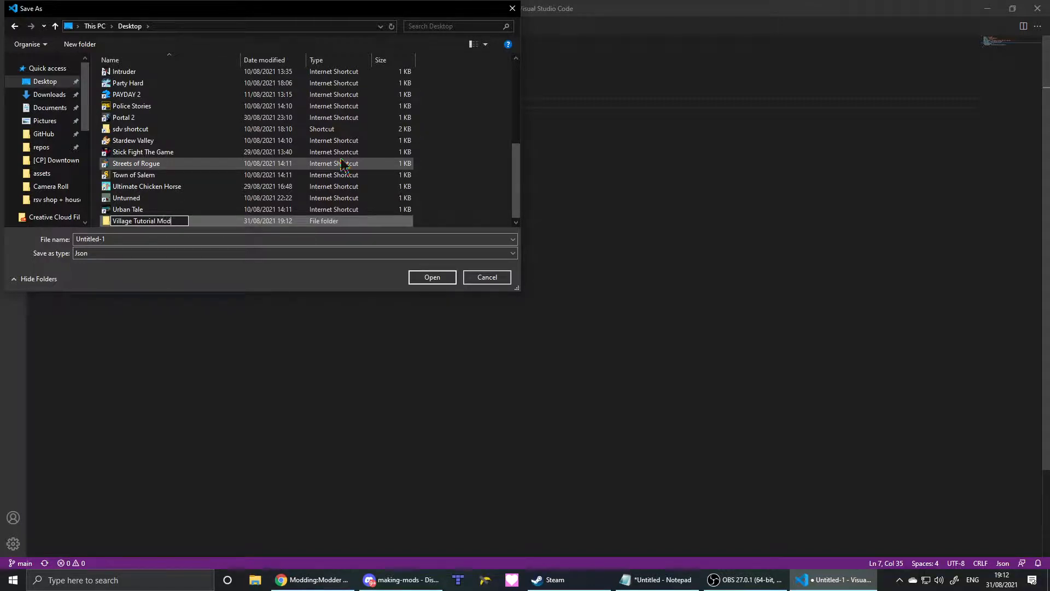
Step: Save the file as manifest inside the Village Tutorial Mod folder
double_click(141, 219)
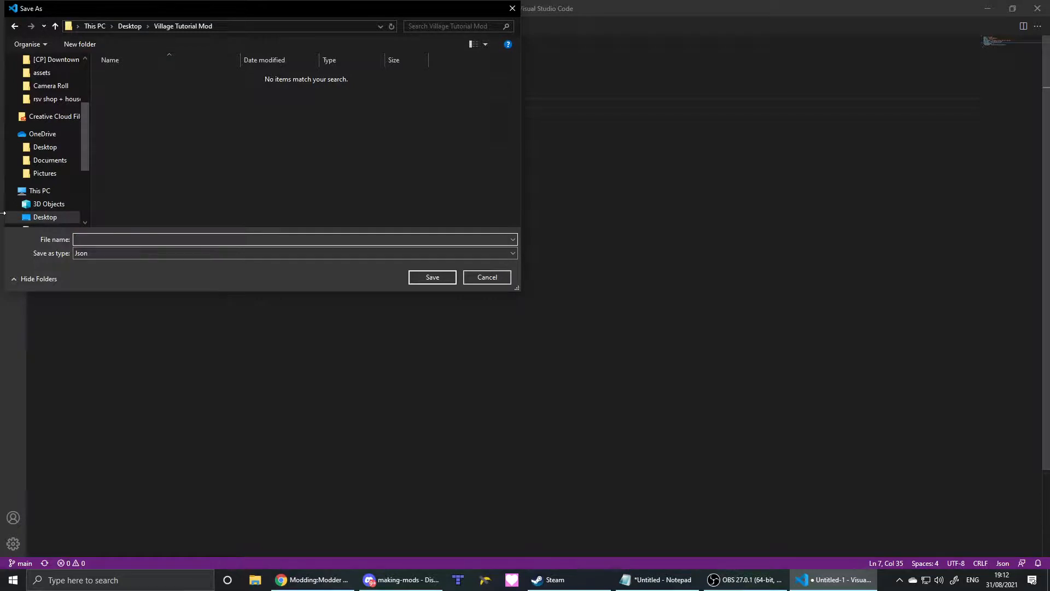
text(manifest)
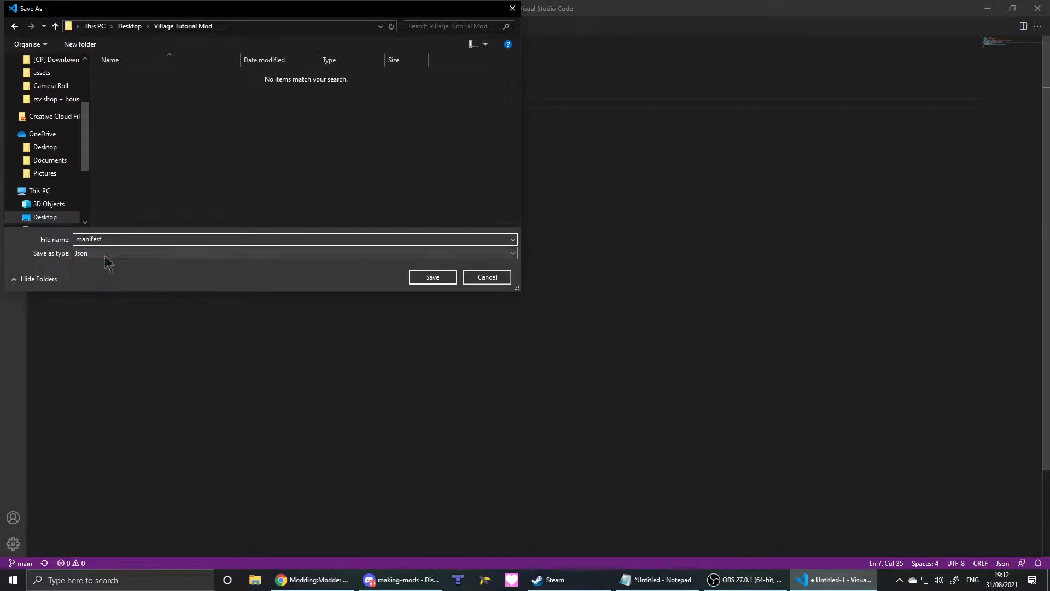
click(432, 277)
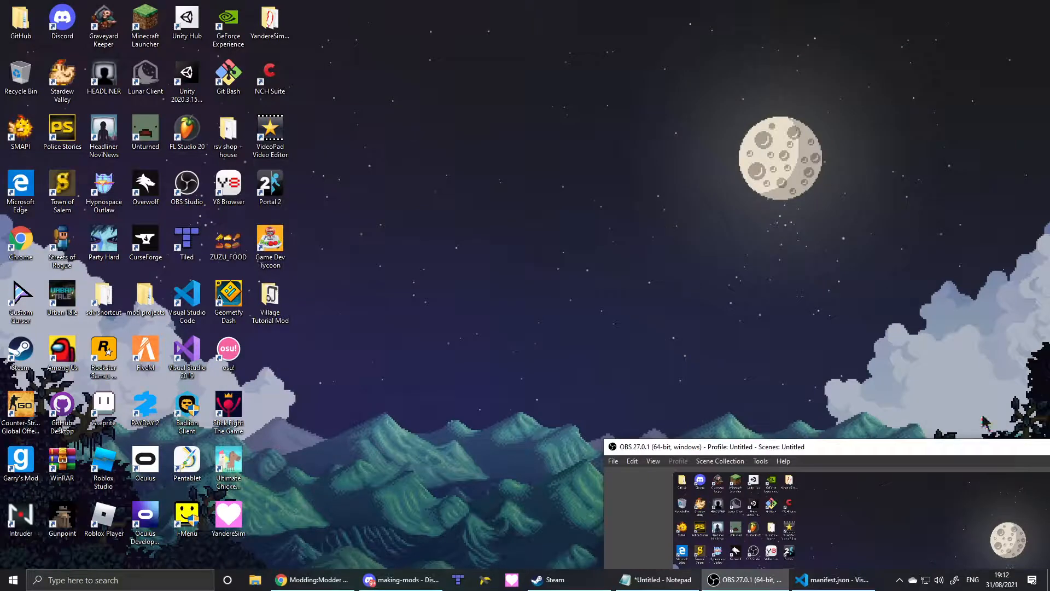
Step: Open the Village Tutorial Mod folder on the desktop to confirm manifest.json is inside
click(270, 296)
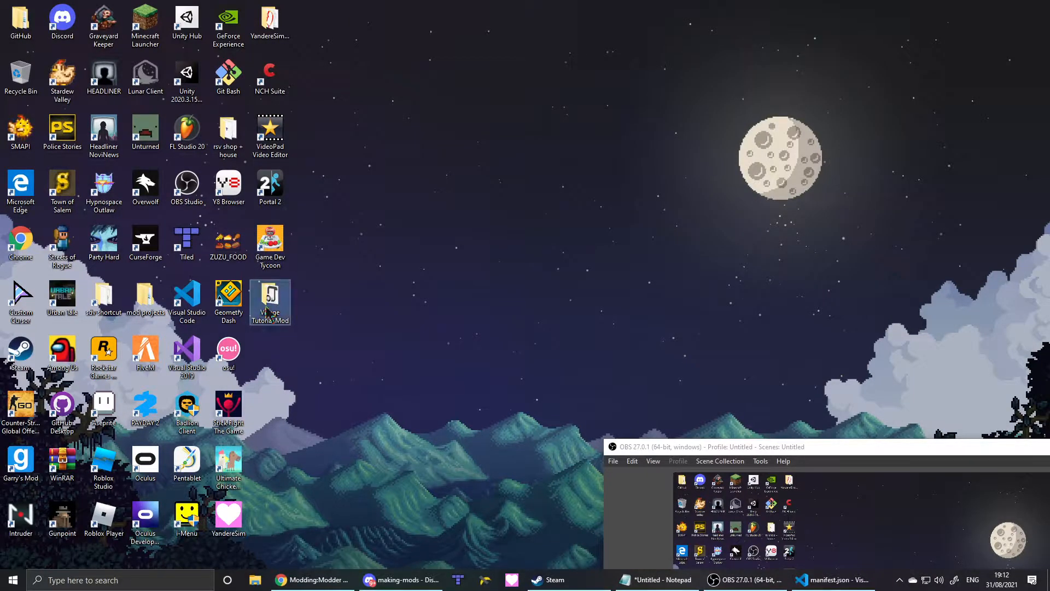
double_click(269, 302)
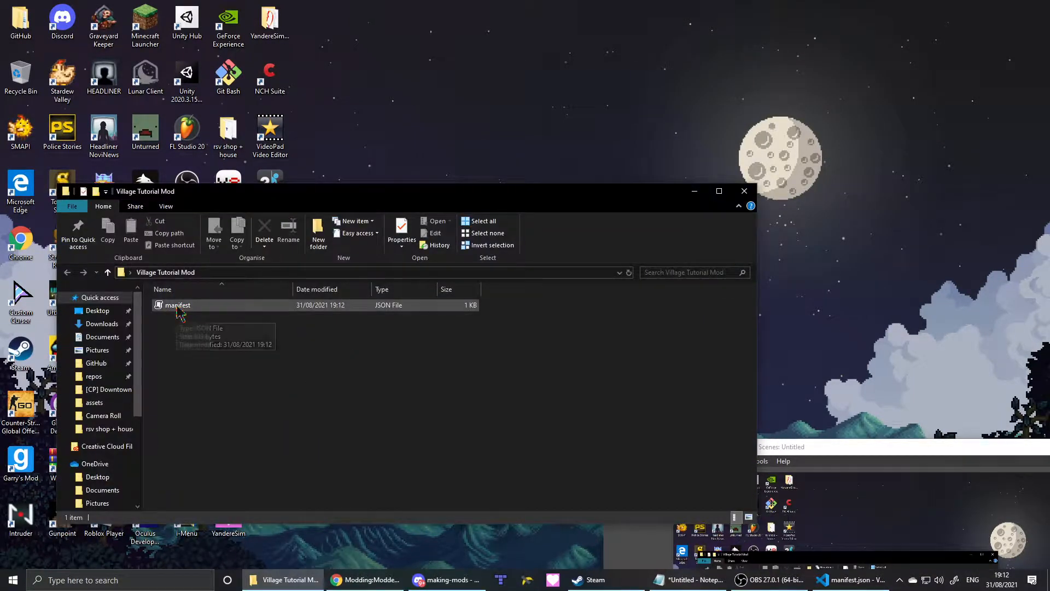
mouse_move(391, 320)
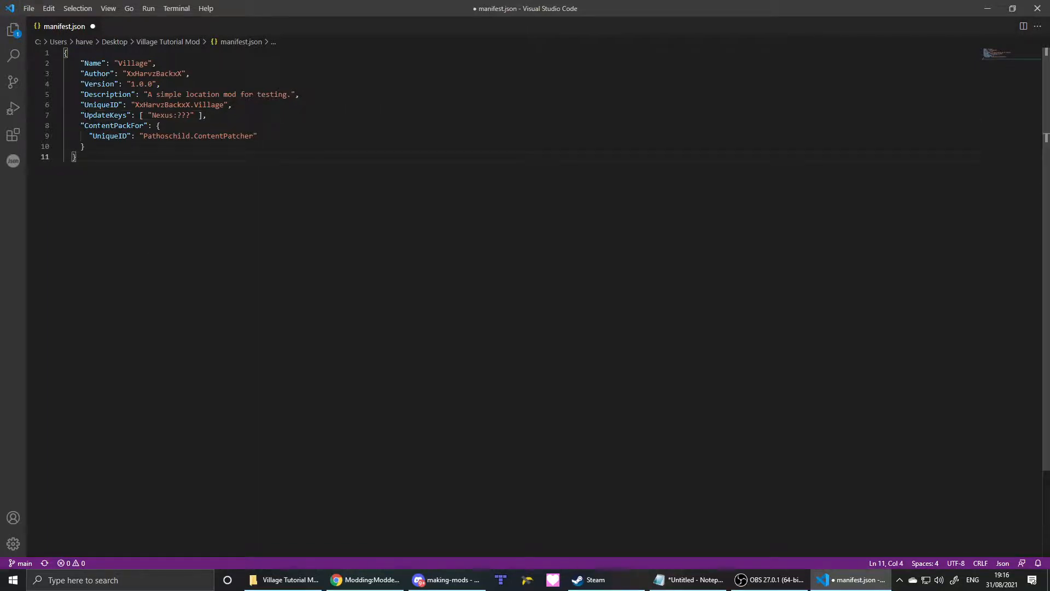
Step: Create a new untitled file with its language set to Json, alongside manifest.json
click(28, 8)
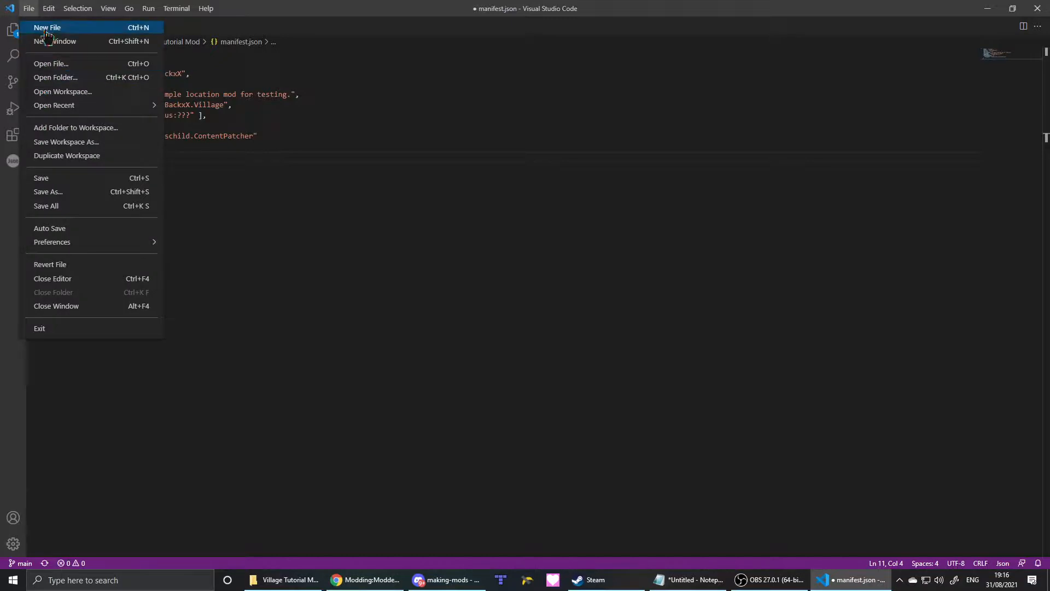
click(47, 28)
text(j)
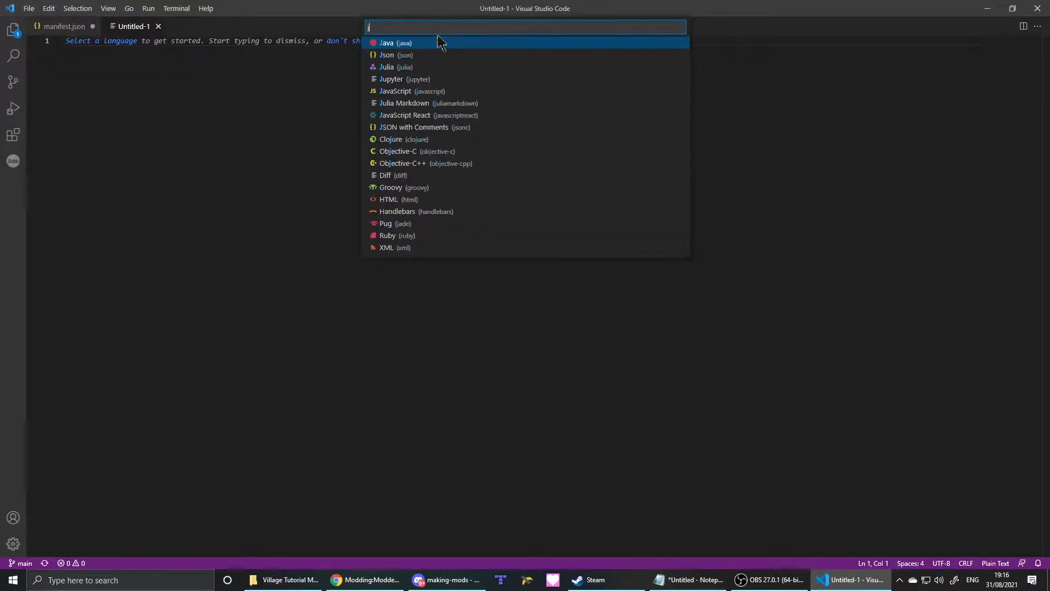
click(386, 54)
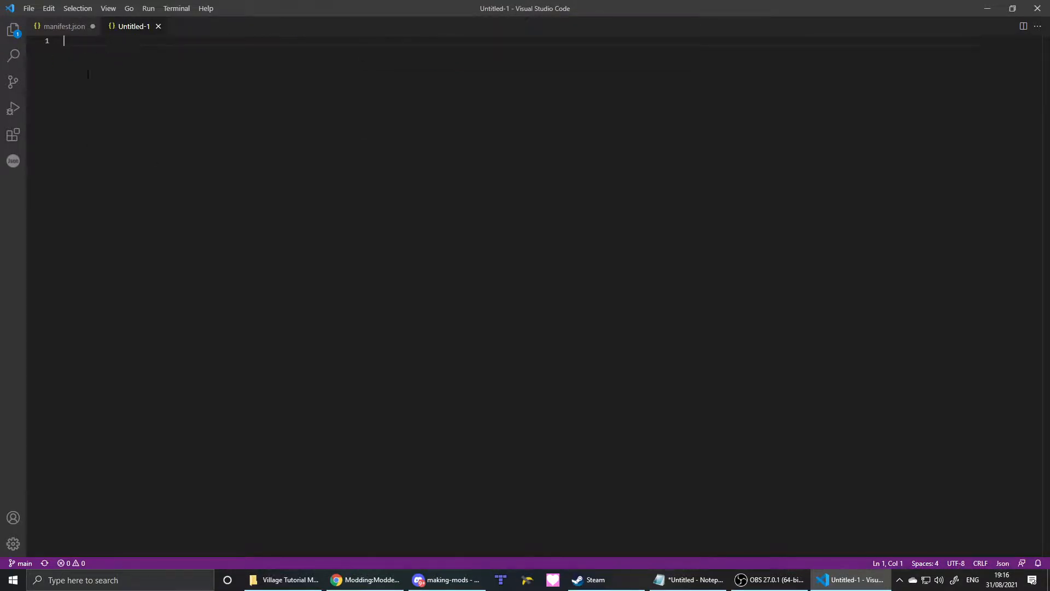
click(65, 27)
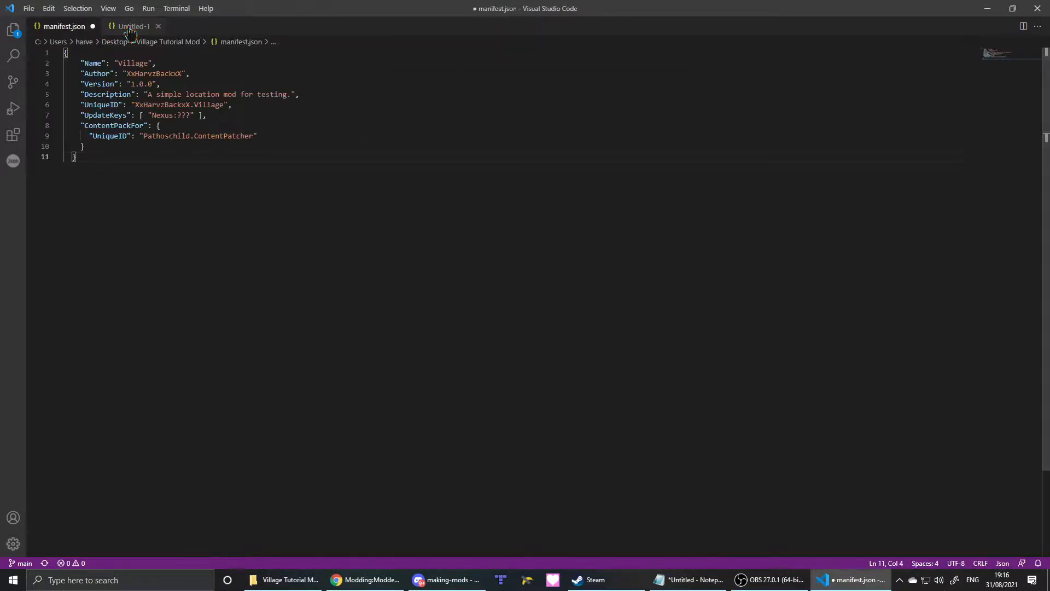
click(134, 26)
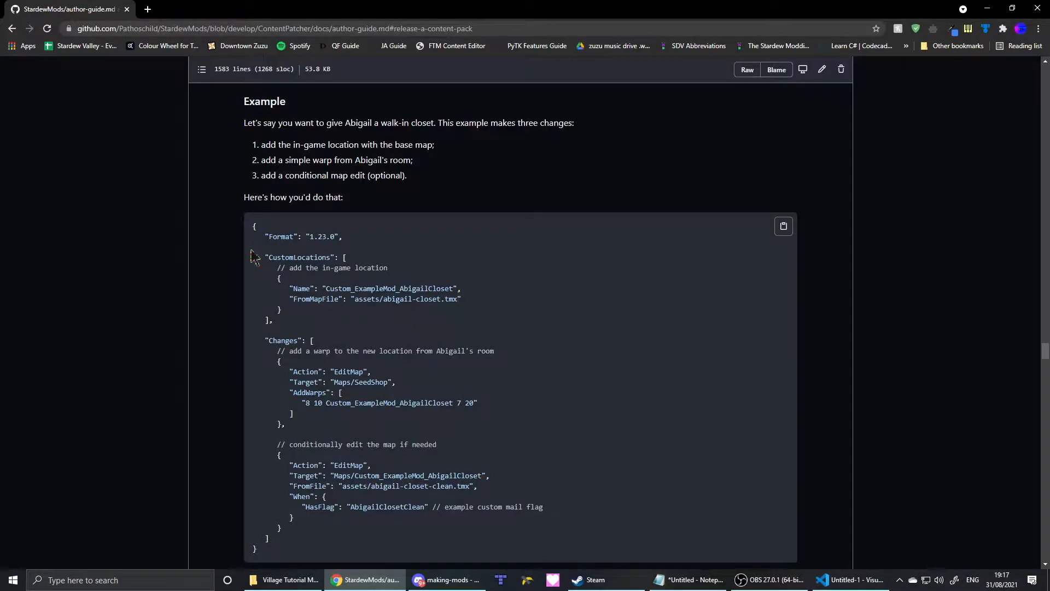
Step: Select the Format and CustomLocations example code on GitHub and return to the editor
drag(255, 226, 273, 321)
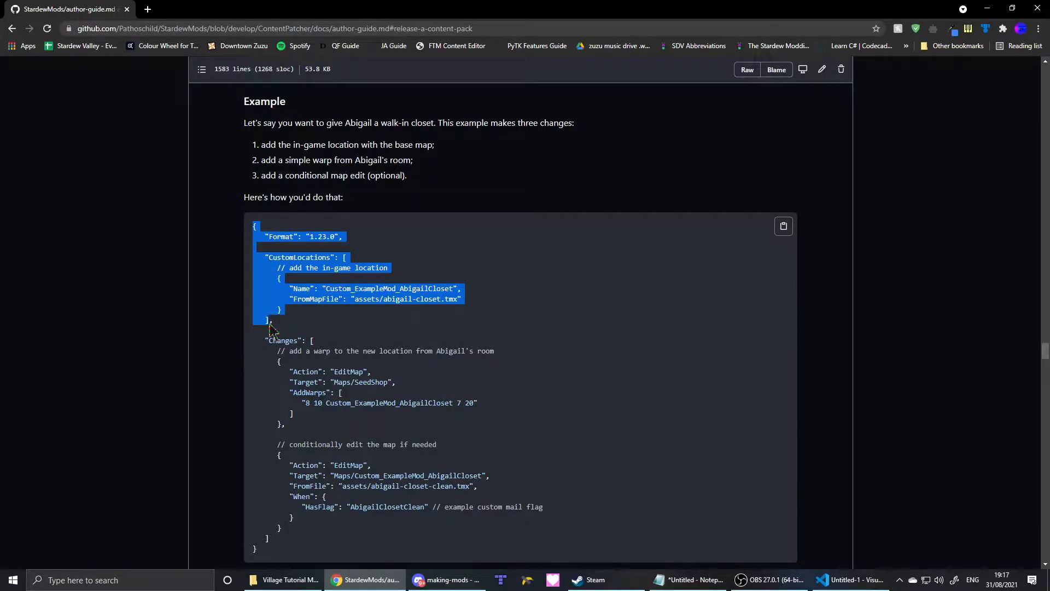
scroll(down, 3)
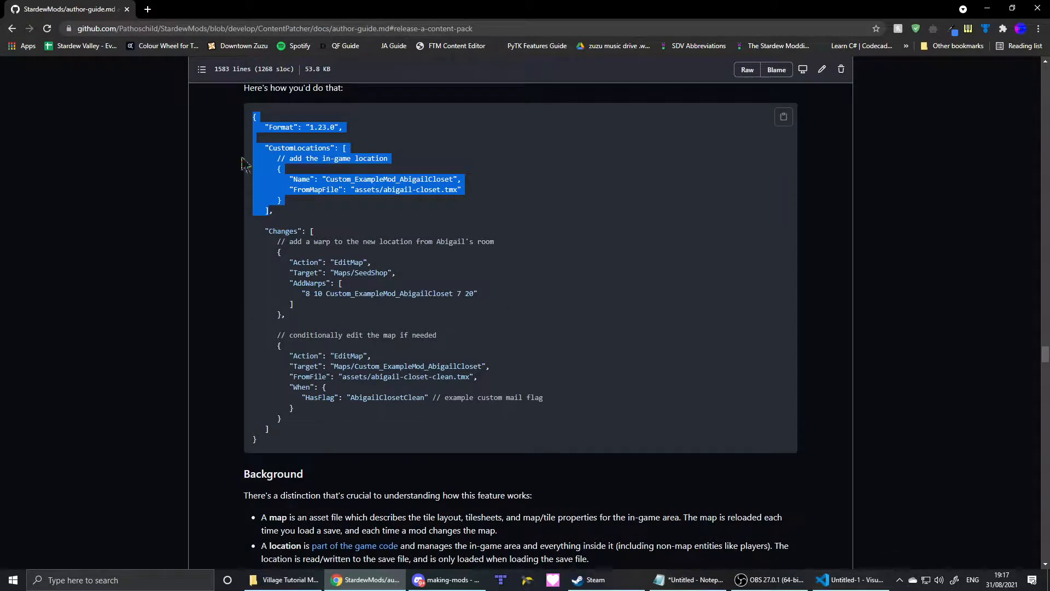
click(848, 579)
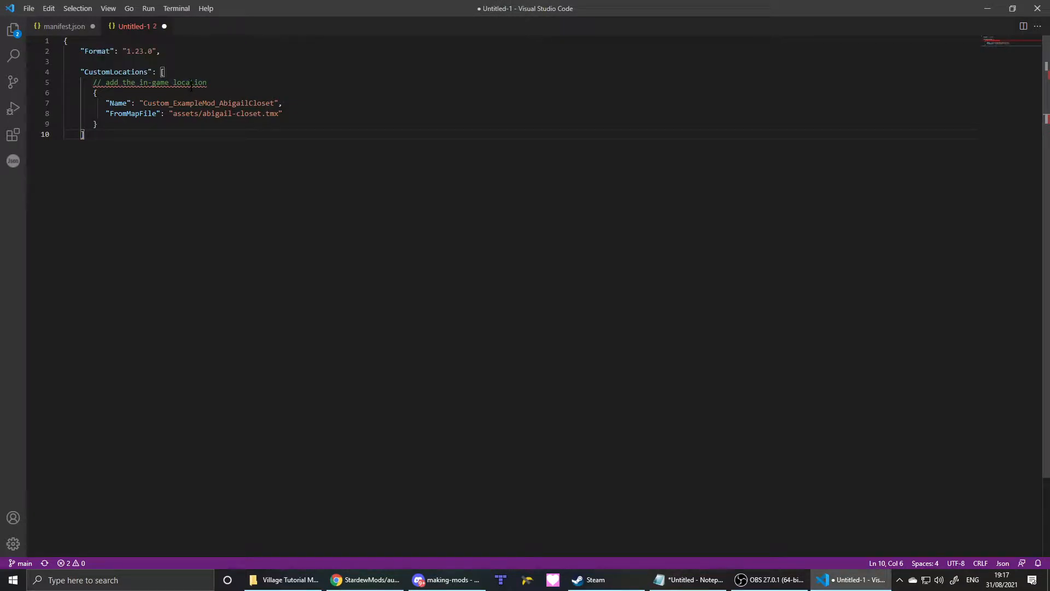
Step: Fold and unfold the pasted location block, then select the example part of the Name value
click(57, 92)
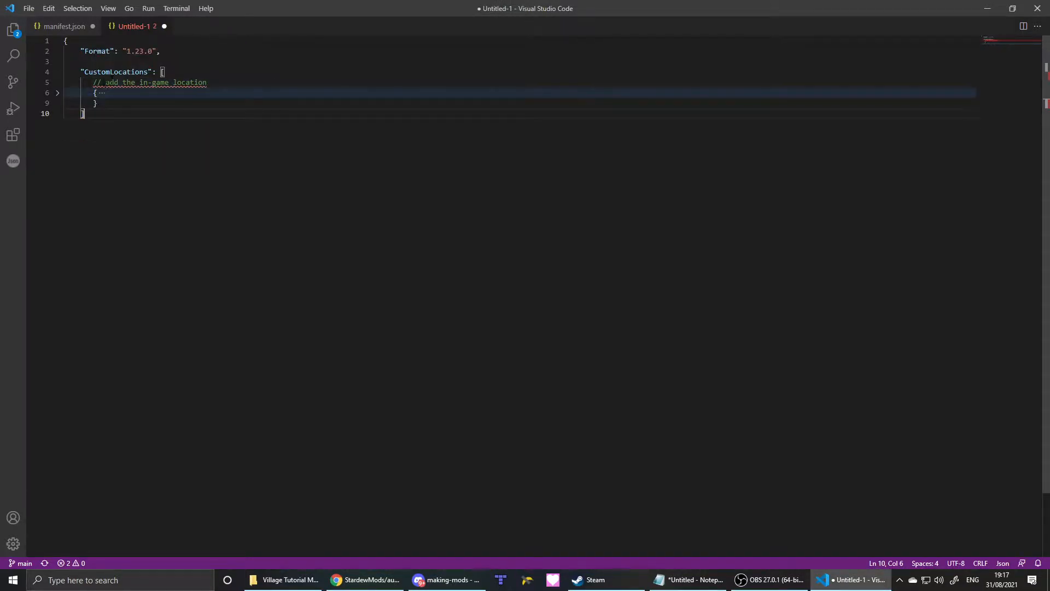
click(58, 92)
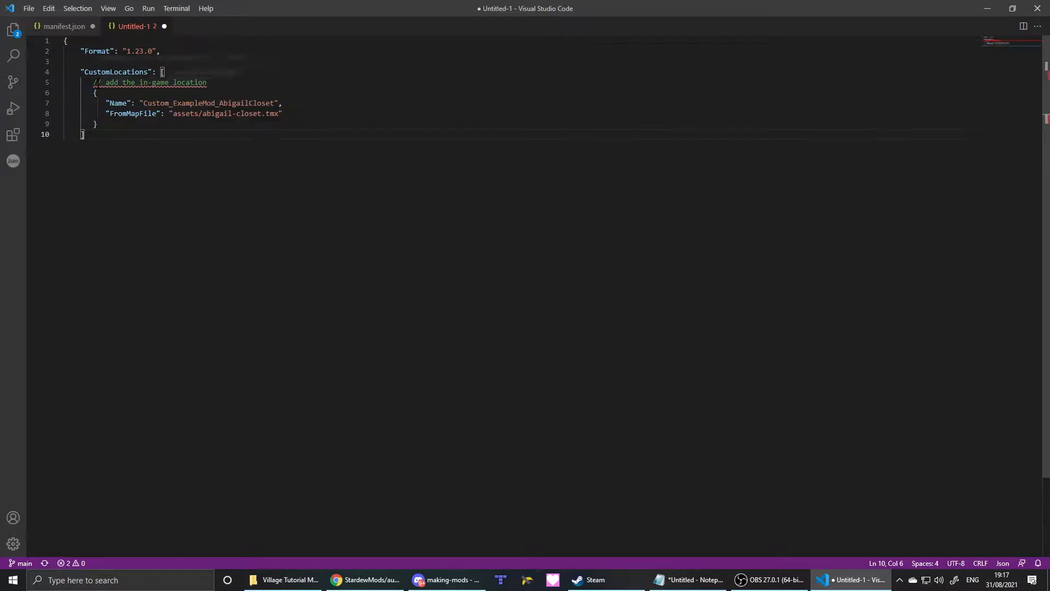
click(95, 92)
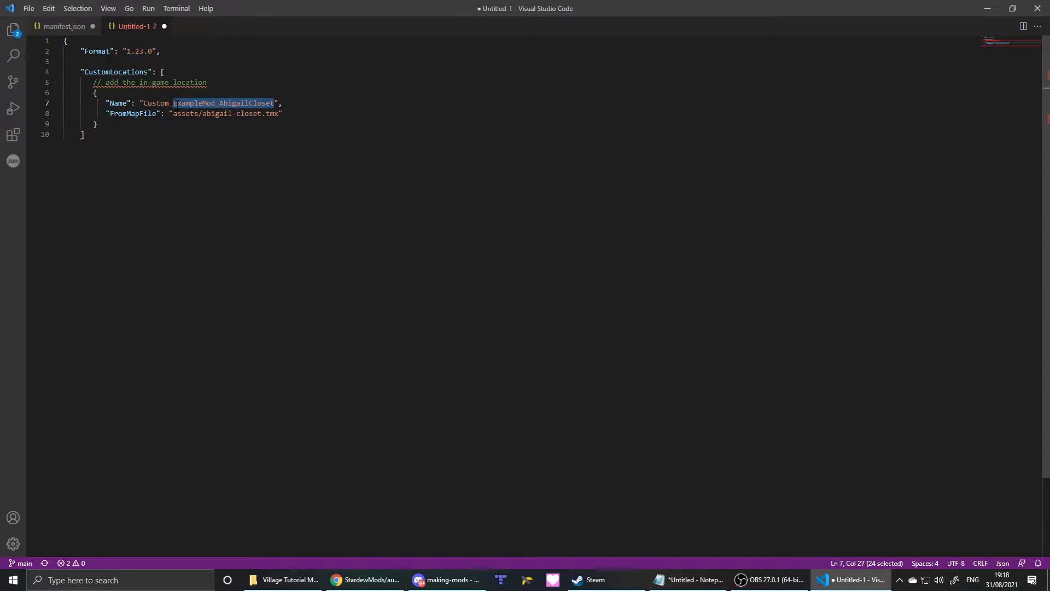
Step: Replace the example location name so it reads Custom_Village
key(Delete)
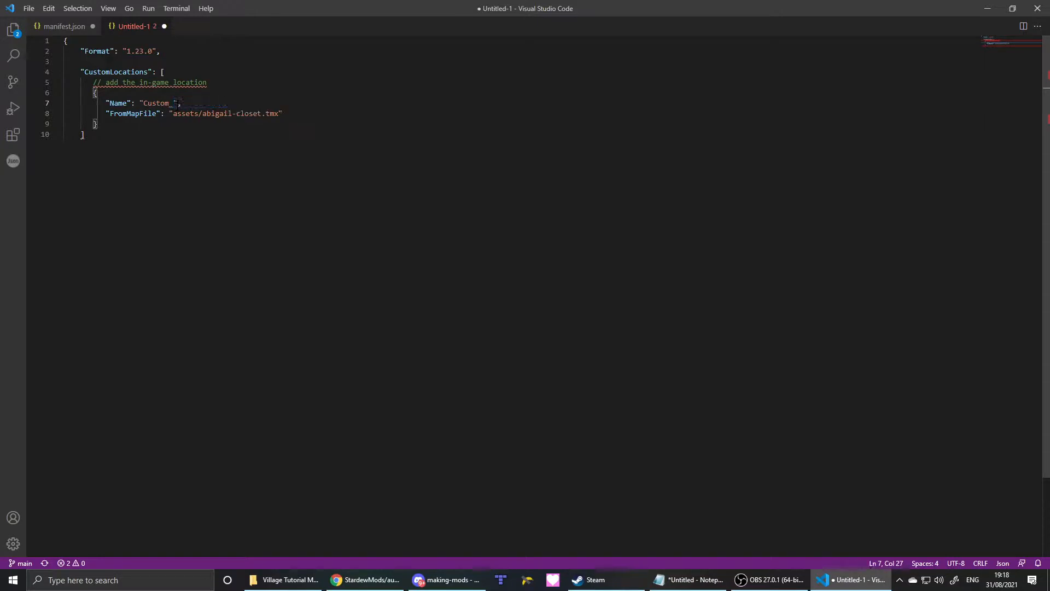
text(Village)
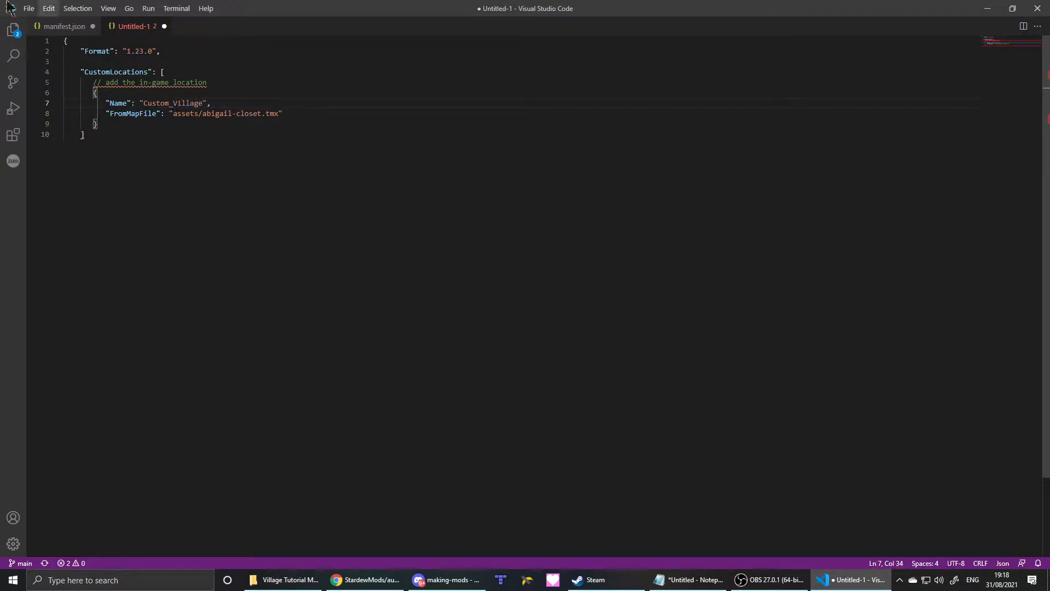
click(64, 26)
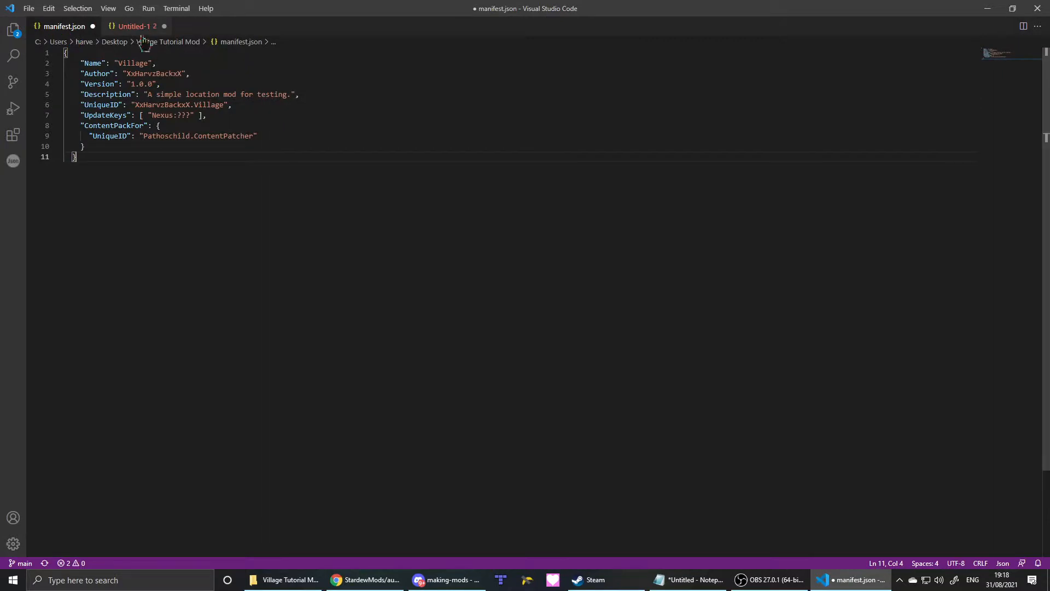
click(135, 26)
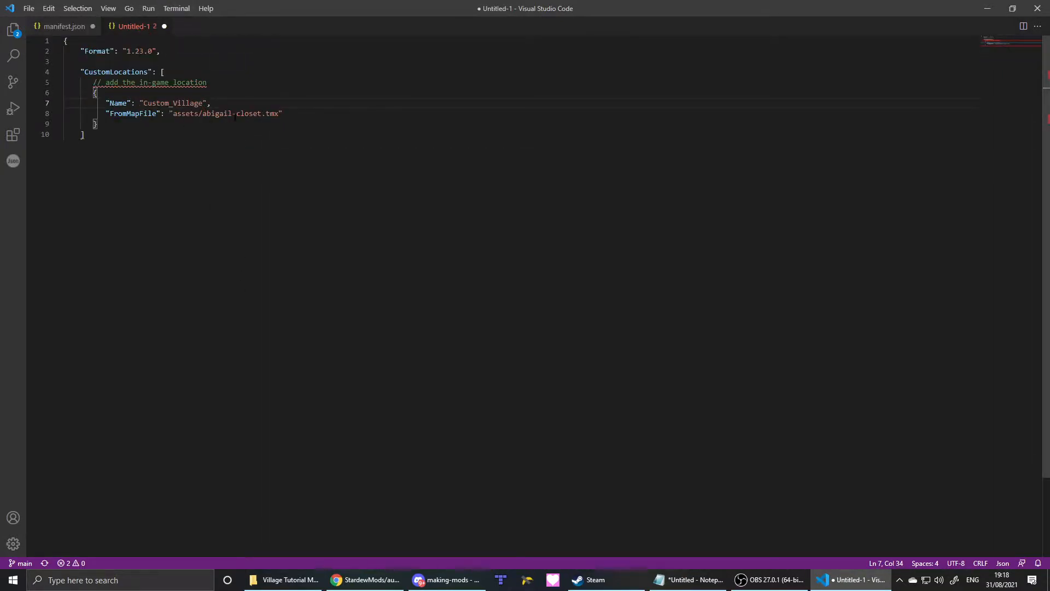
Step: Replace the example map file name so the path reads assets/Map.tmx
drag(202, 113, 279, 112)
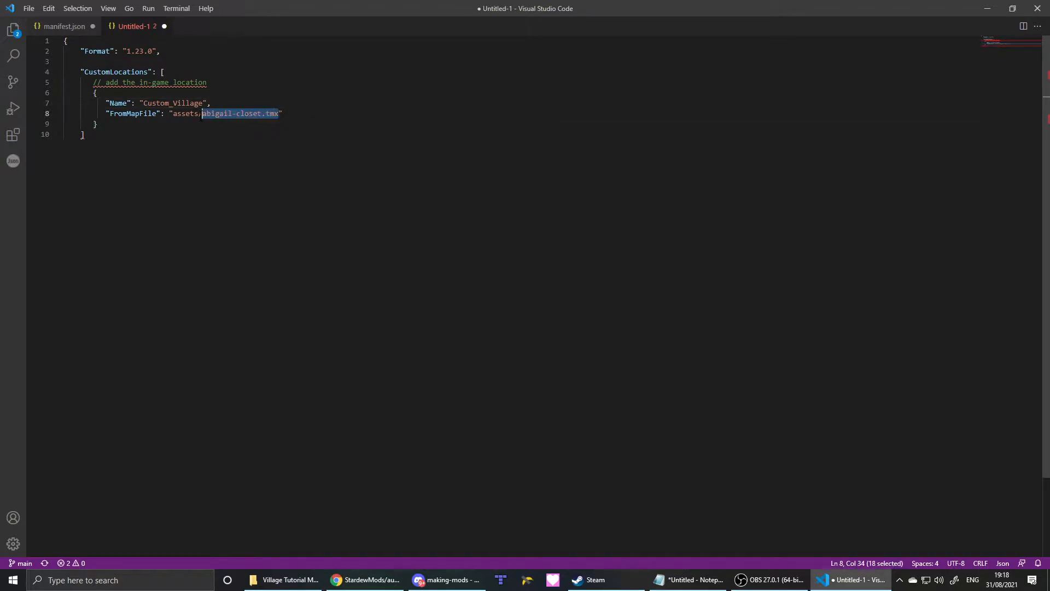
key(Delete)
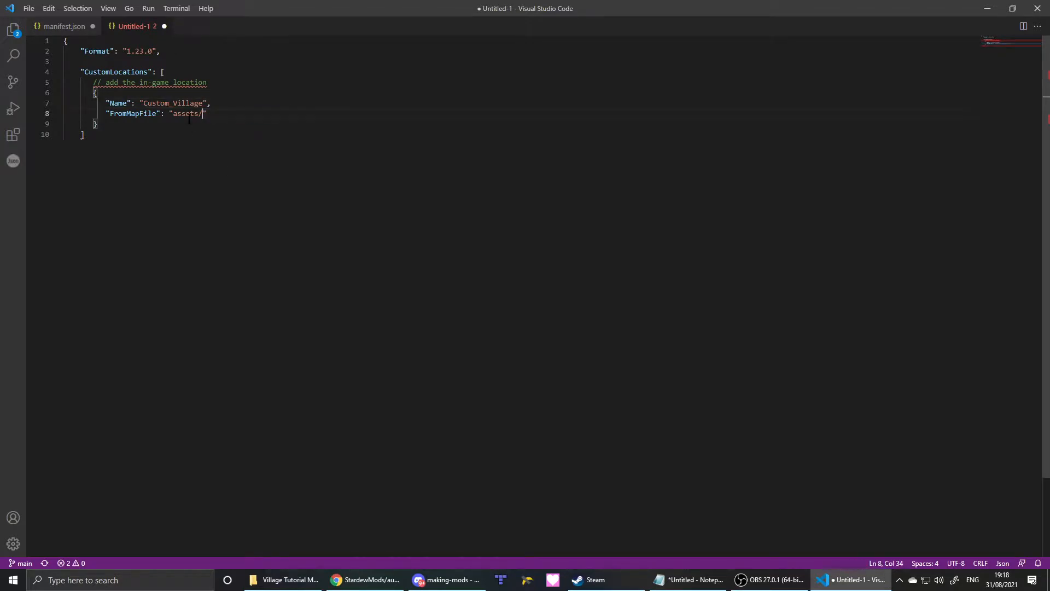
text(Map.tmx)
text(})
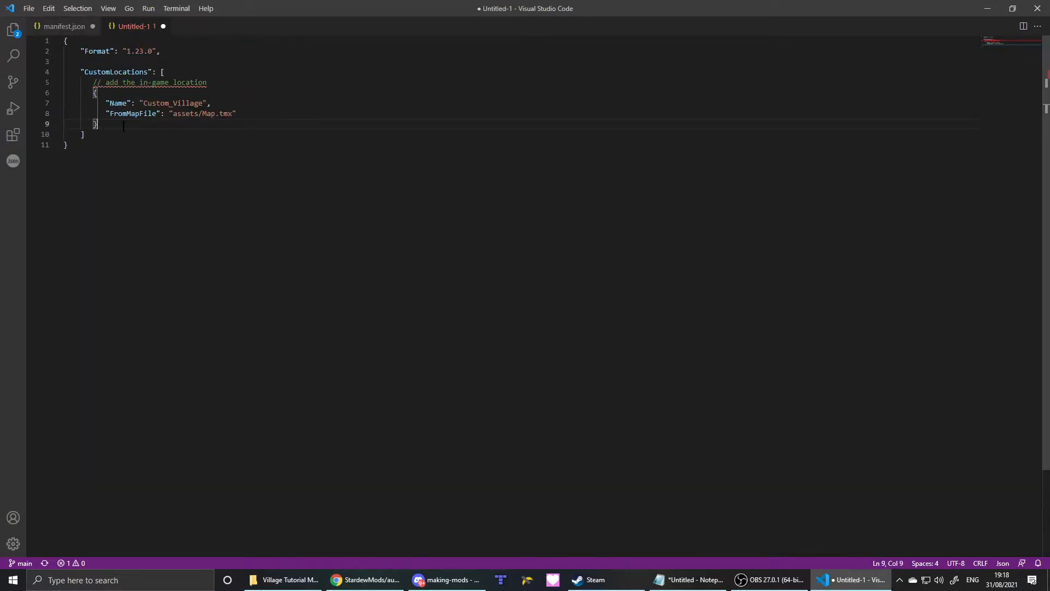
Step: Save the new file as content in the Village Tutorial Mod folder
click(28, 8)
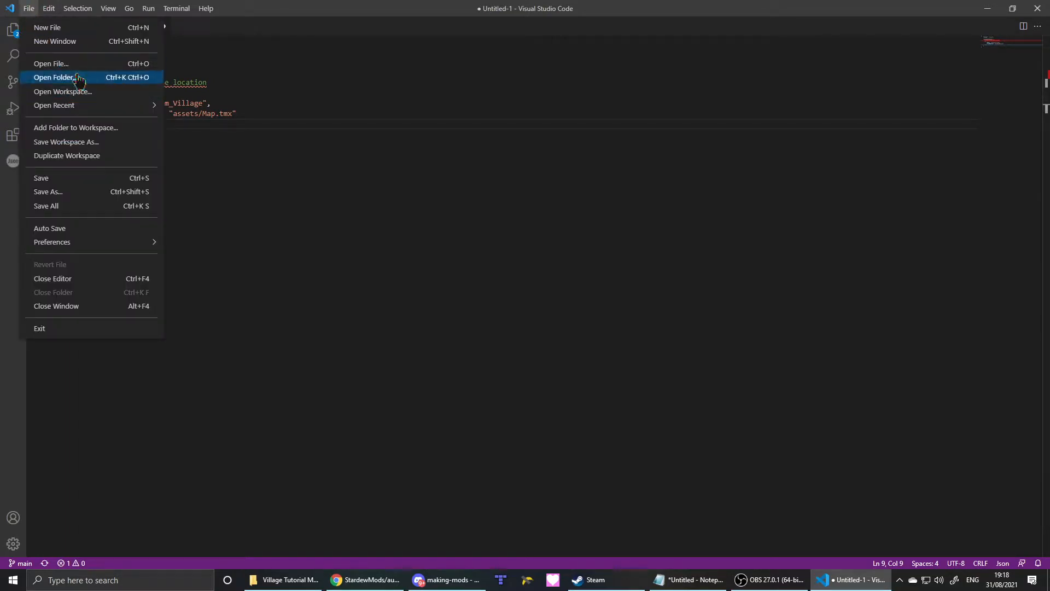
click(47, 191)
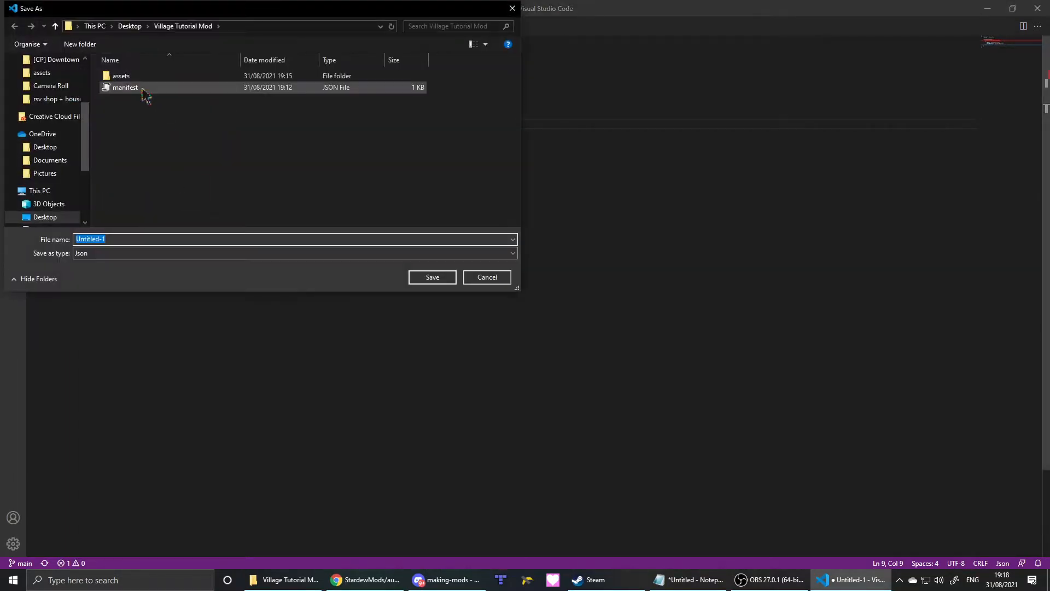
text(c)
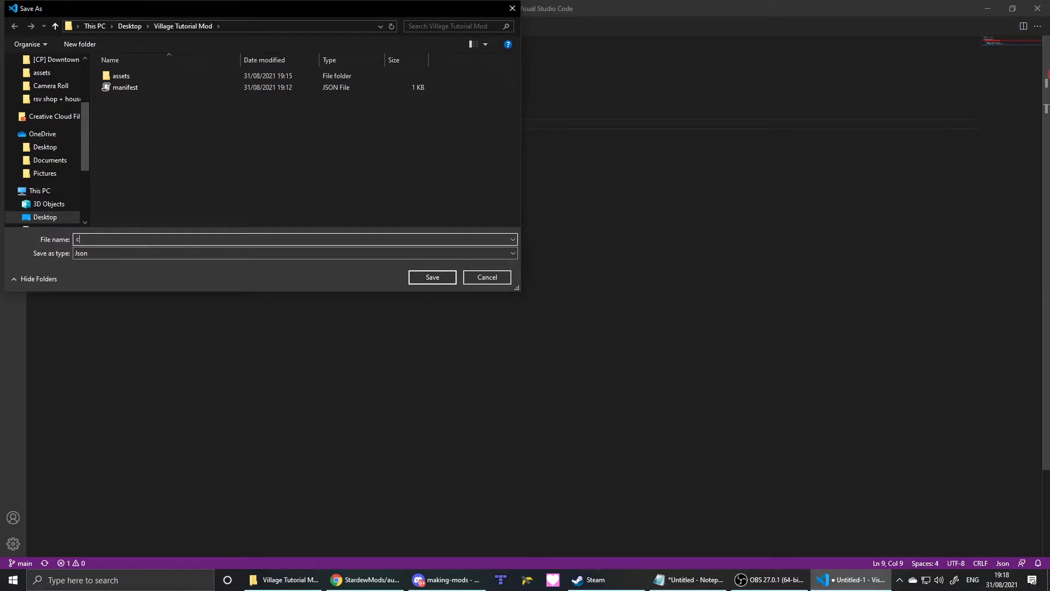
text(ontent)
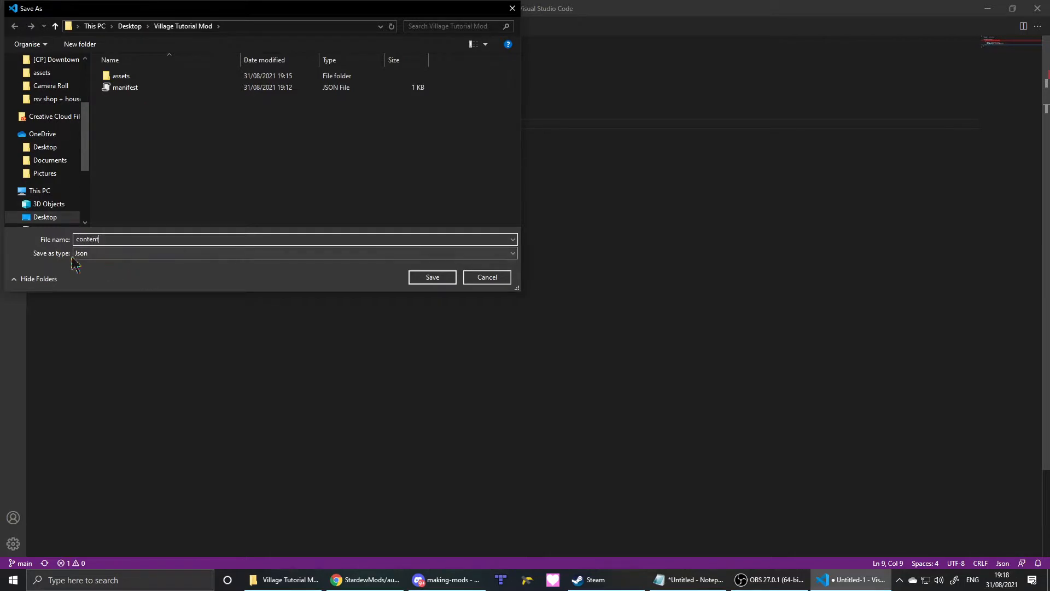
click(432, 277)
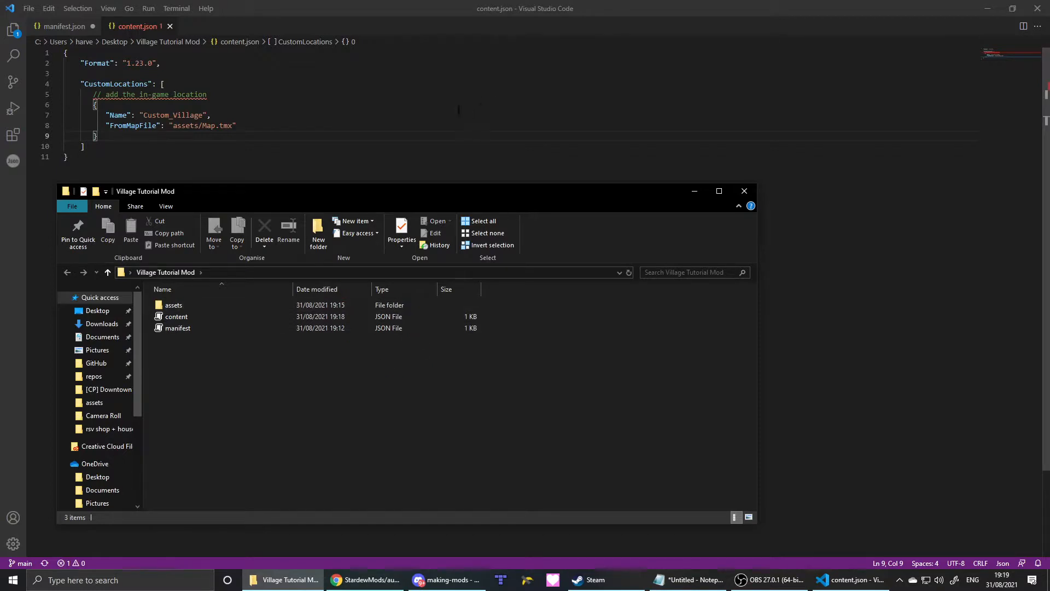
Step: Switch to manifest.json to save it before viewing the mod folder
click(28, 8)
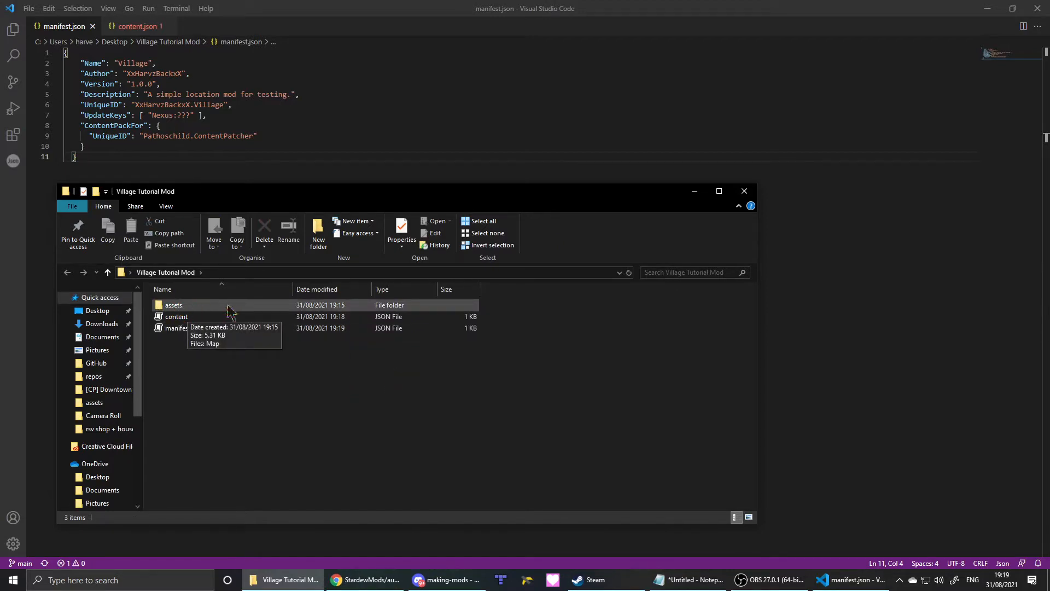
mouse_move(505, 470)
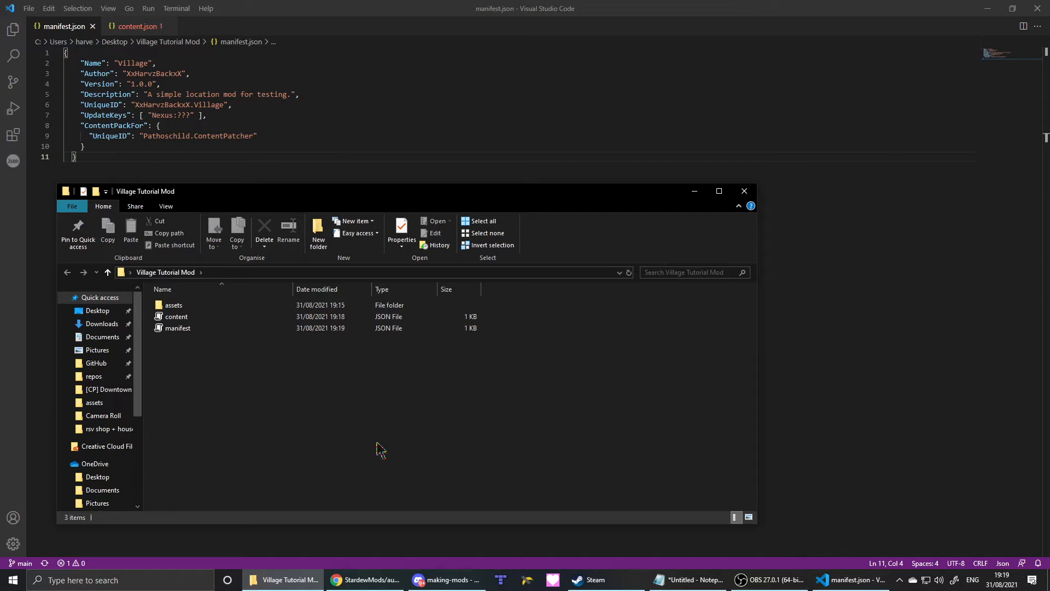
mouse_move(389, 448)
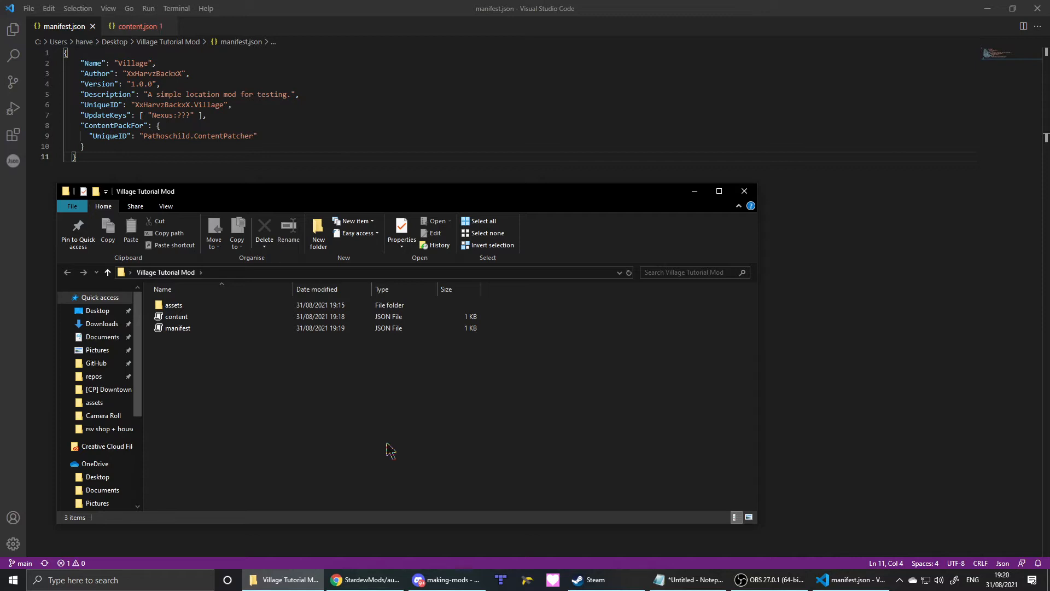
mouse_move(428, 415)
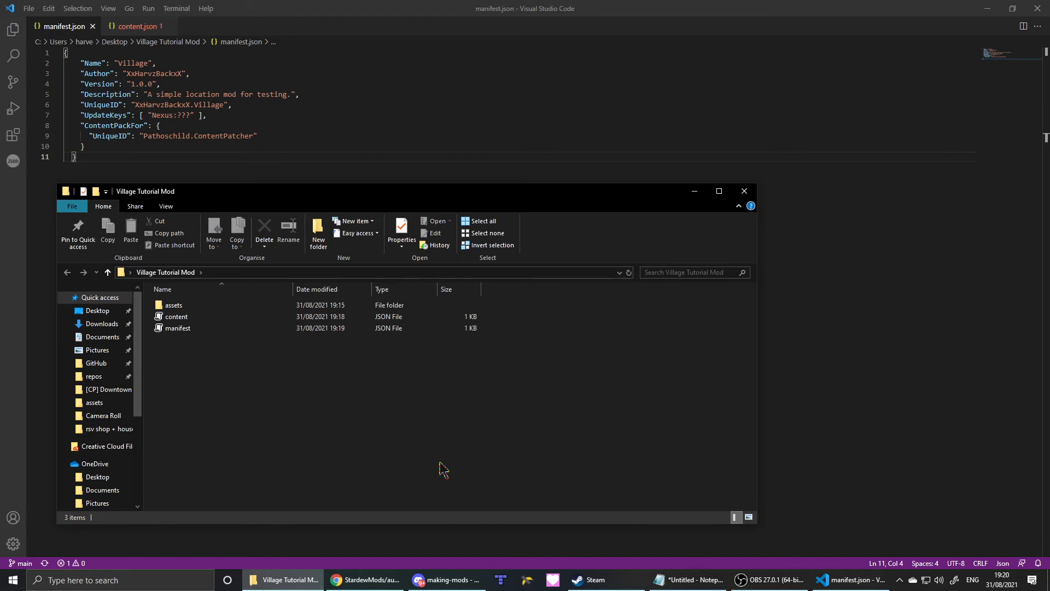
mouse_move(643, 359)
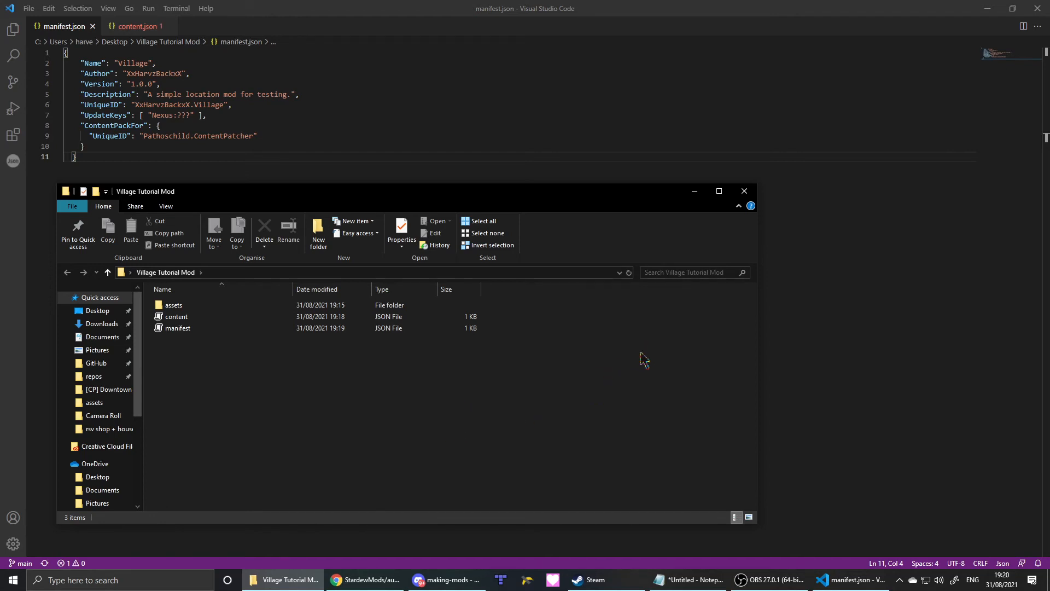